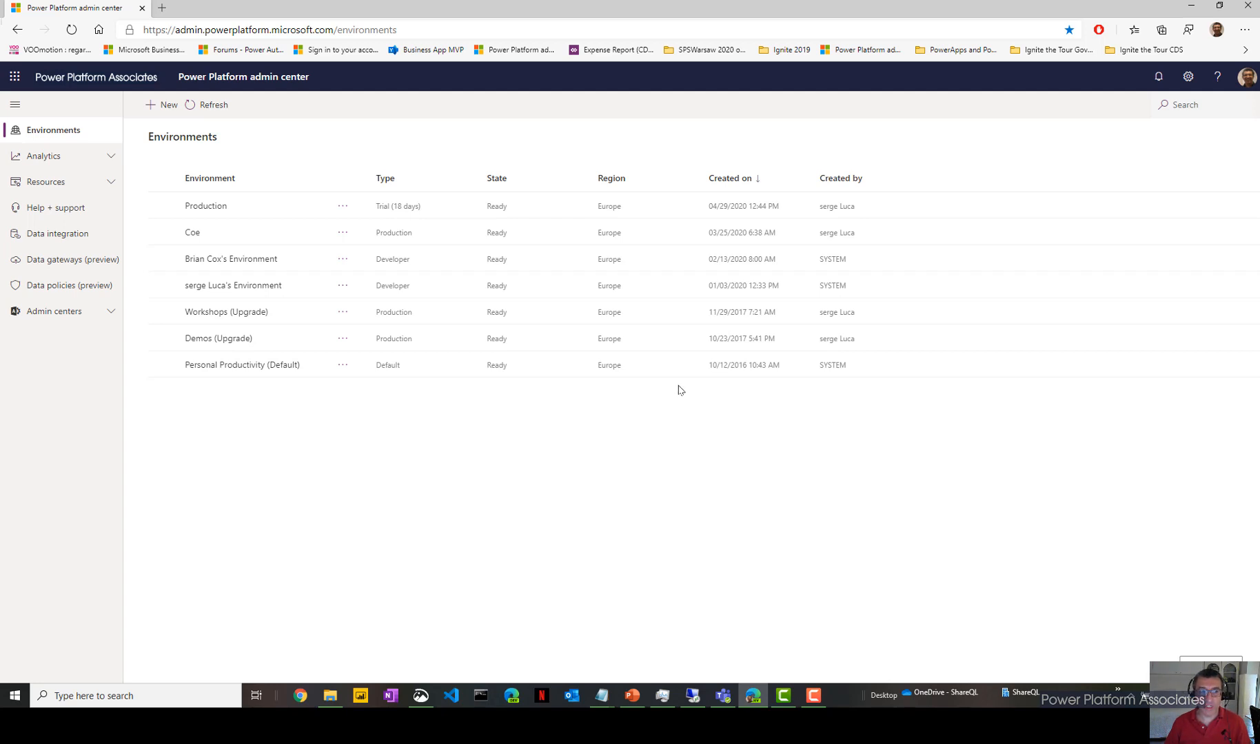
pyautogui.moveTo(268, 115)
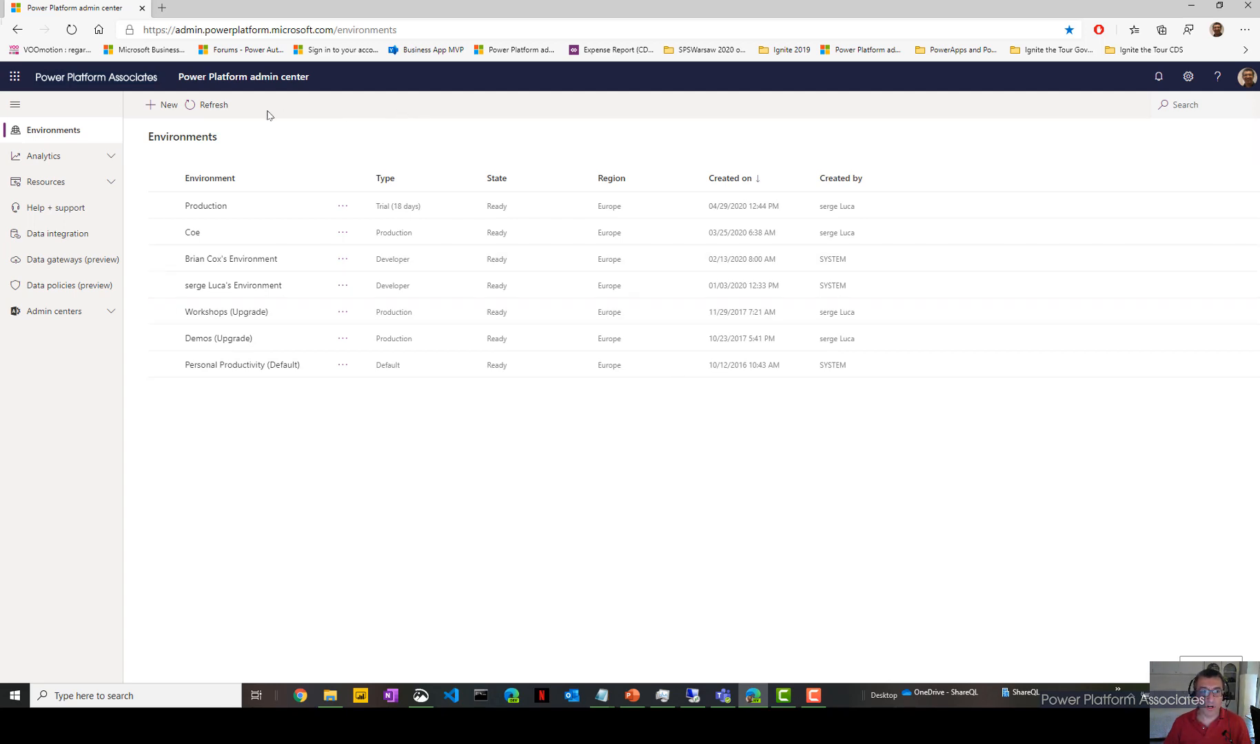
pyautogui.moveTo(1246, 78)
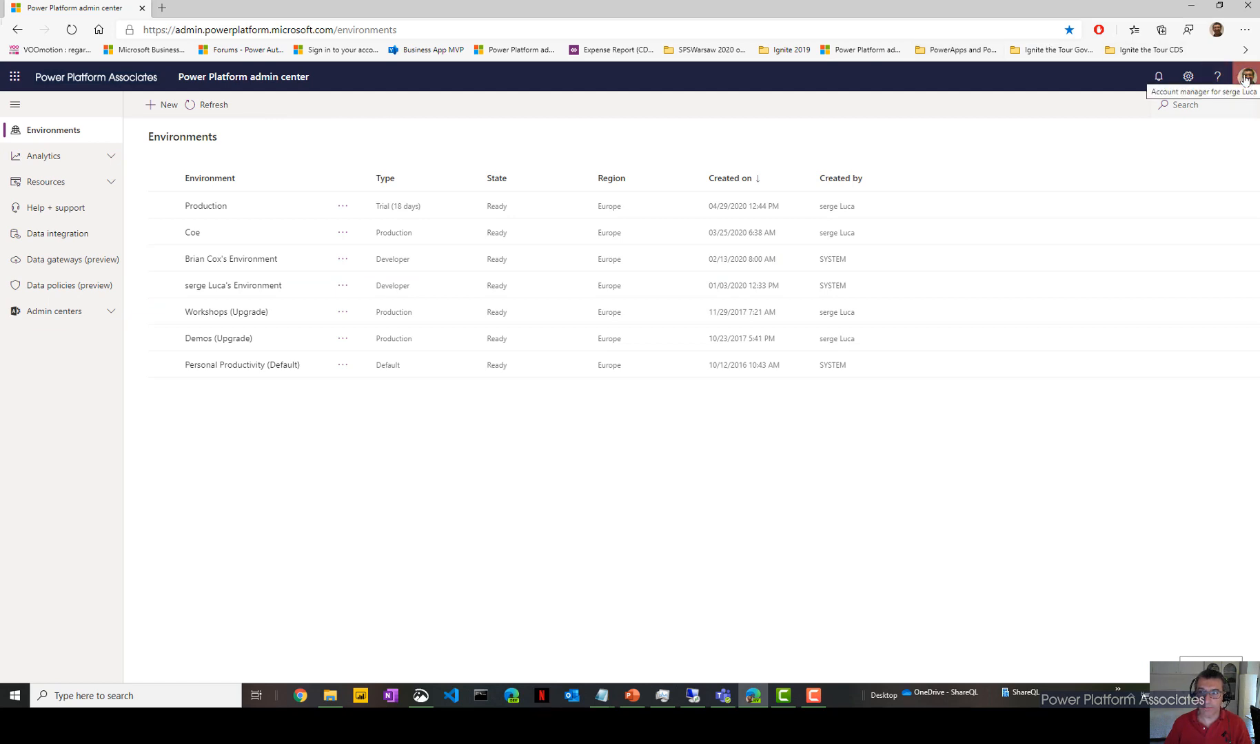
# Start a new environment named Production Demo of type Production with a database enabled.
pyautogui.click(167, 105)
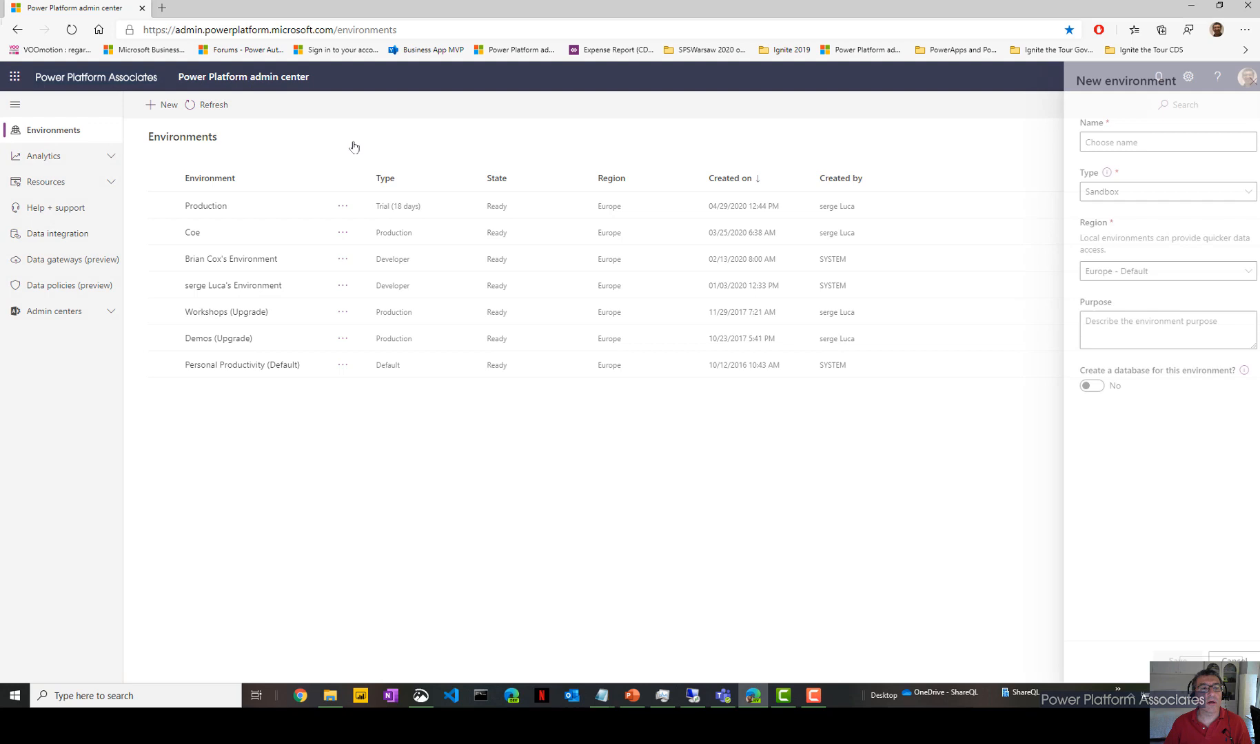
pyautogui.click(1157, 142)
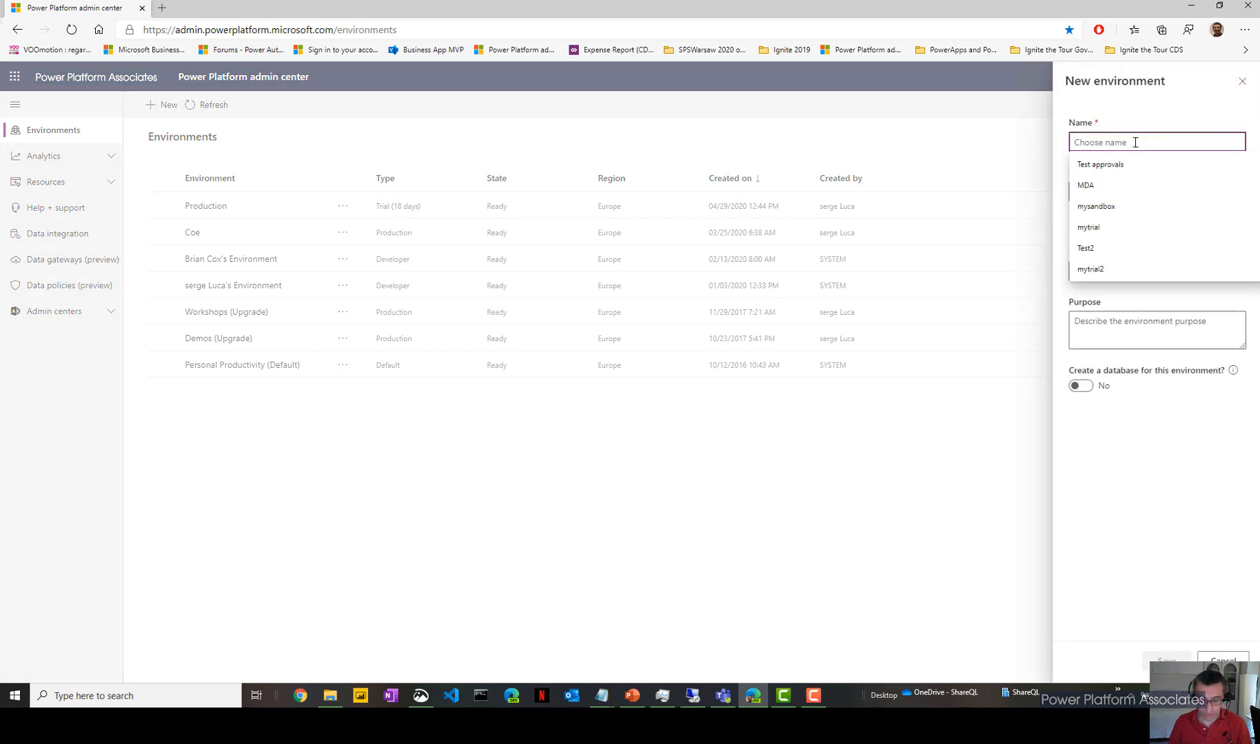
pyautogui.write('Production Demo')
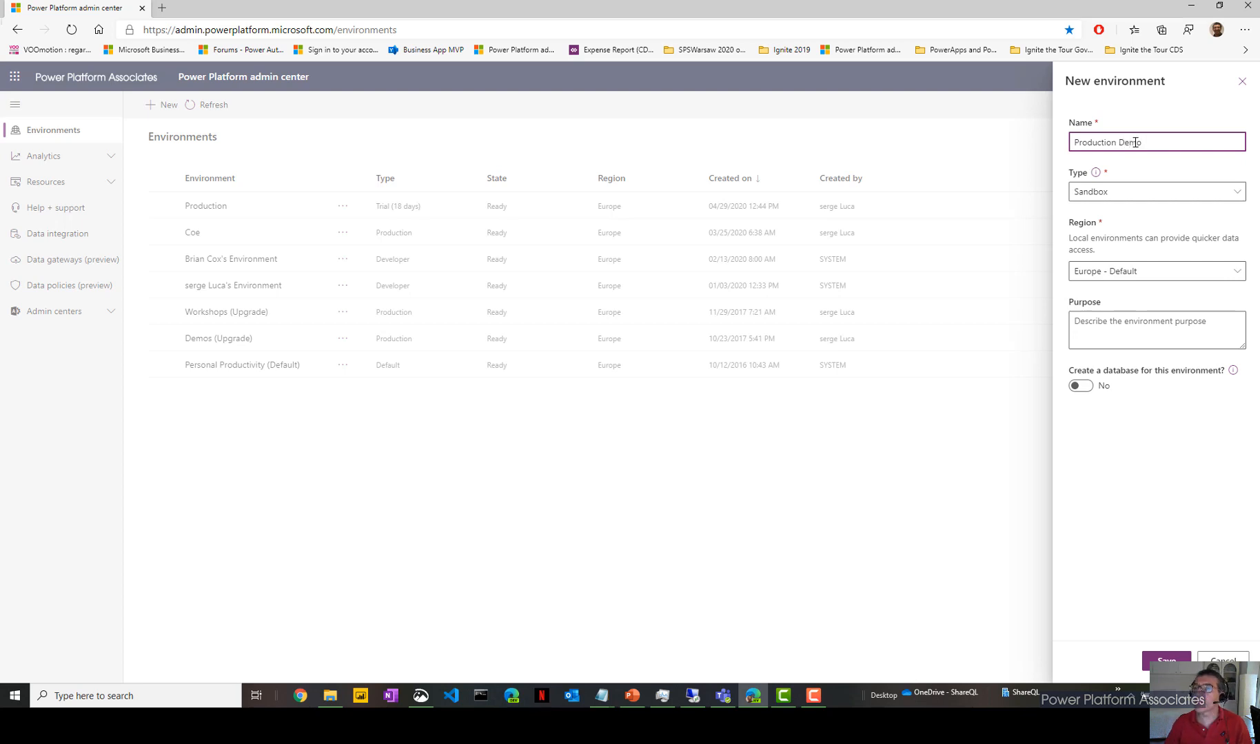
pyautogui.click(1157, 192)
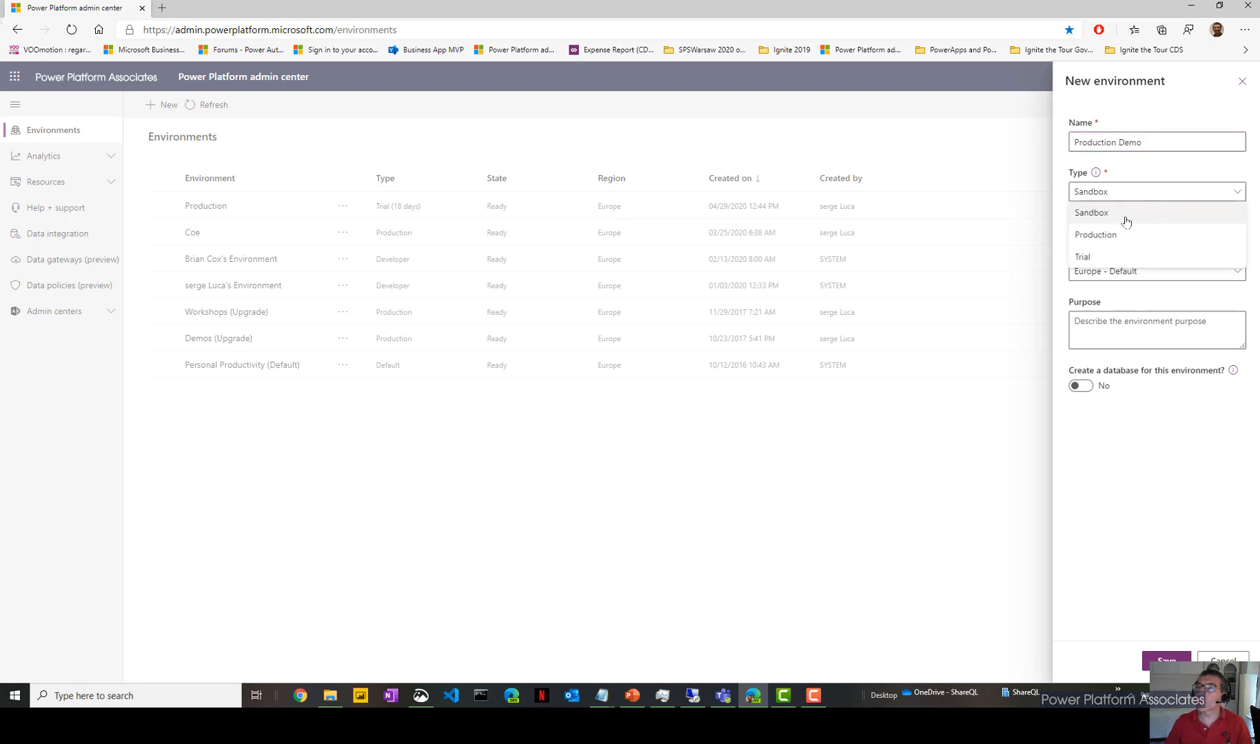
pyautogui.click(1095, 234)
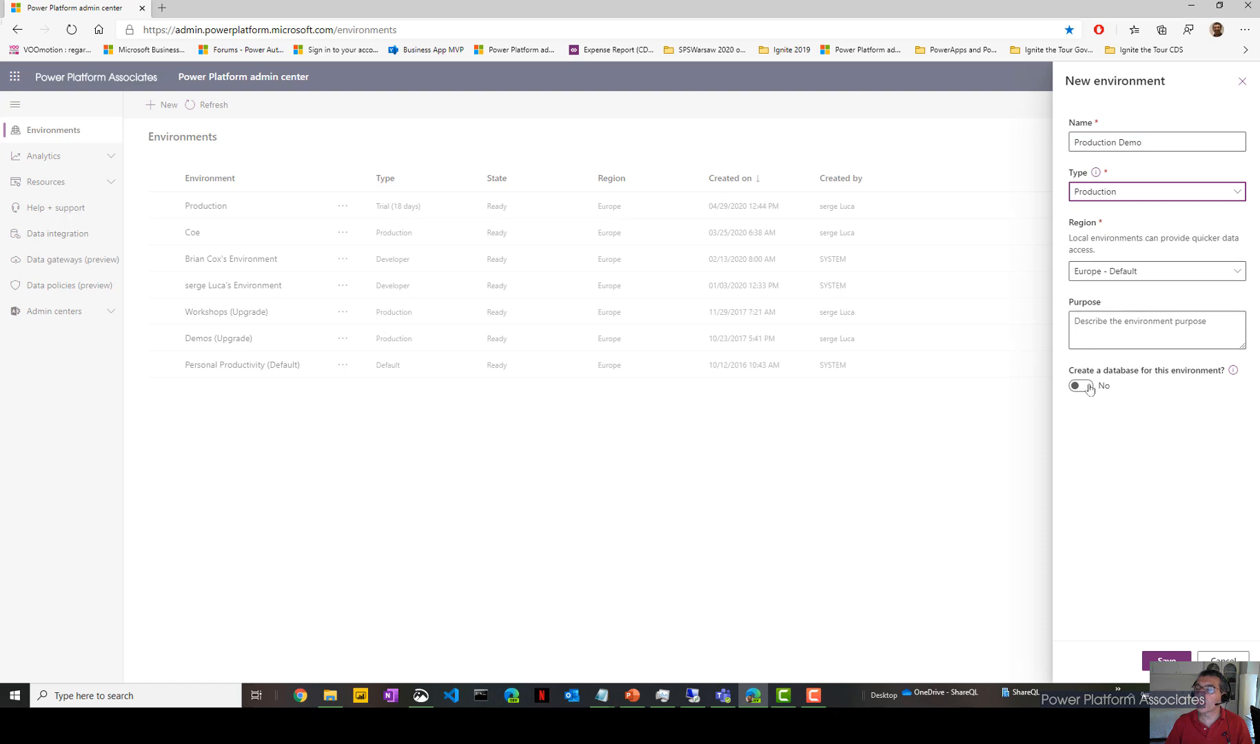
pyautogui.click(1080, 386)
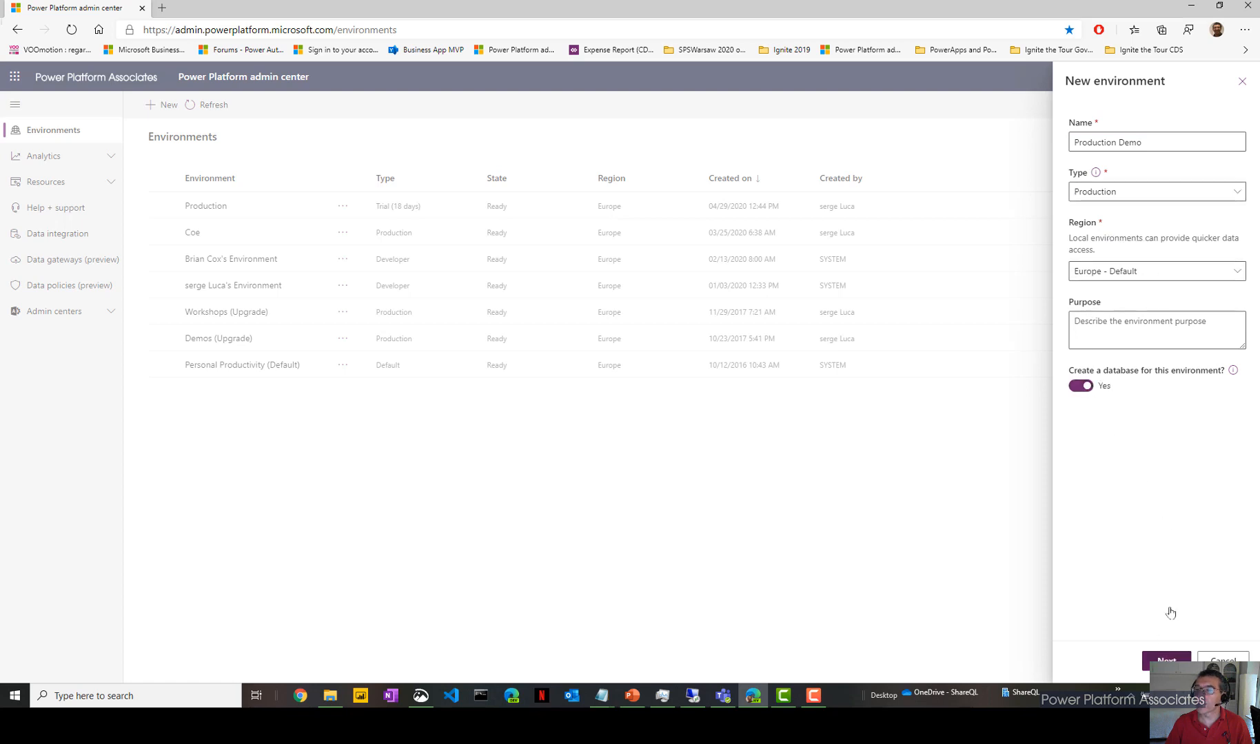
# Set the database language to English with euro currency and save the environment.
pyautogui.click(1167, 662)
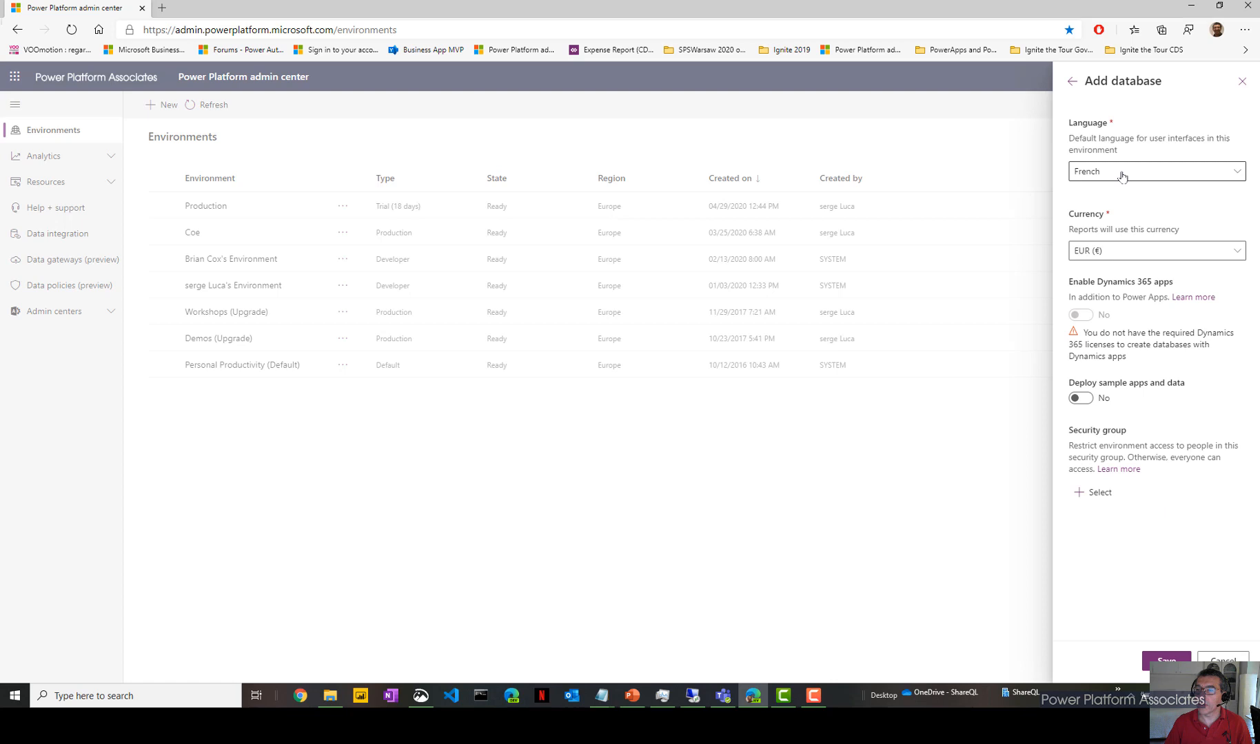
pyautogui.click(1156, 173)
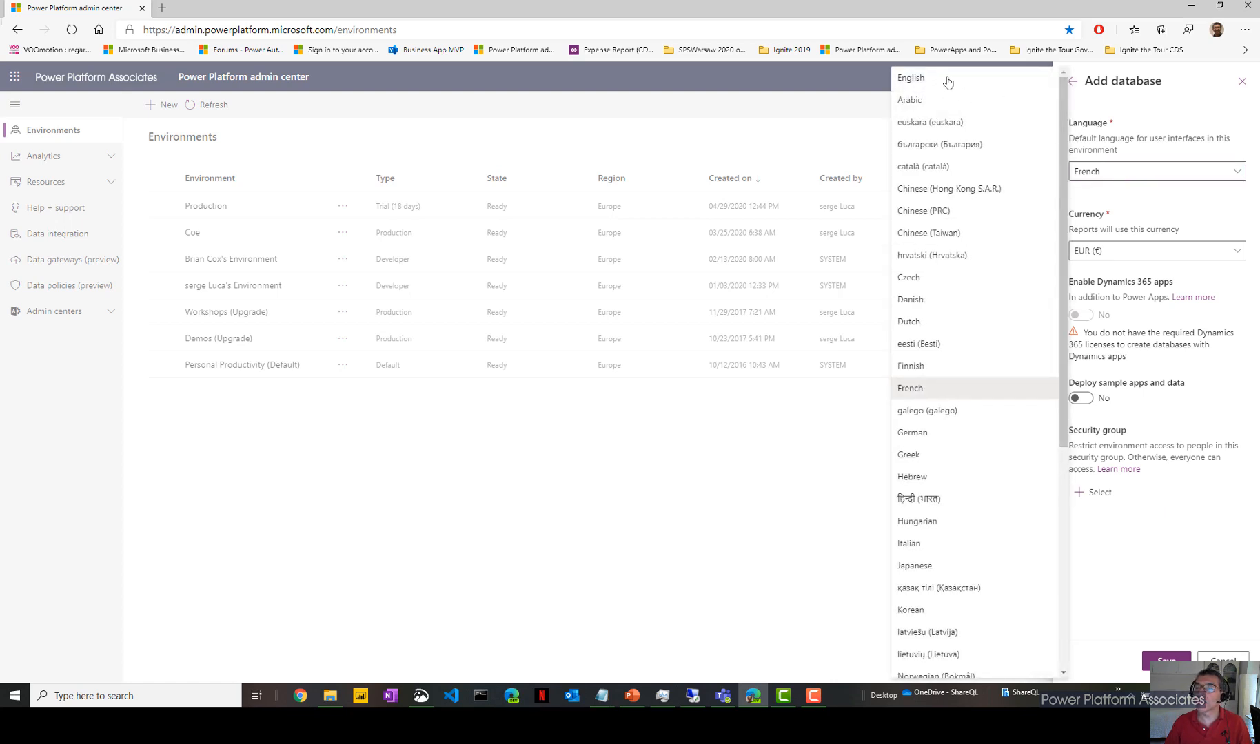
pyautogui.click(910, 77)
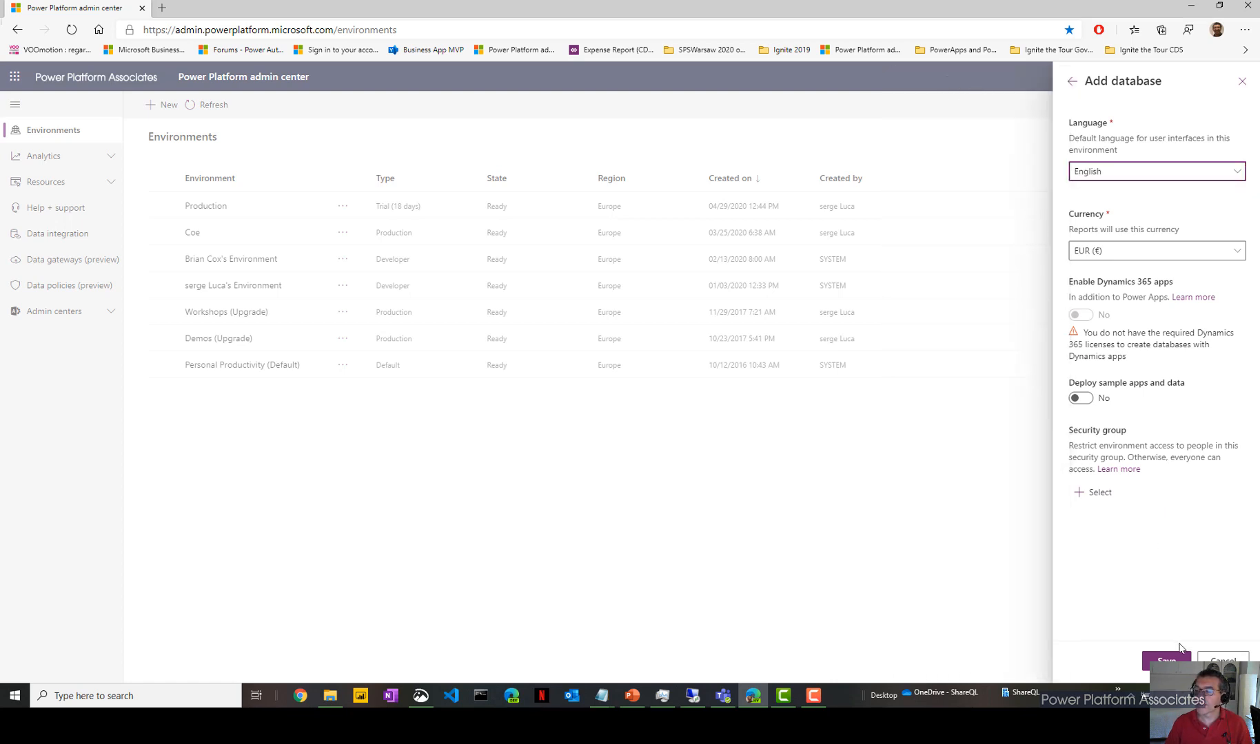
pyautogui.click(1166, 660)
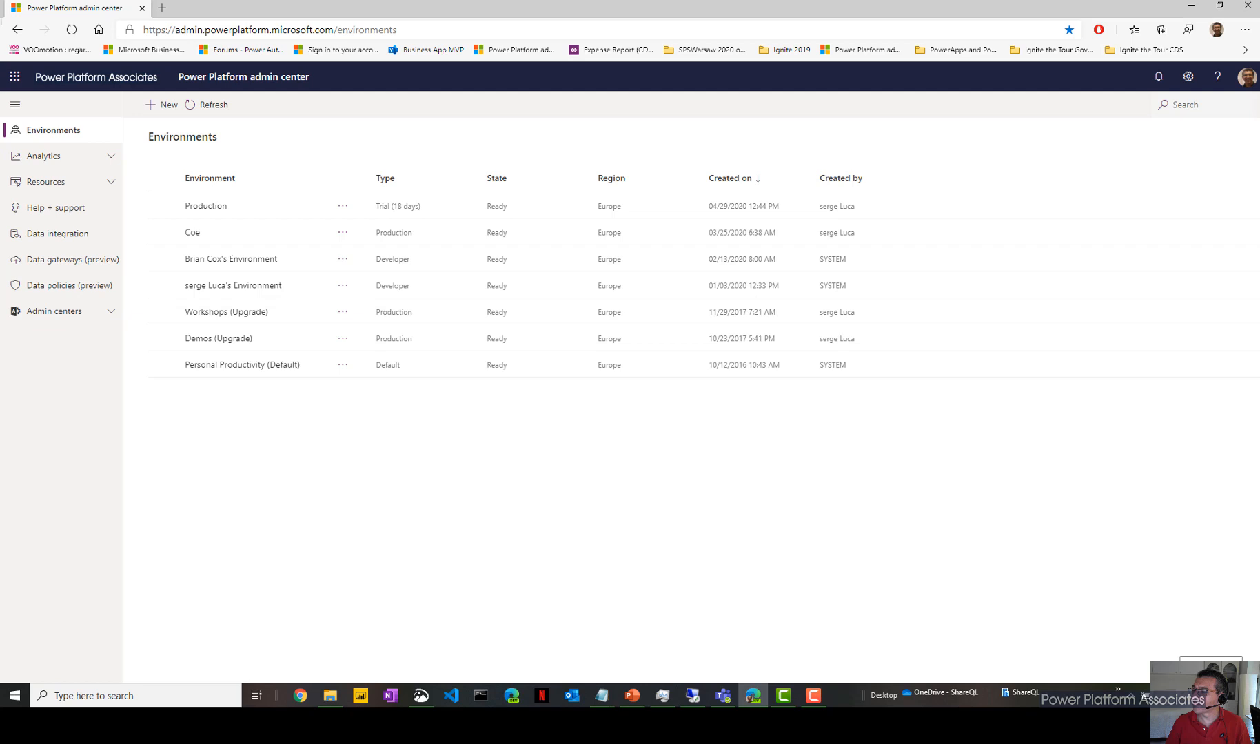
# View the Production Demo details, then go to the Power Automate site in a new tab.
pyautogui.click(205, 207)
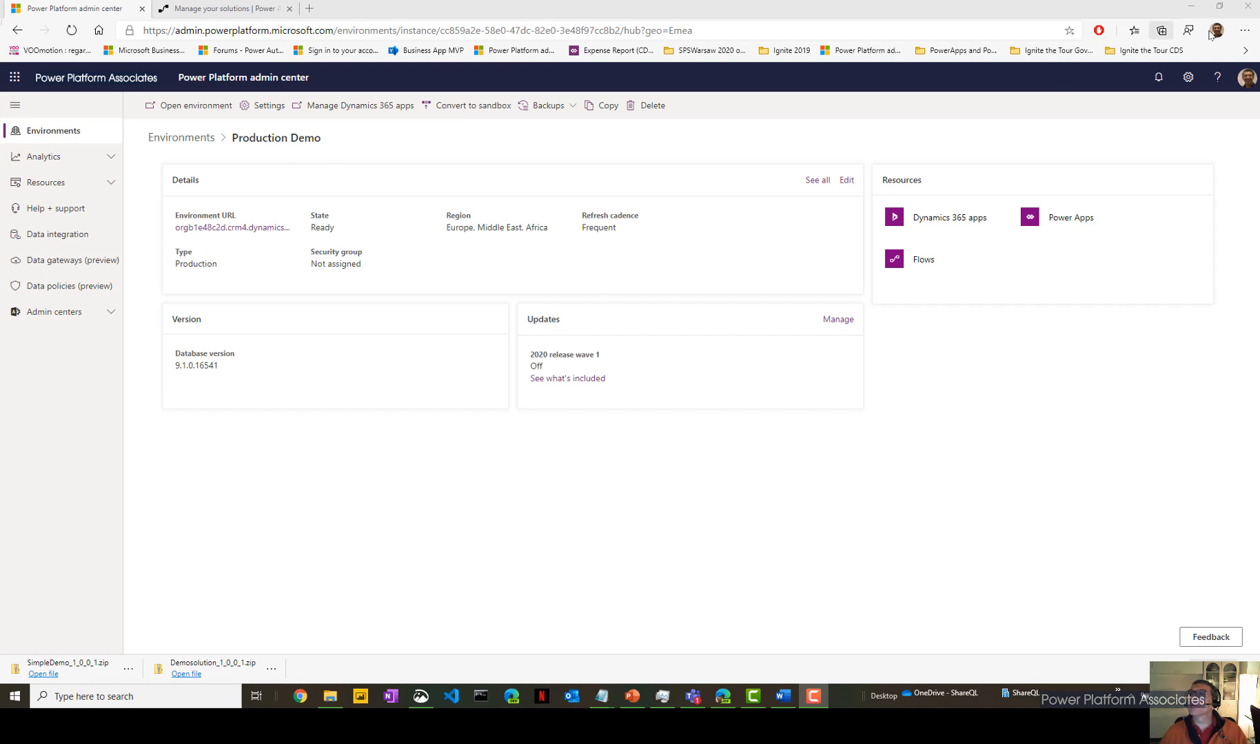
pyautogui.click(1221, 29)
pyautogui.write('flo')
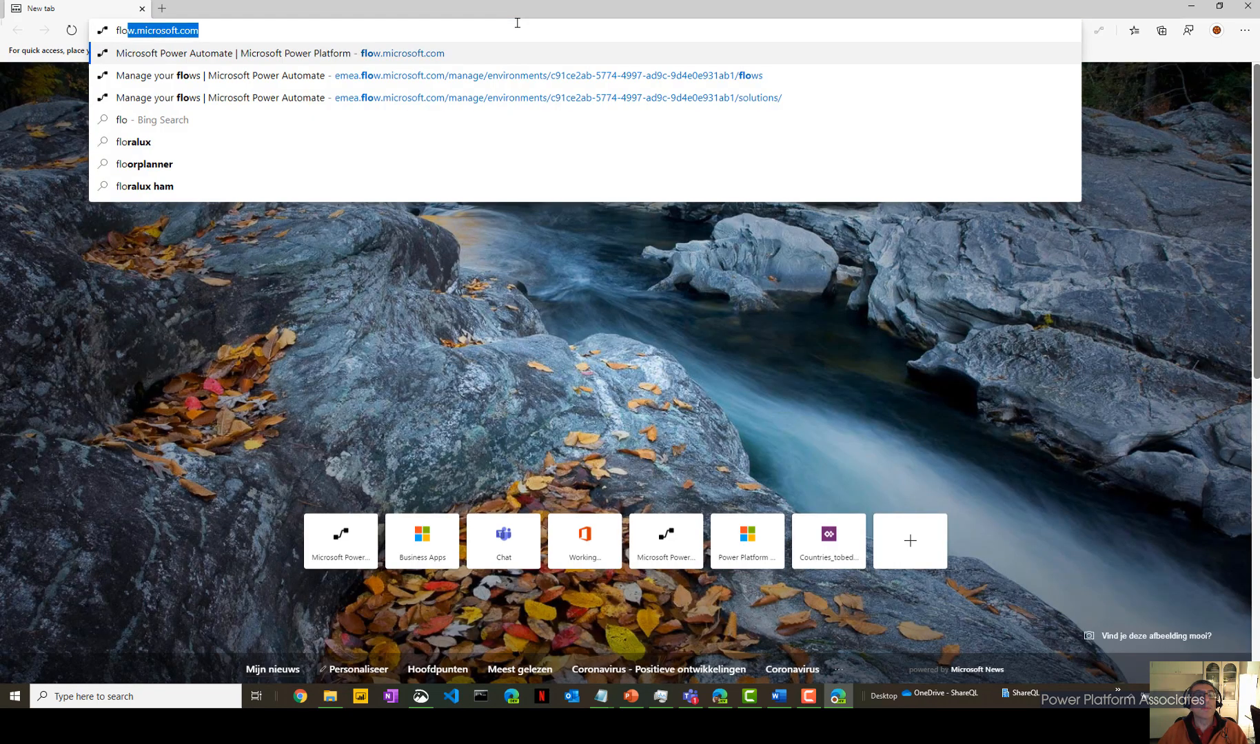
pyautogui.click(241, 54)
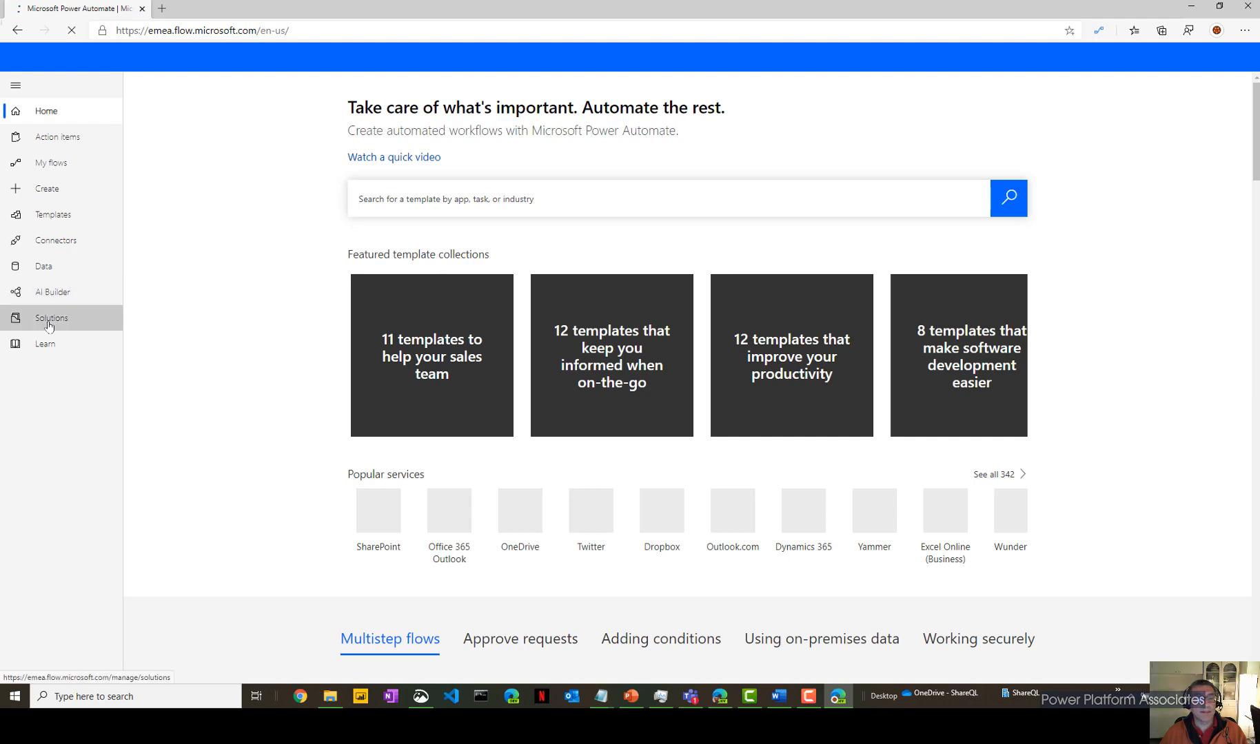
# Attempt to load the environment's Solutions list, which fails with a no-roles-assigned error.
pyautogui.click(50, 319)
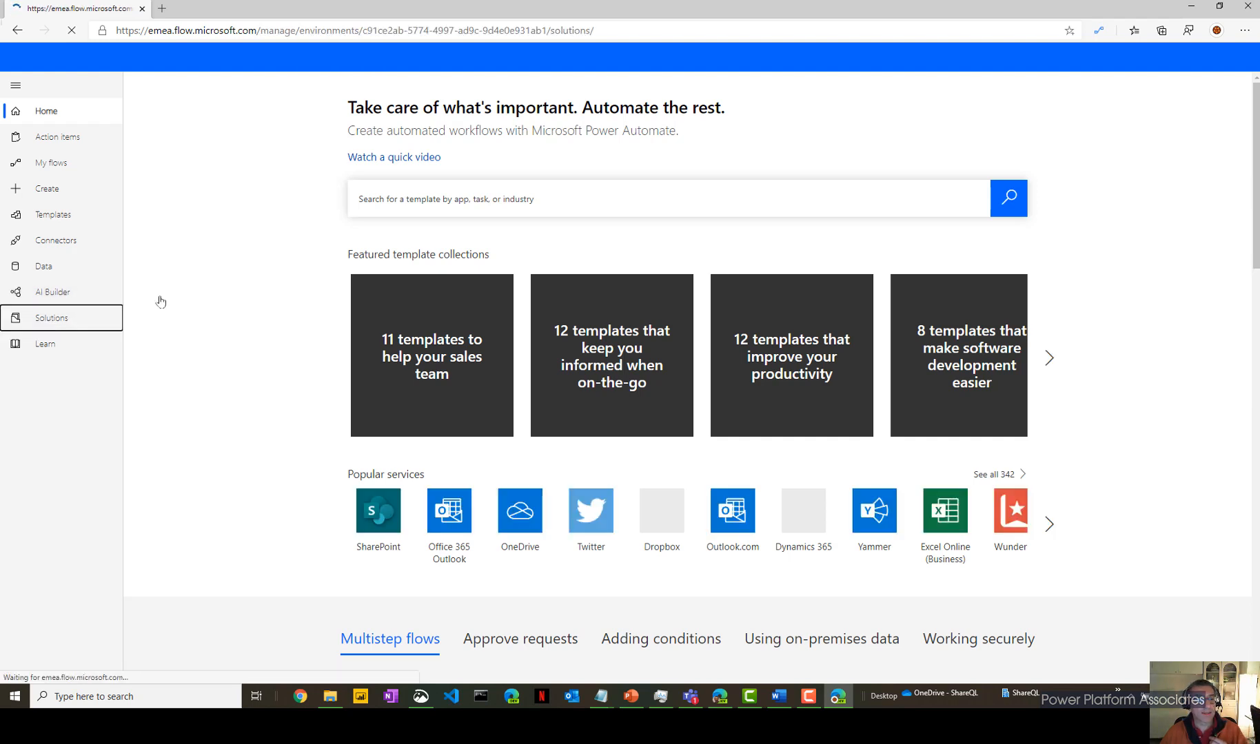
pyautogui.click(51, 318)
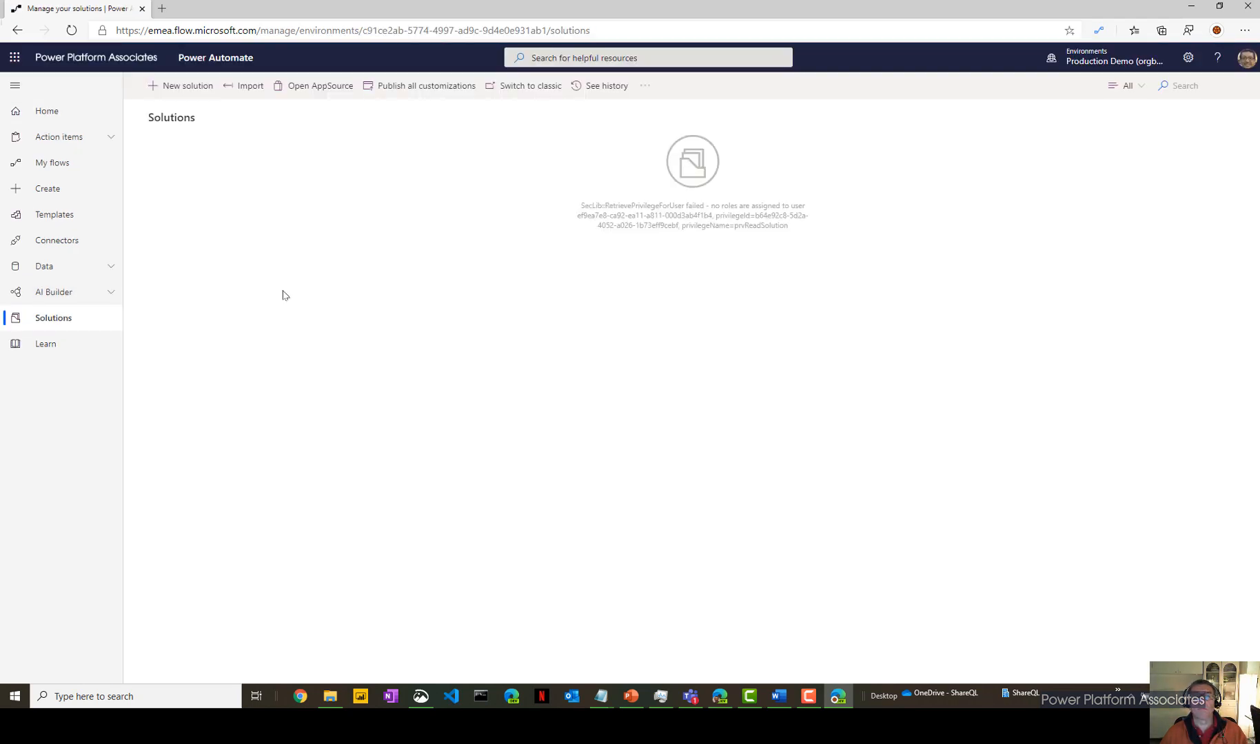
pyautogui.moveTo(530, 174)
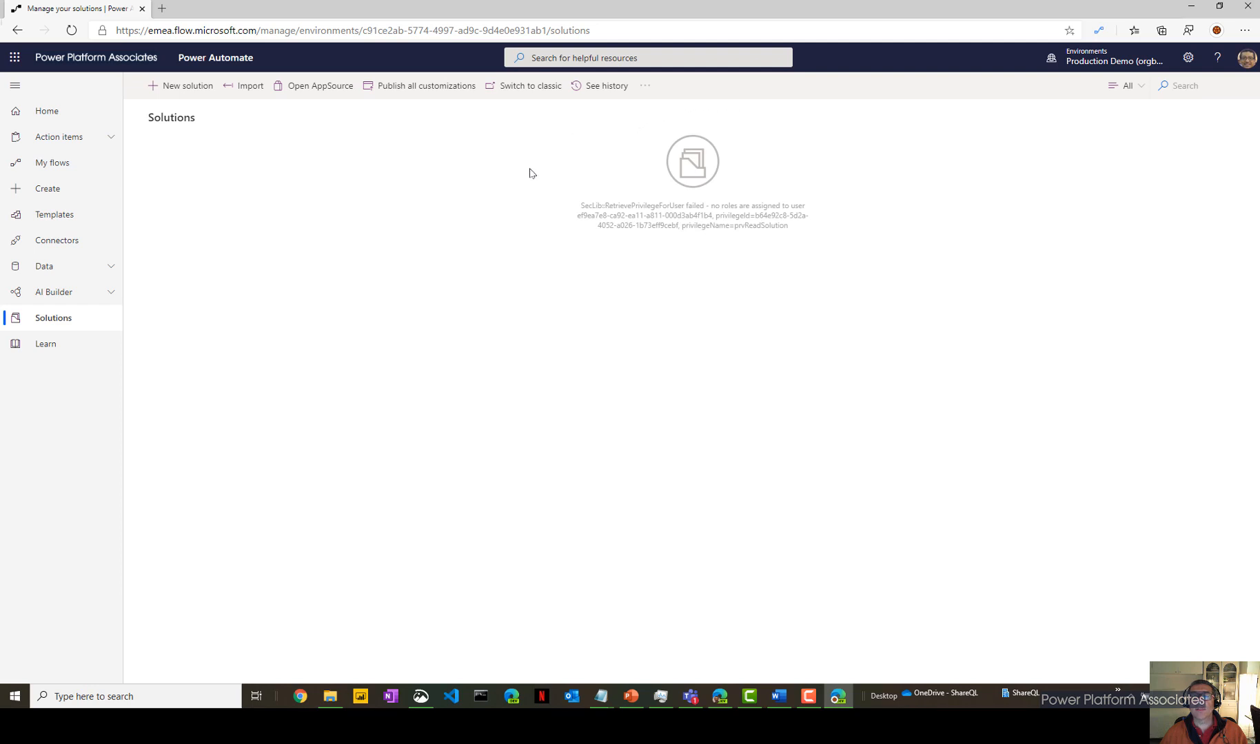
pyautogui.moveTo(720, 117)
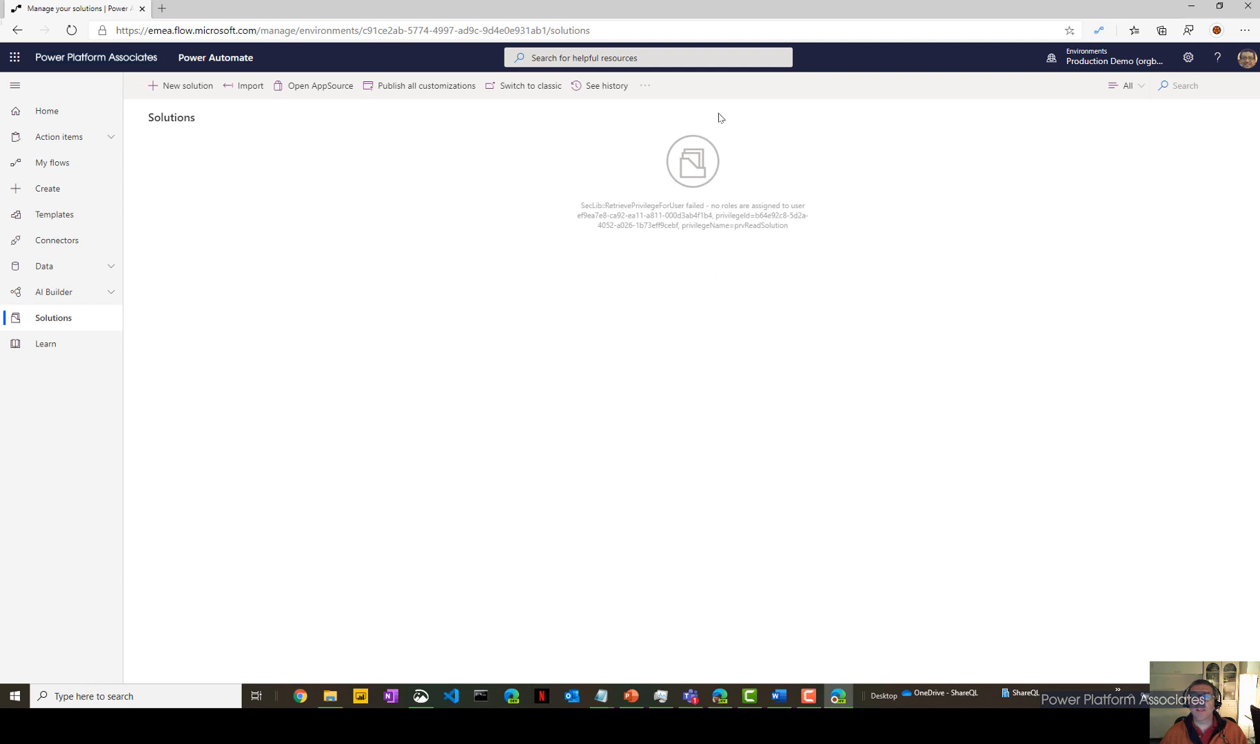
pyautogui.moveTo(844, 300)
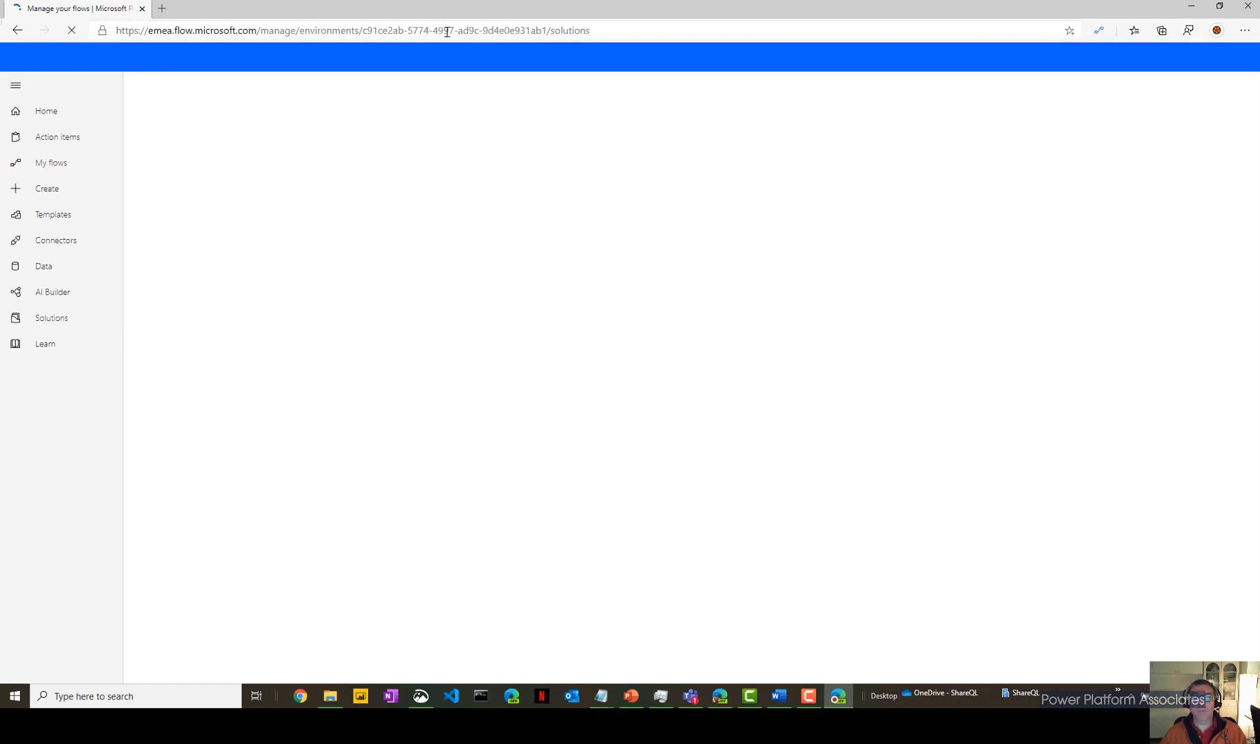
pyautogui.click(52, 319)
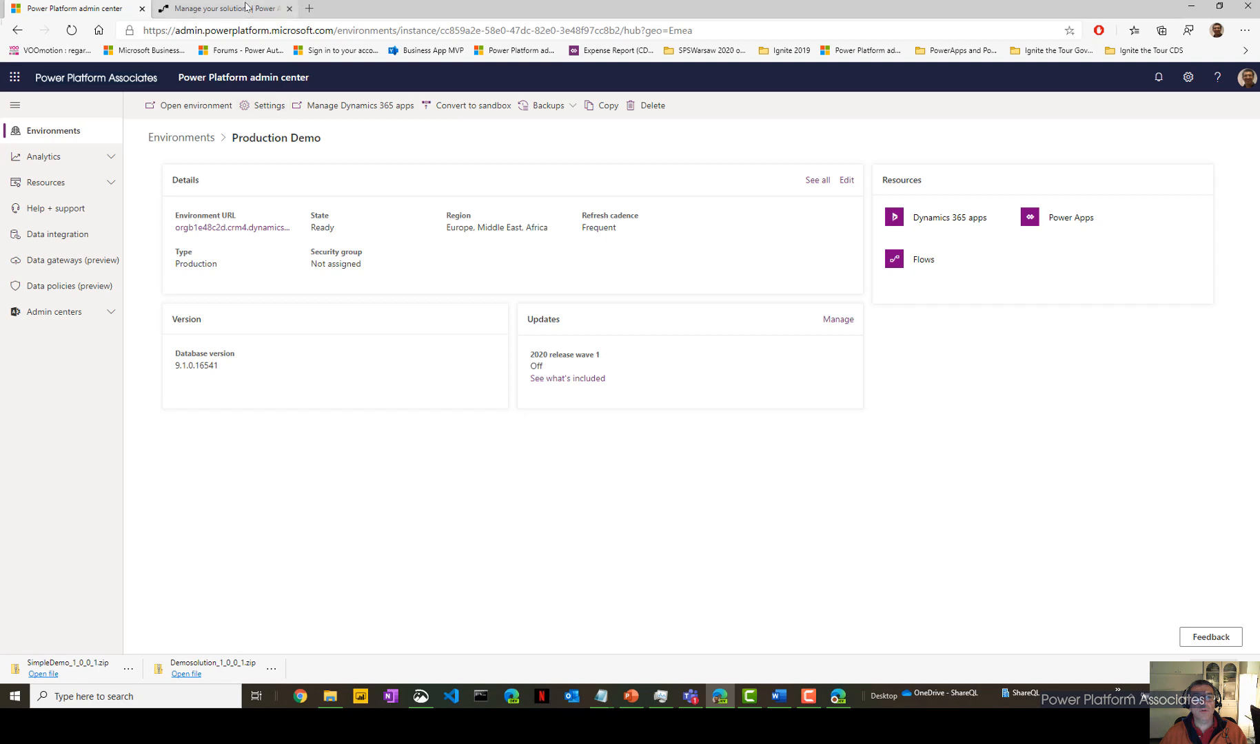
# Create a new solution with display name 'demo test solution' so it lists at version 1.0.0.0.
pyautogui.click(221, 9)
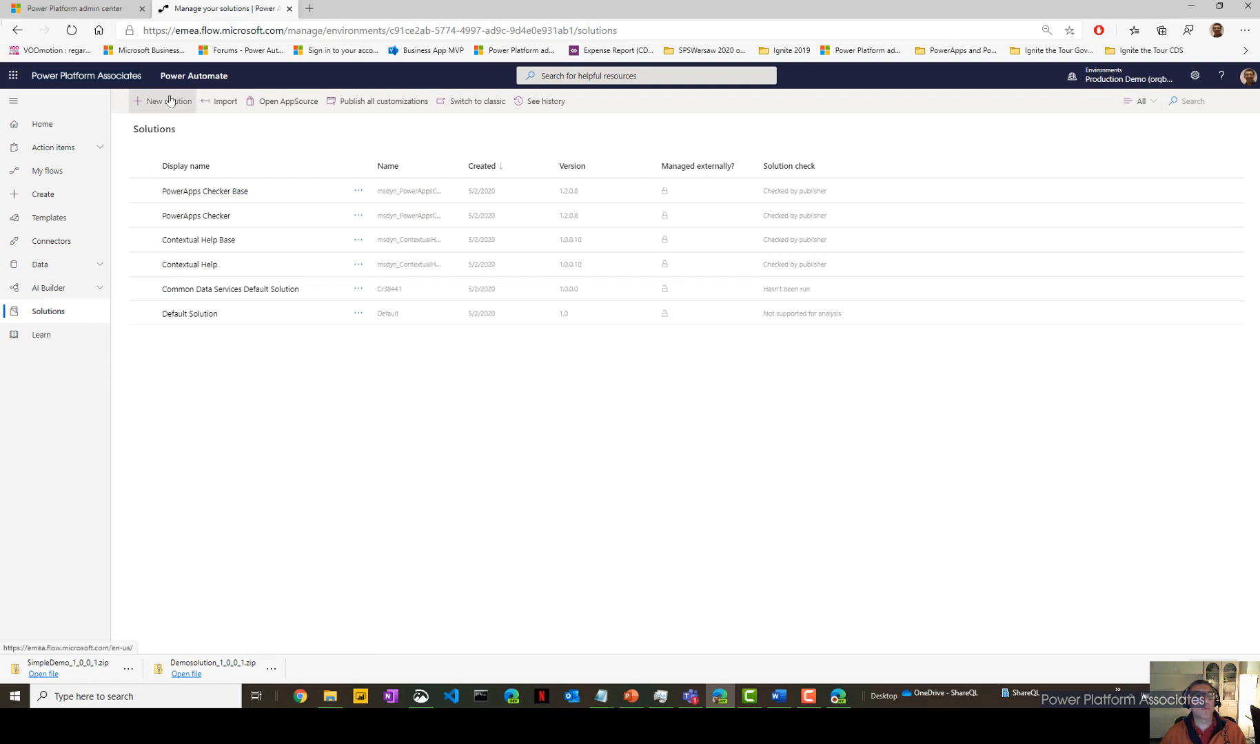
pyautogui.click(163, 102)
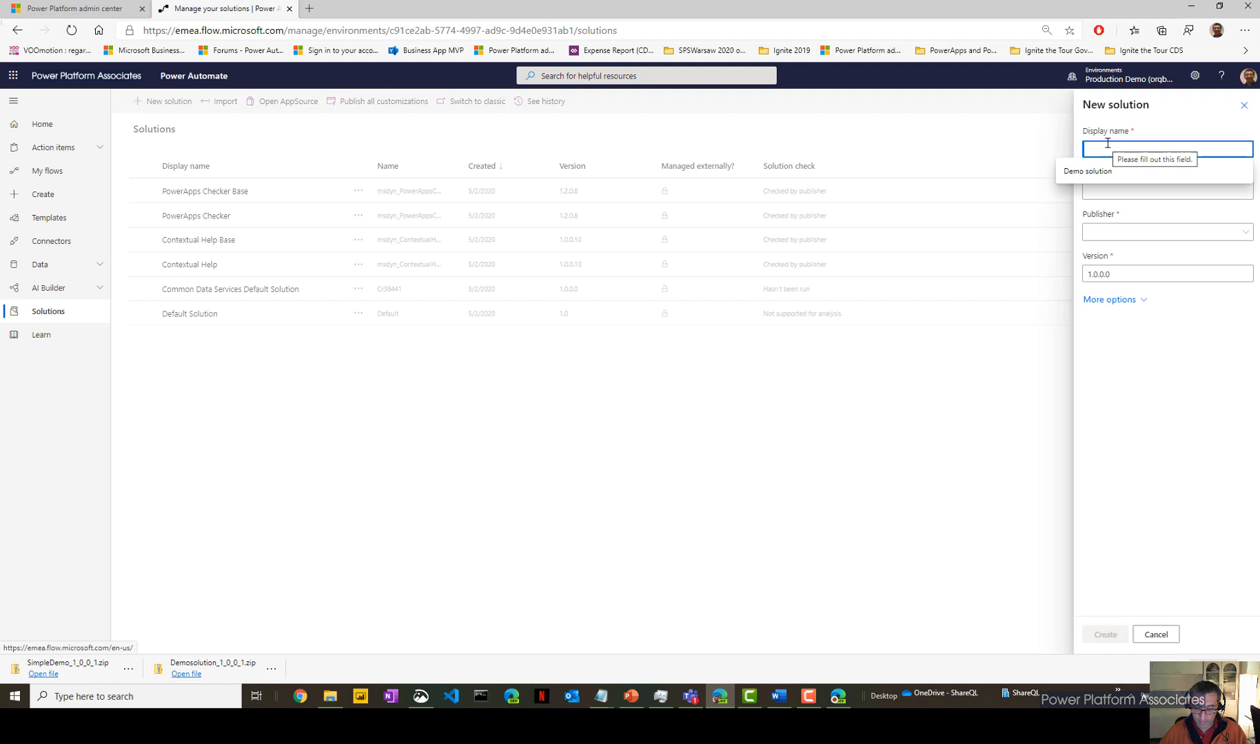
pyautogui.write('demo test')
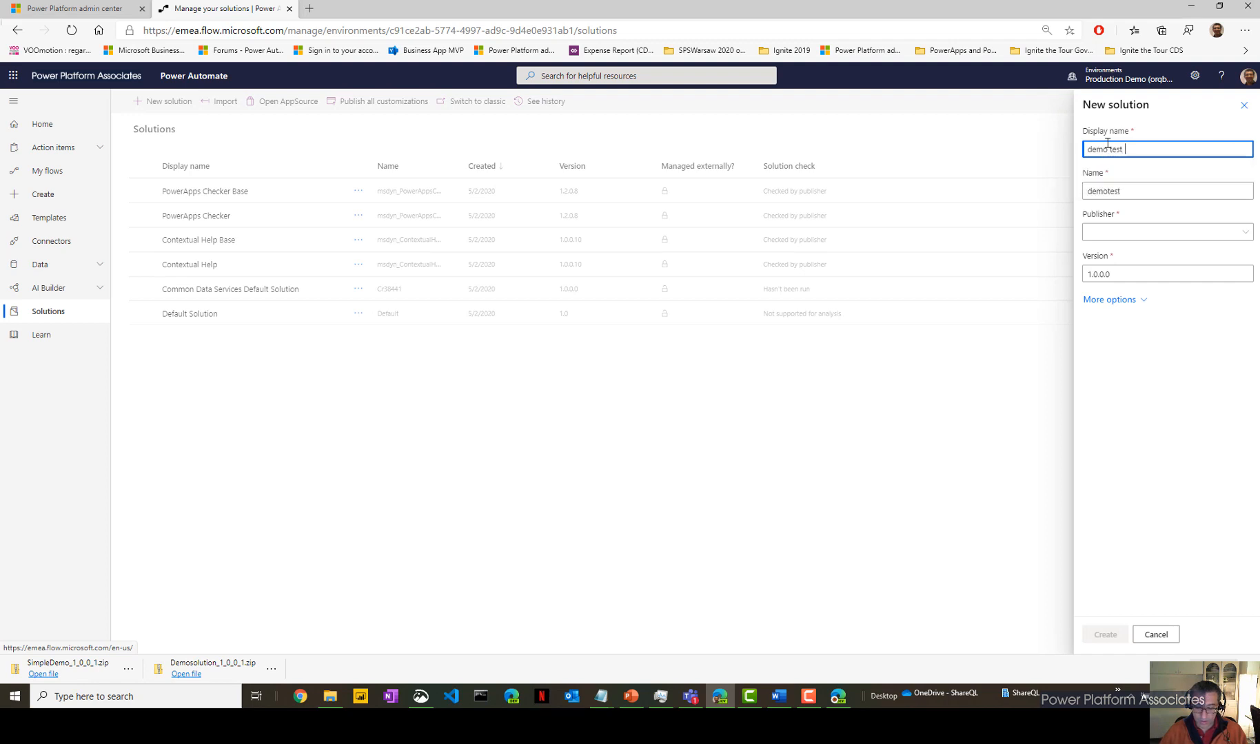
pyautogui.write('solution')
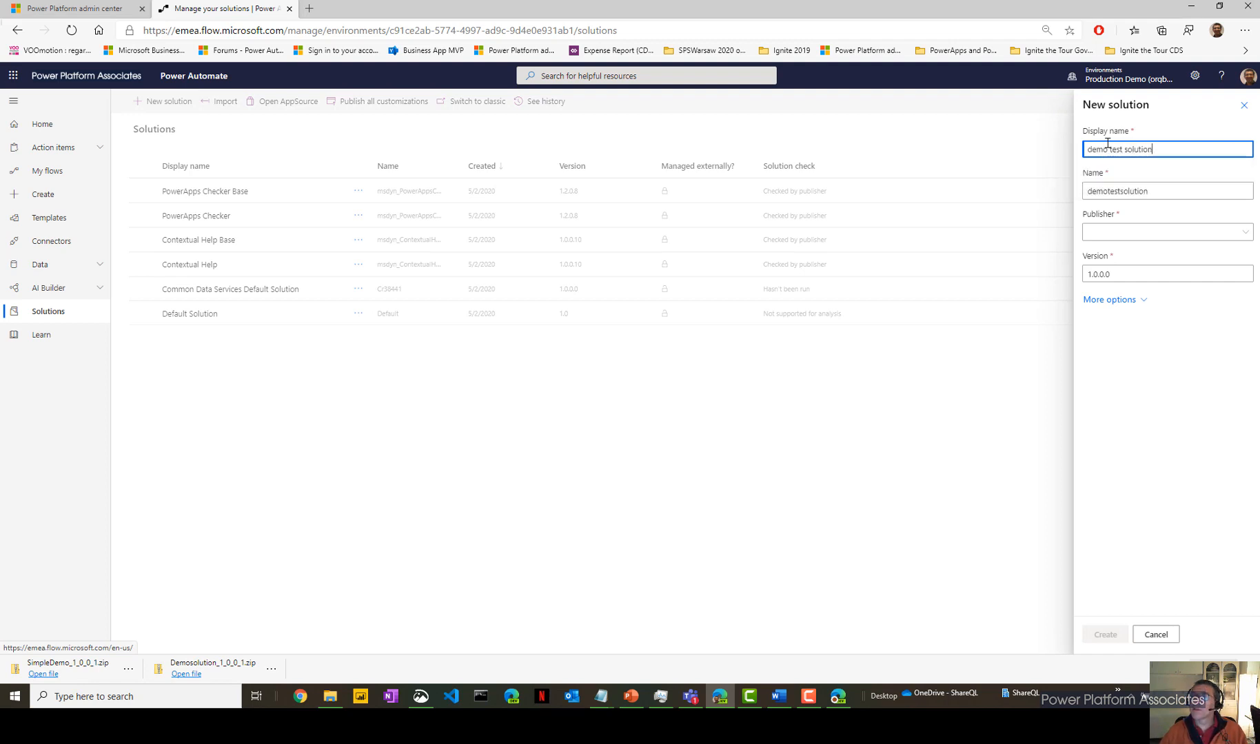
pyautogui.click(1166, 231)
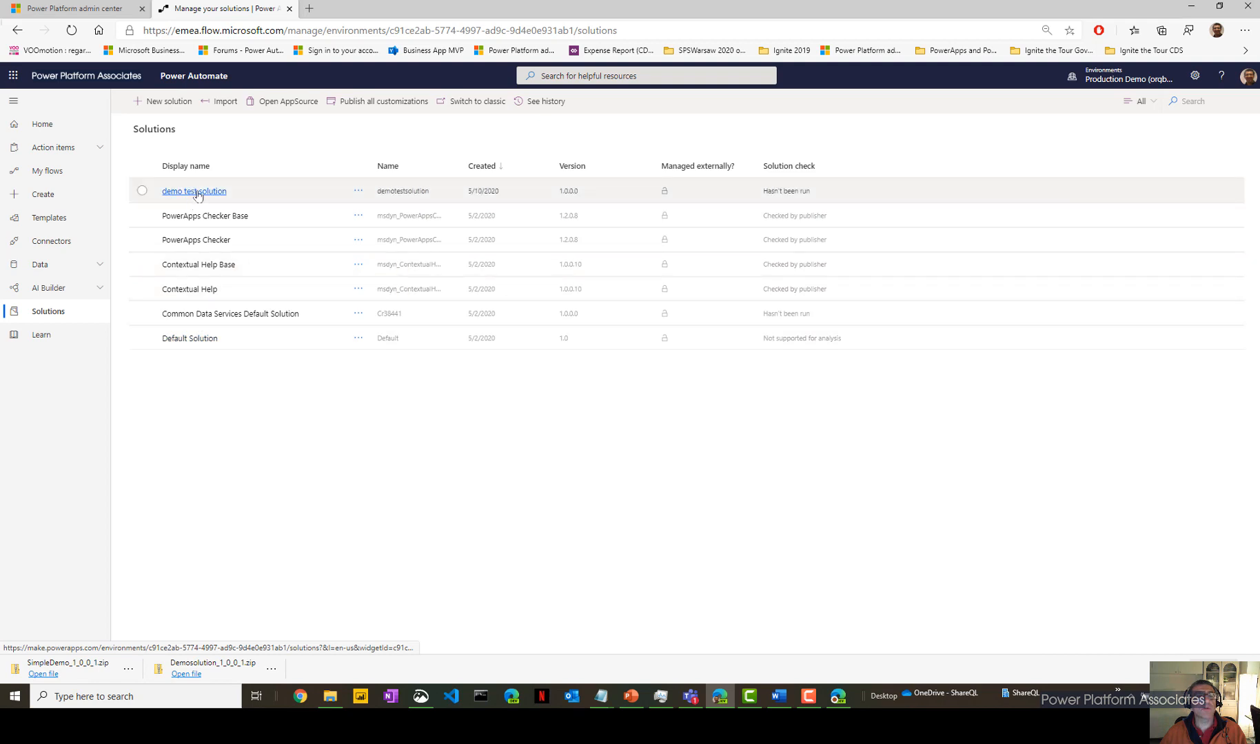
# Inside demo test solution, add a manually triggered flow with a Compose step containing 'zmpty'.
pyautogui.click(193, 192)
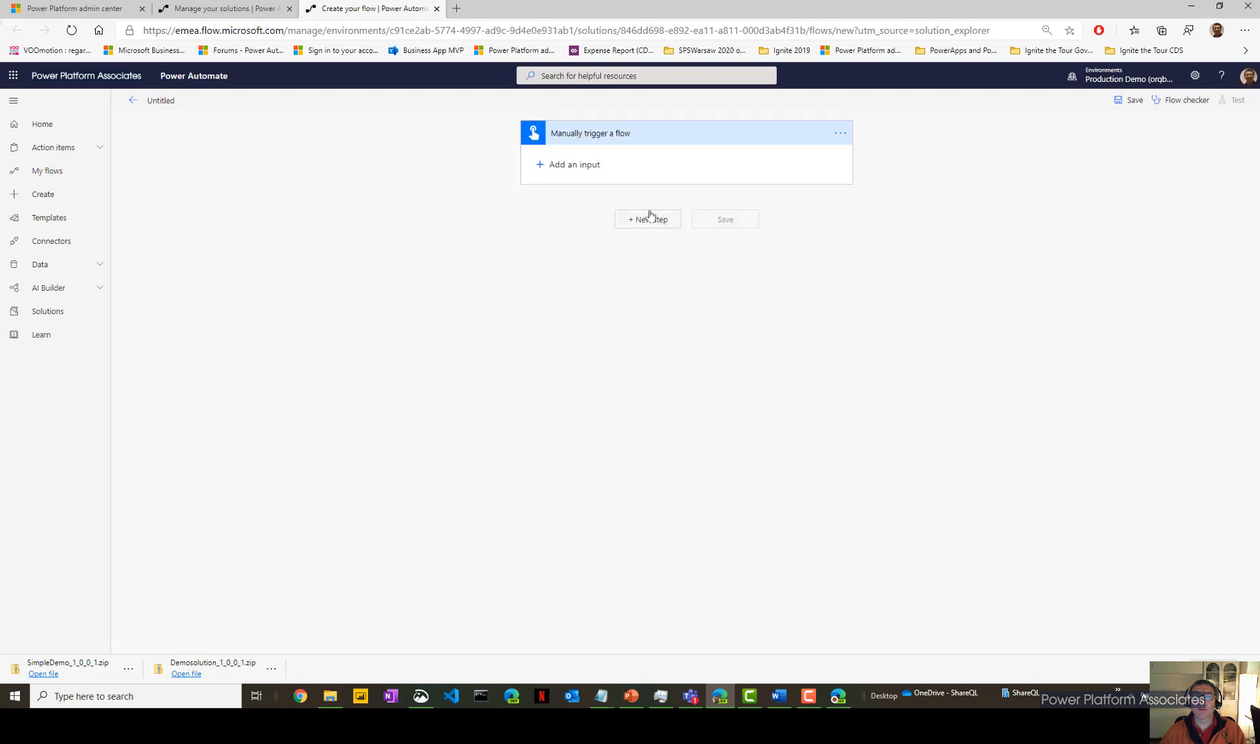
pyautogui.write('co')
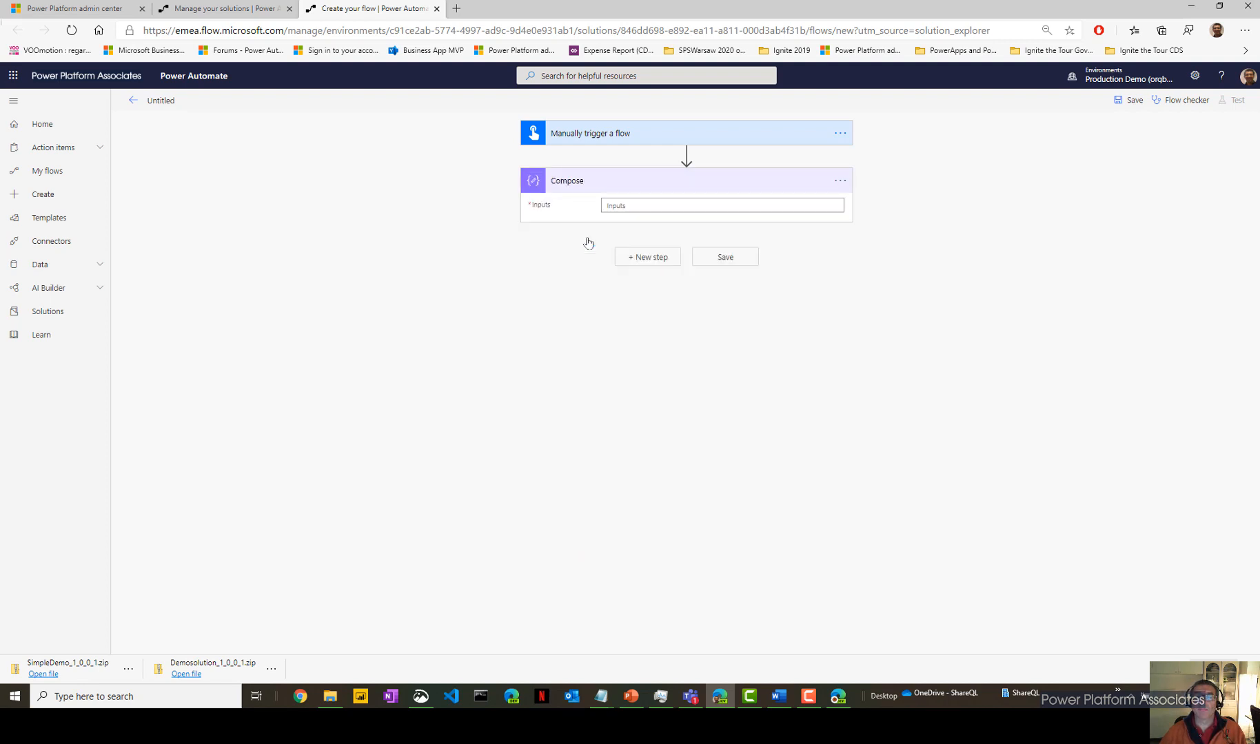
pyautogui.click(722, 205)
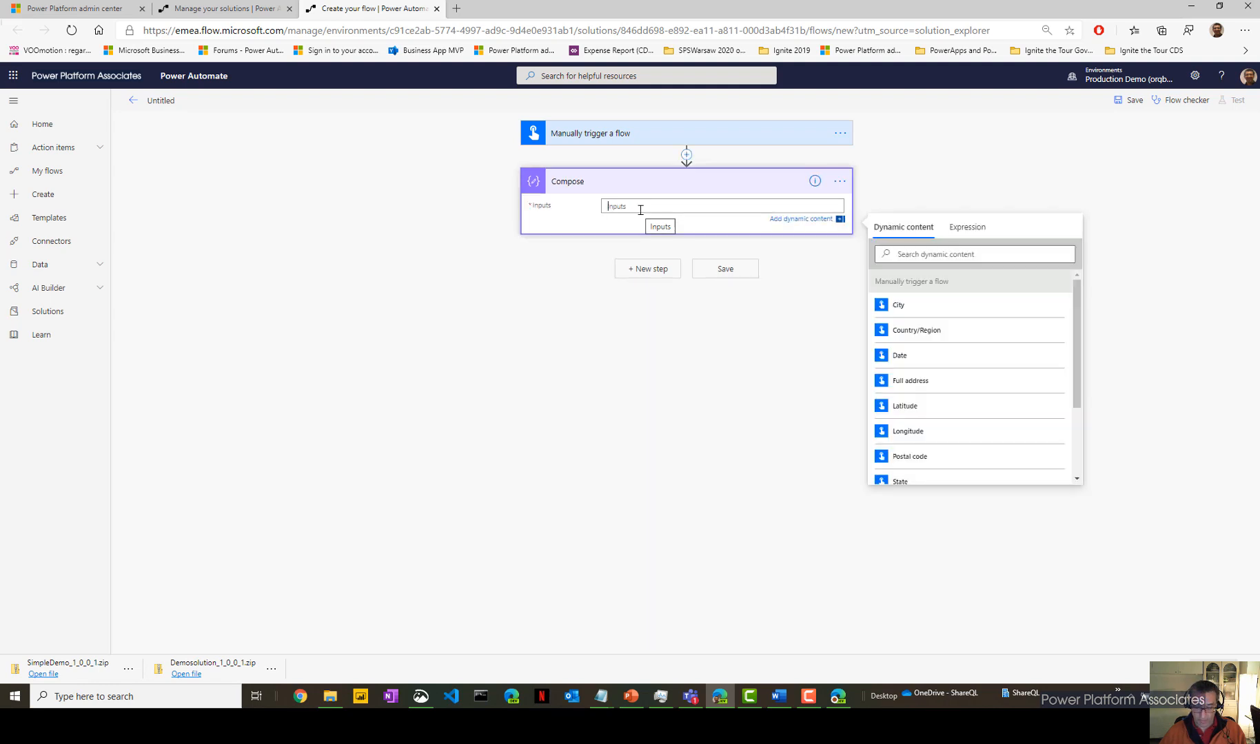
pyautogui.write('zmpty')
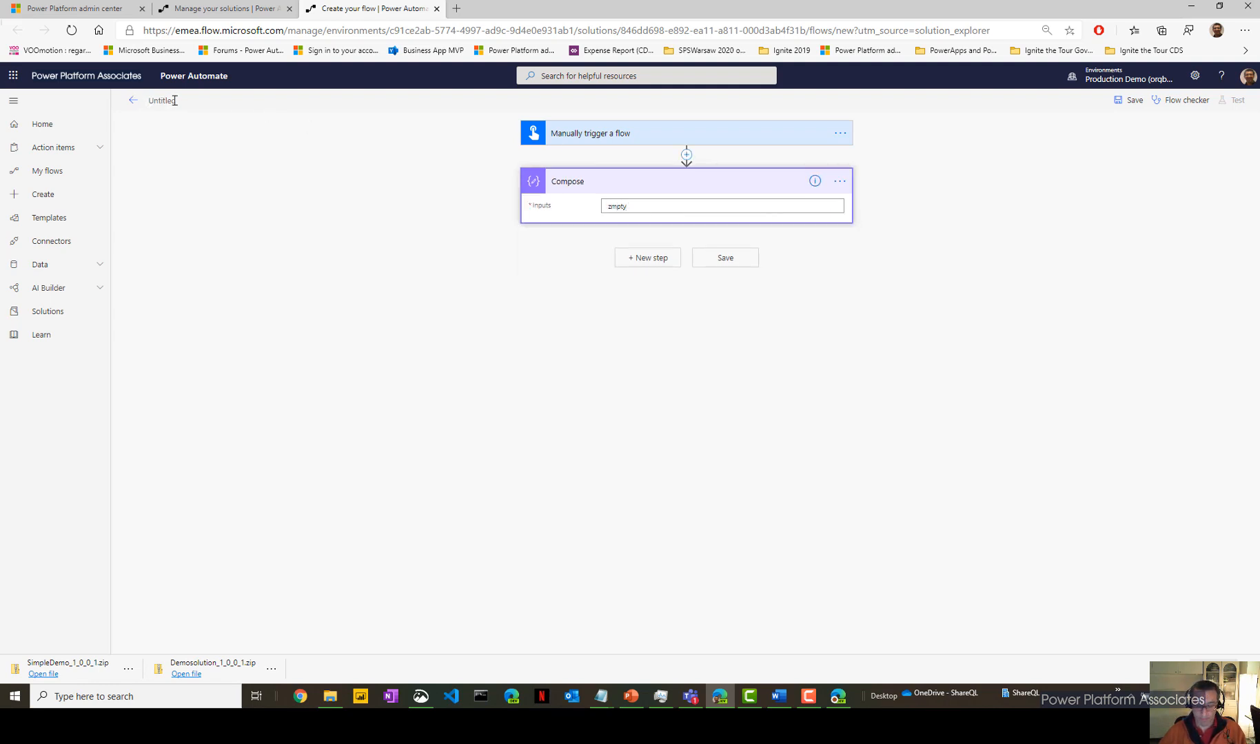
# Name the flow 'demo flow' and save it.
pyautogui.write('demo flow')
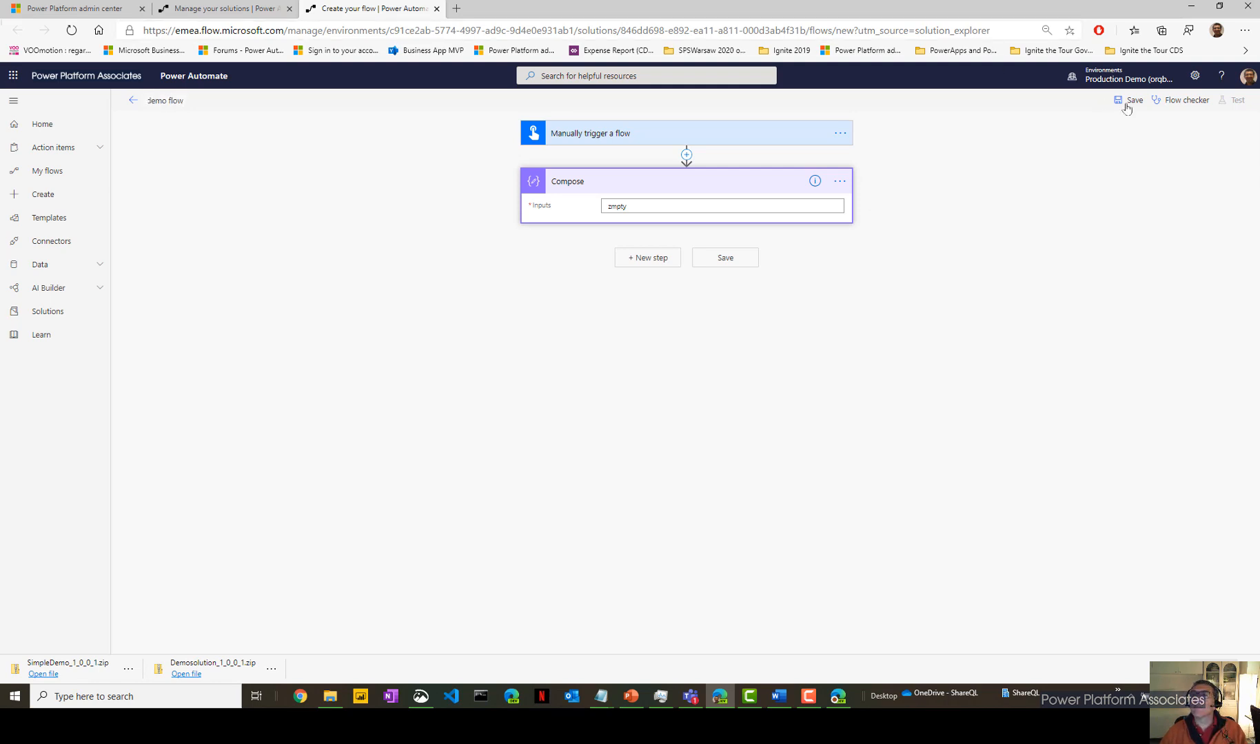
pyautogui.click(1129, 101)
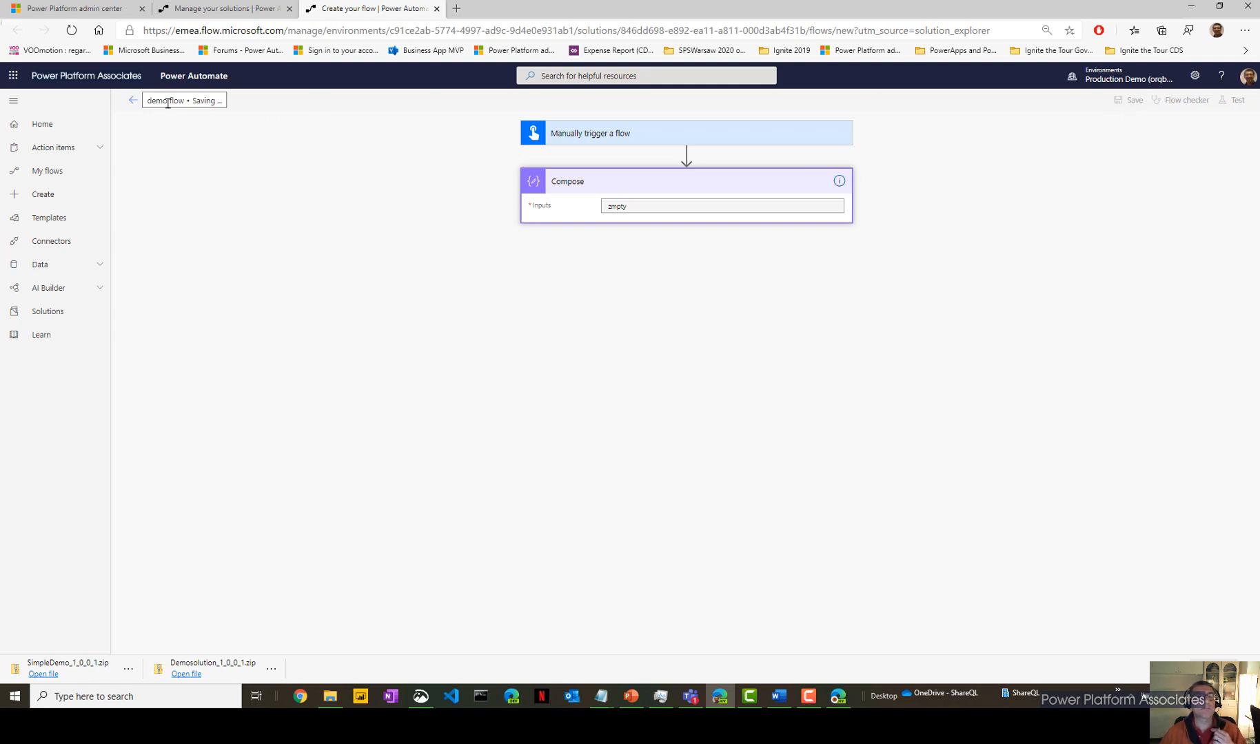
pyautogui.moveTo(135, 101)
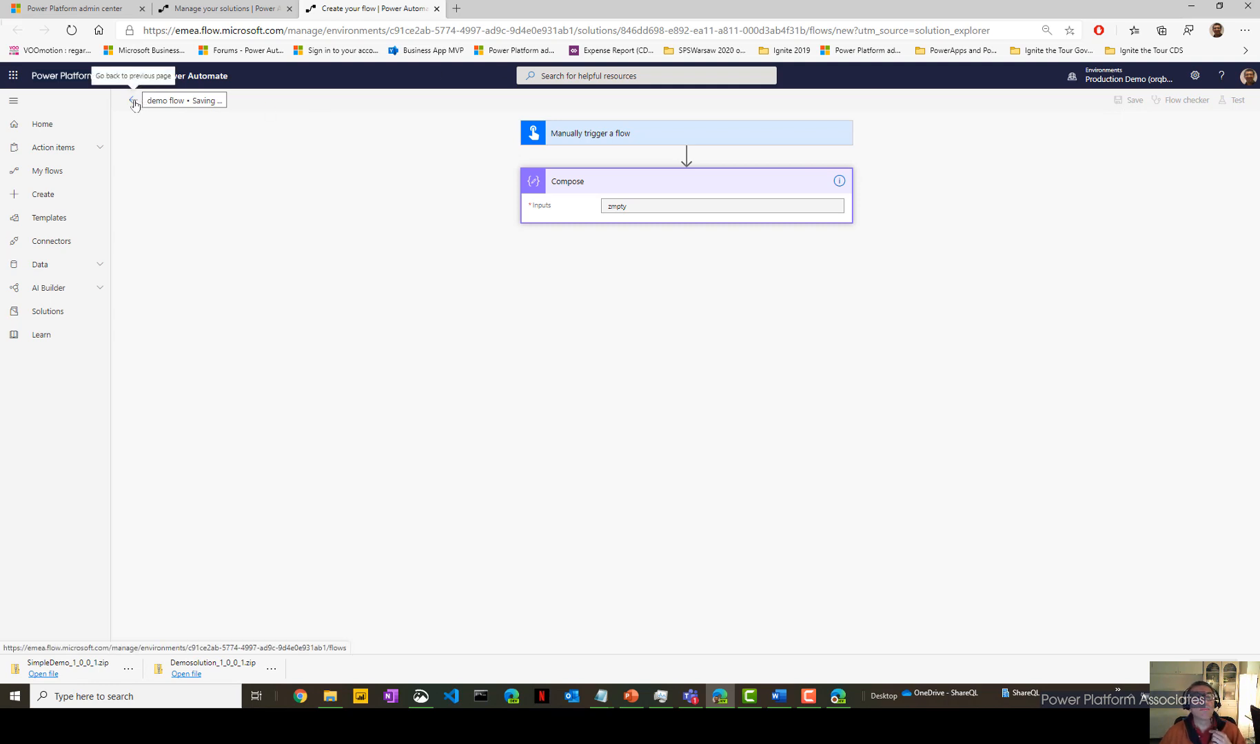
# Return to Solutions and select demo test solution for export.
pyautogui.click(136, 102)
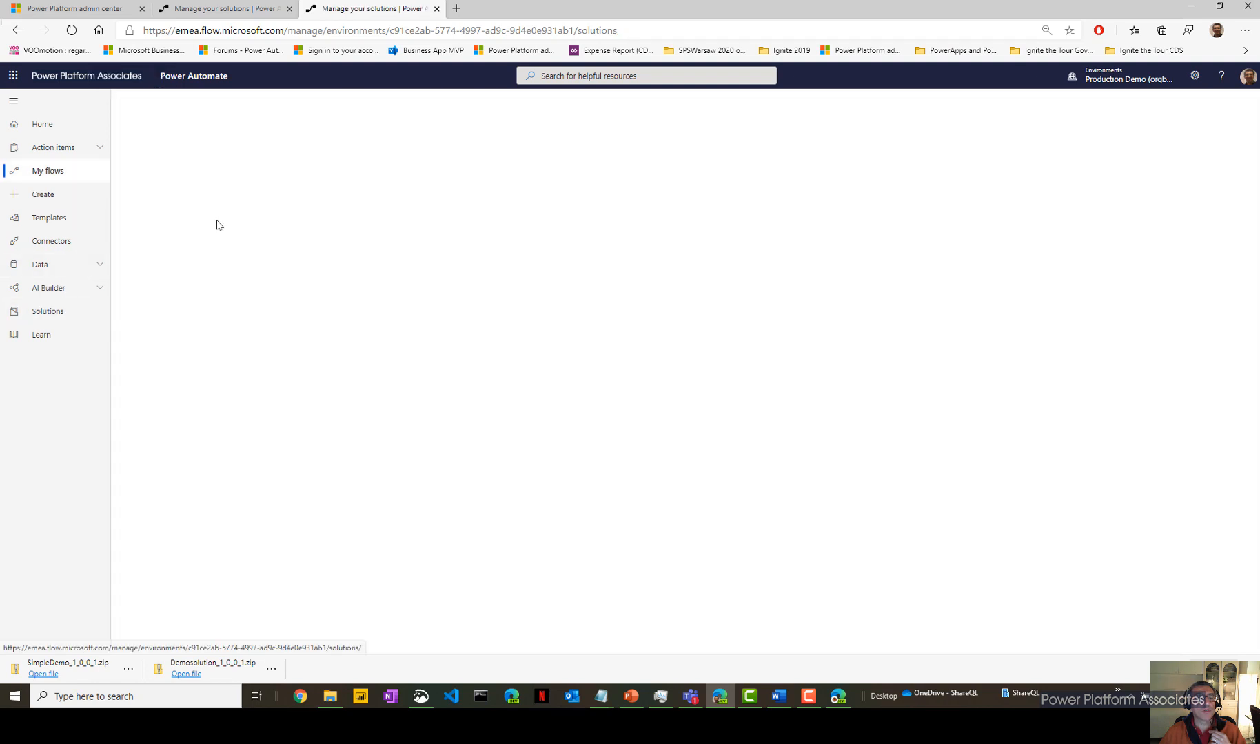
pyautogui.click(47, 311)
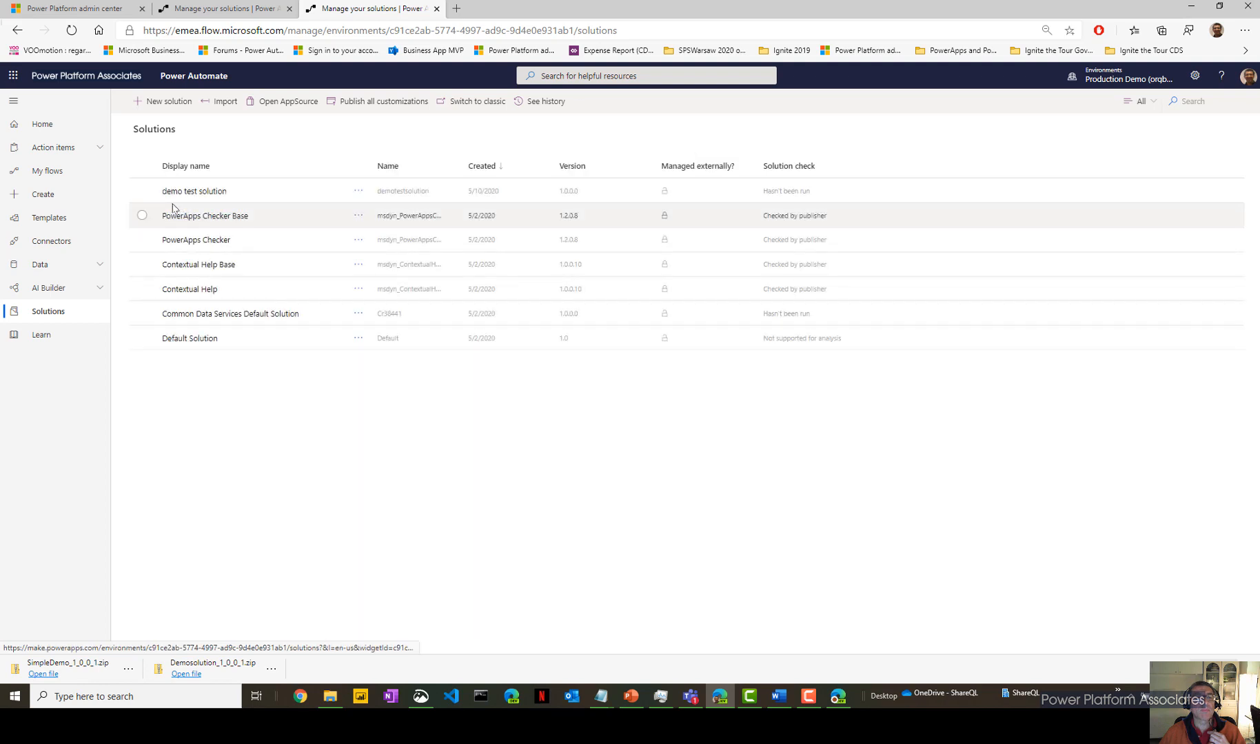
pyautogui.click(142, 191)
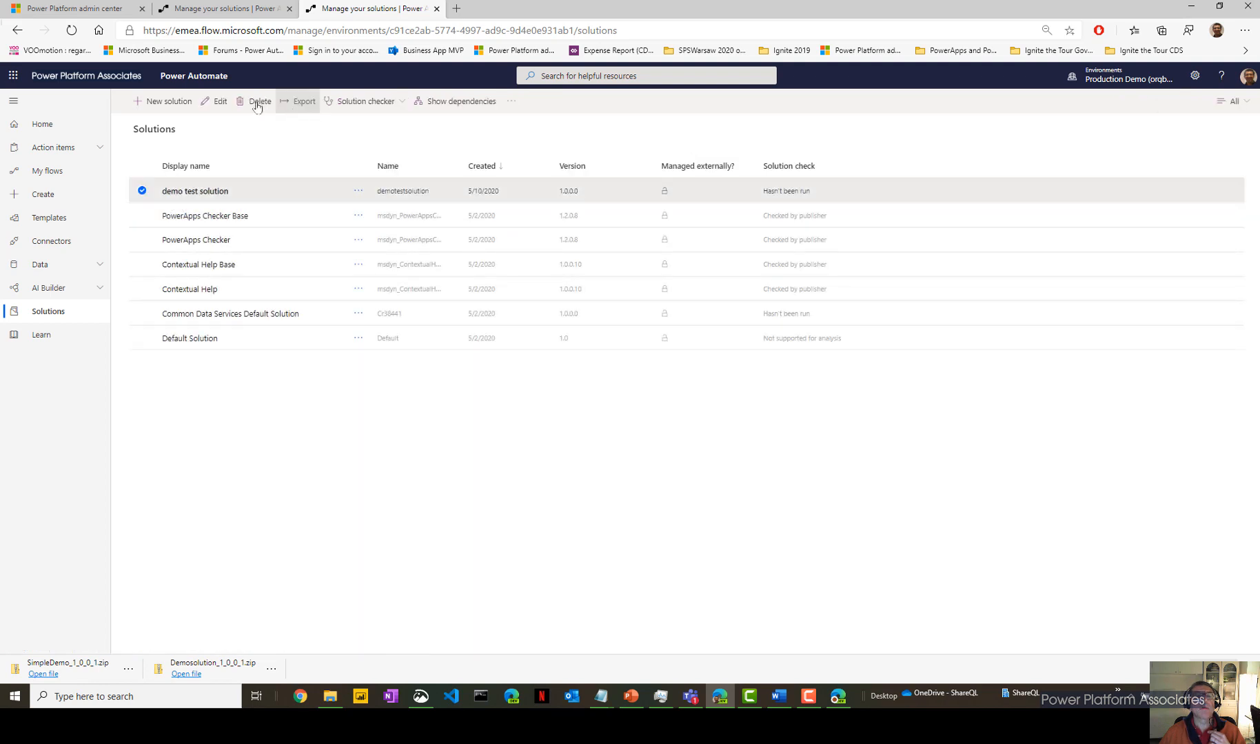
pyautogui.click(304, 102)
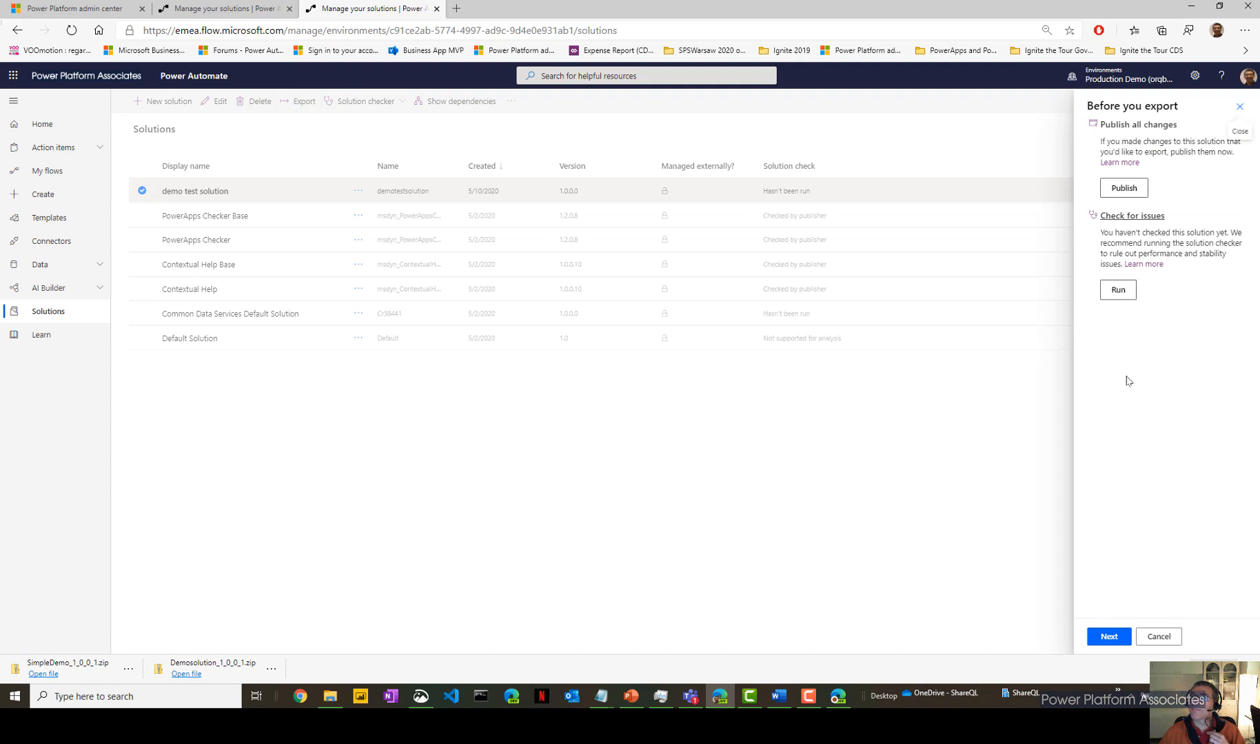
# Export the solution as an unmanaged package, version 1.0.0.1, so it downloads.
pyautogui.click(1108, 637)
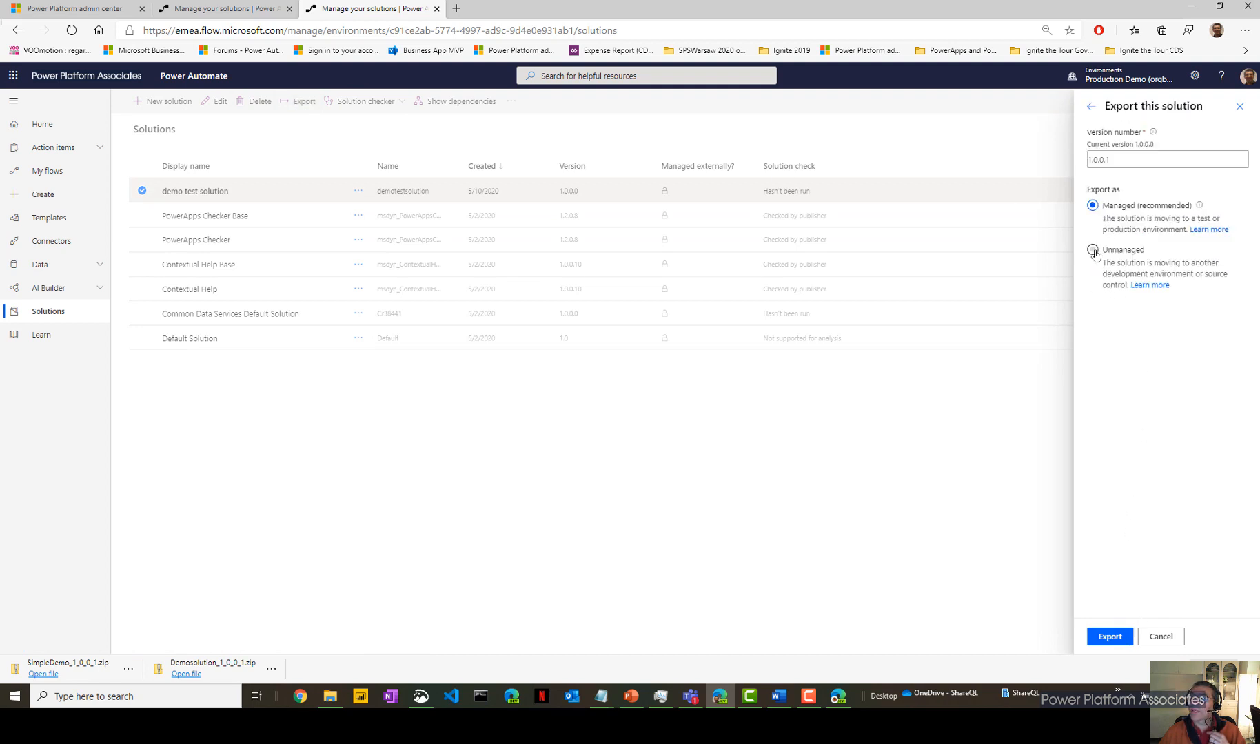
pyautogui.click(1092, 251)
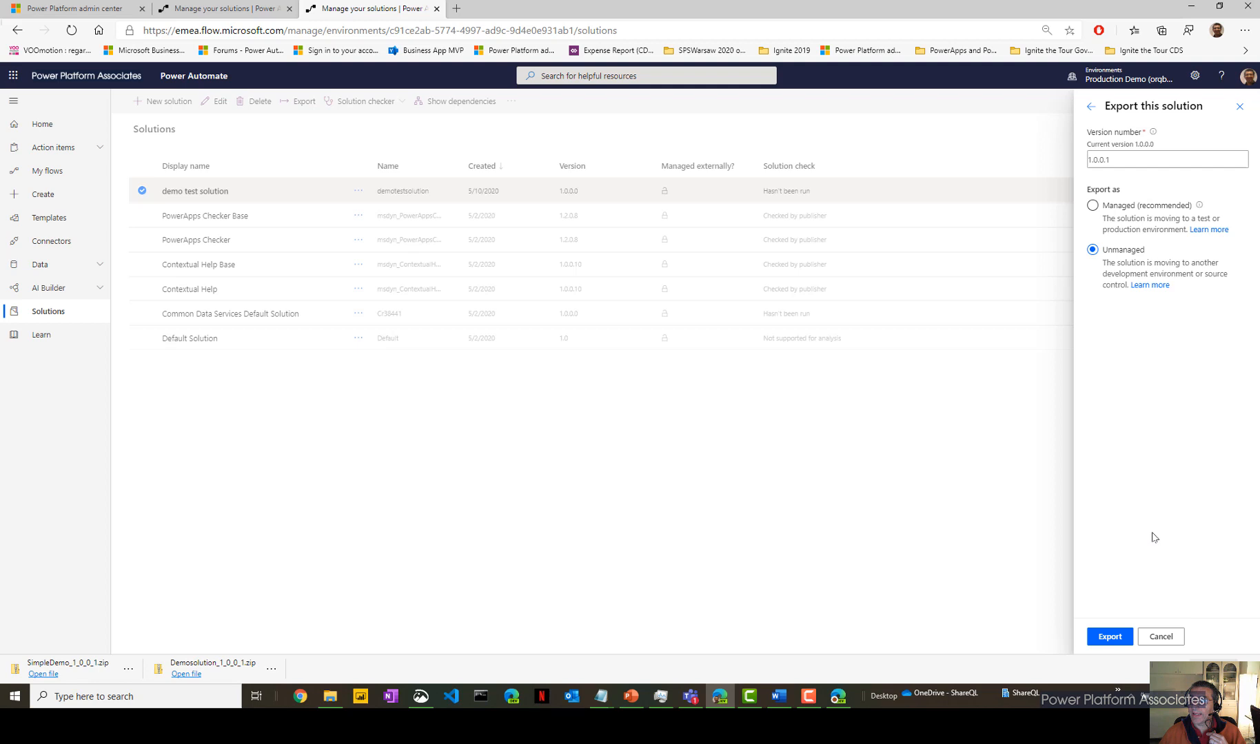
pyautogui.moveTo(1200, 614)
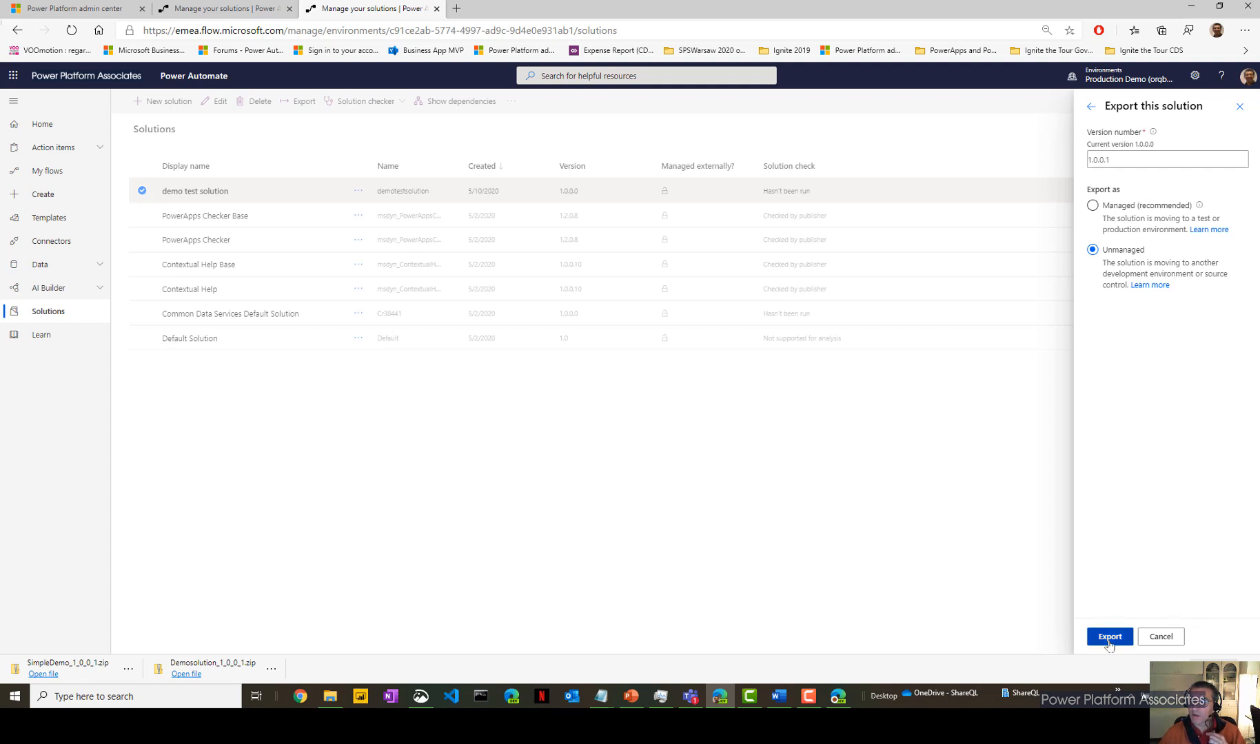
pyautogui.click(1109, 636)
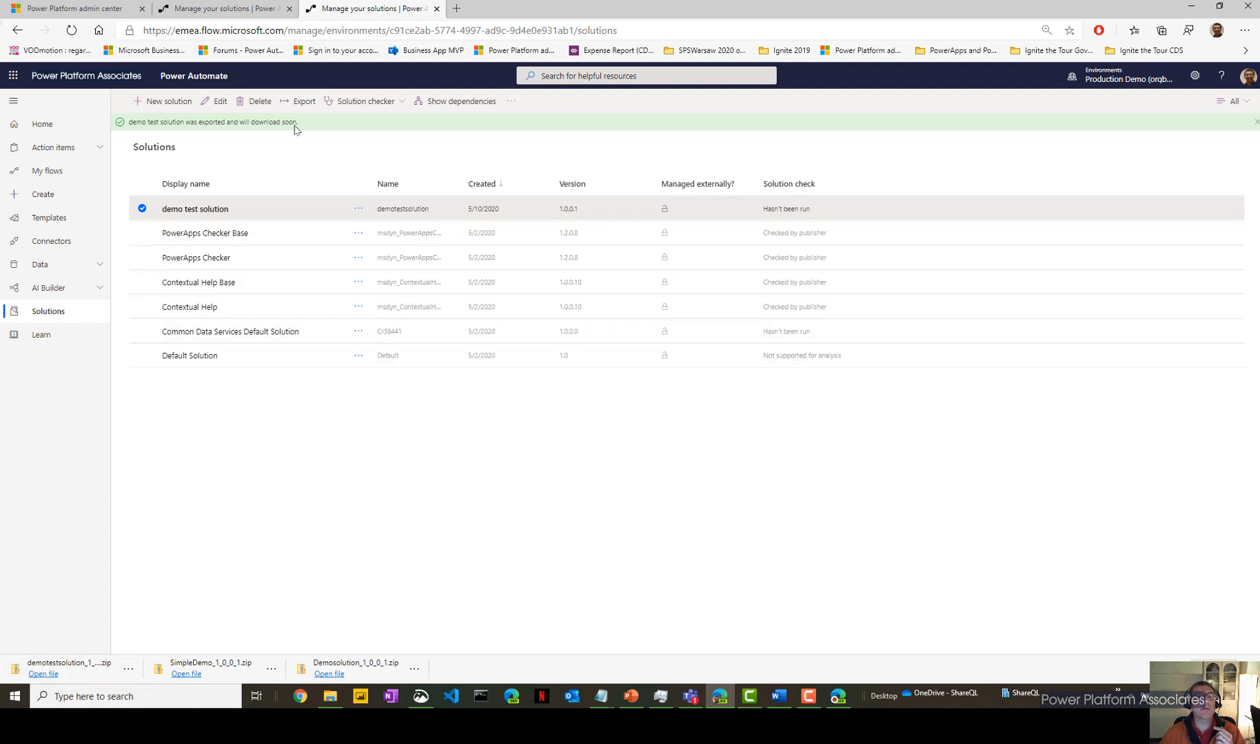
# Delete the demo test solution from the environment and confirm the deletion.
pyautogui.click(257, 102)
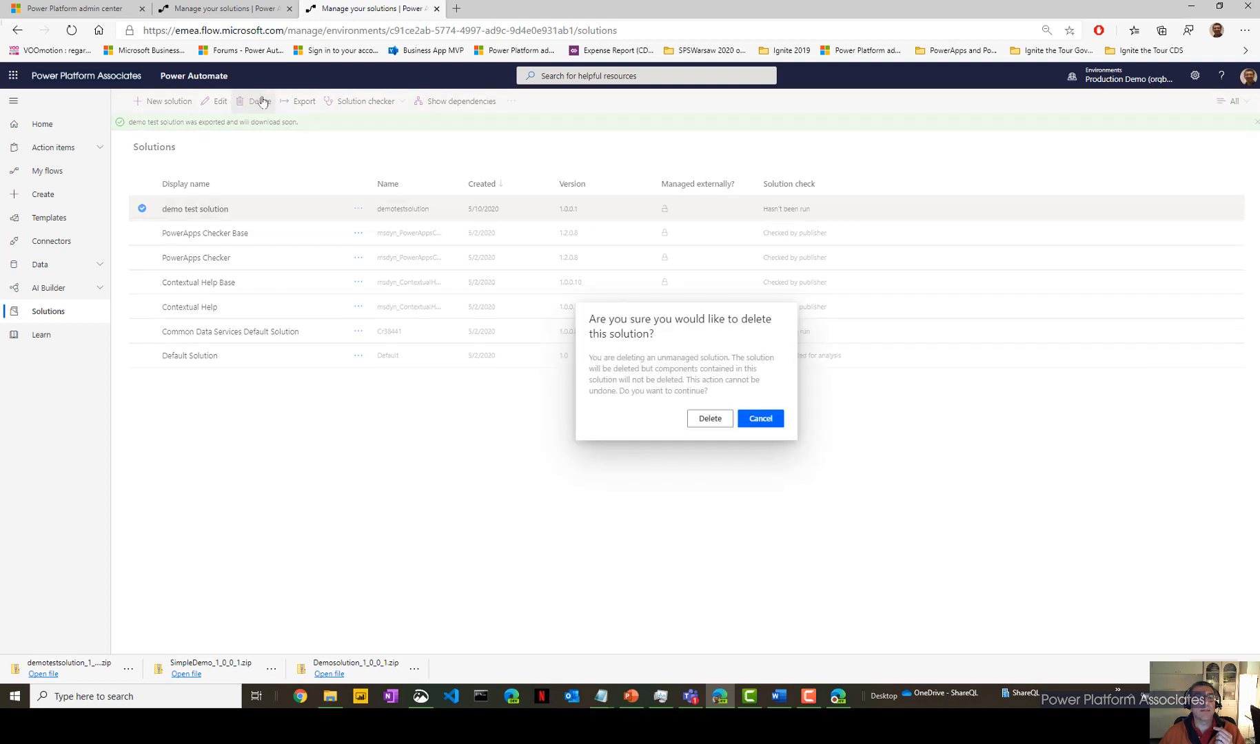
pyautogui.click(761, 419)
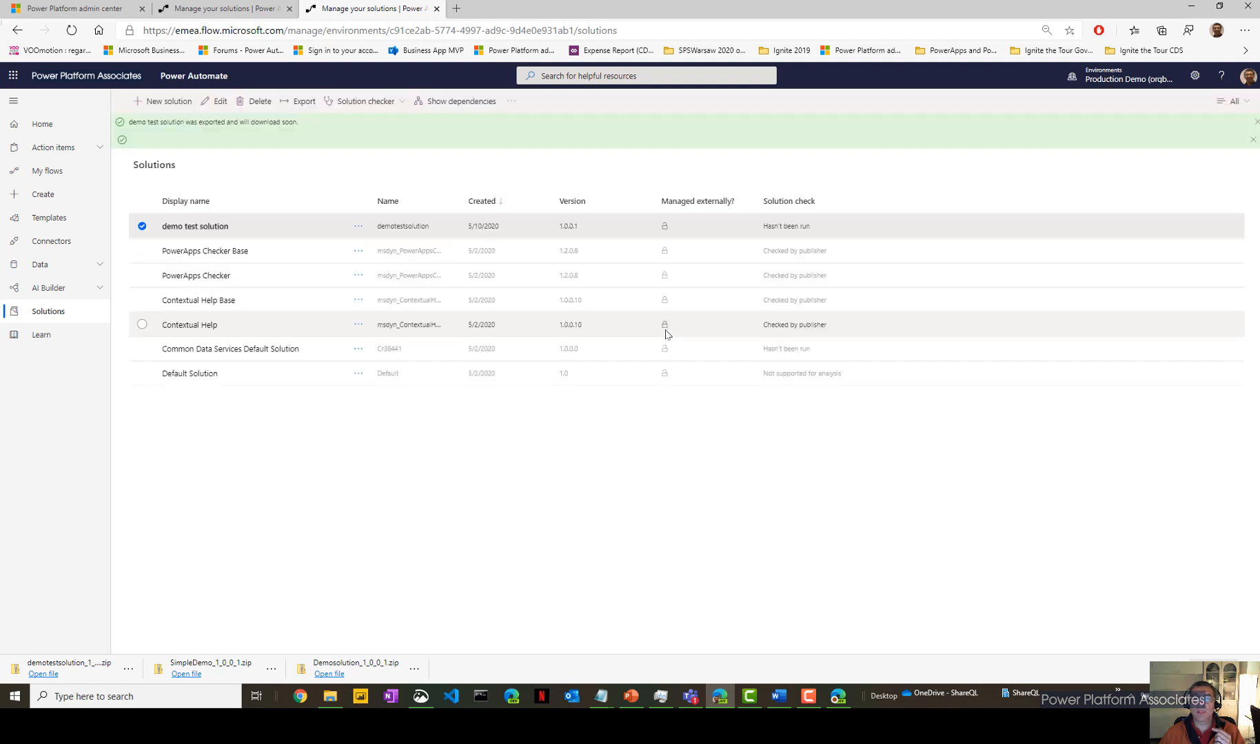
pyautogui.click(255, 102)
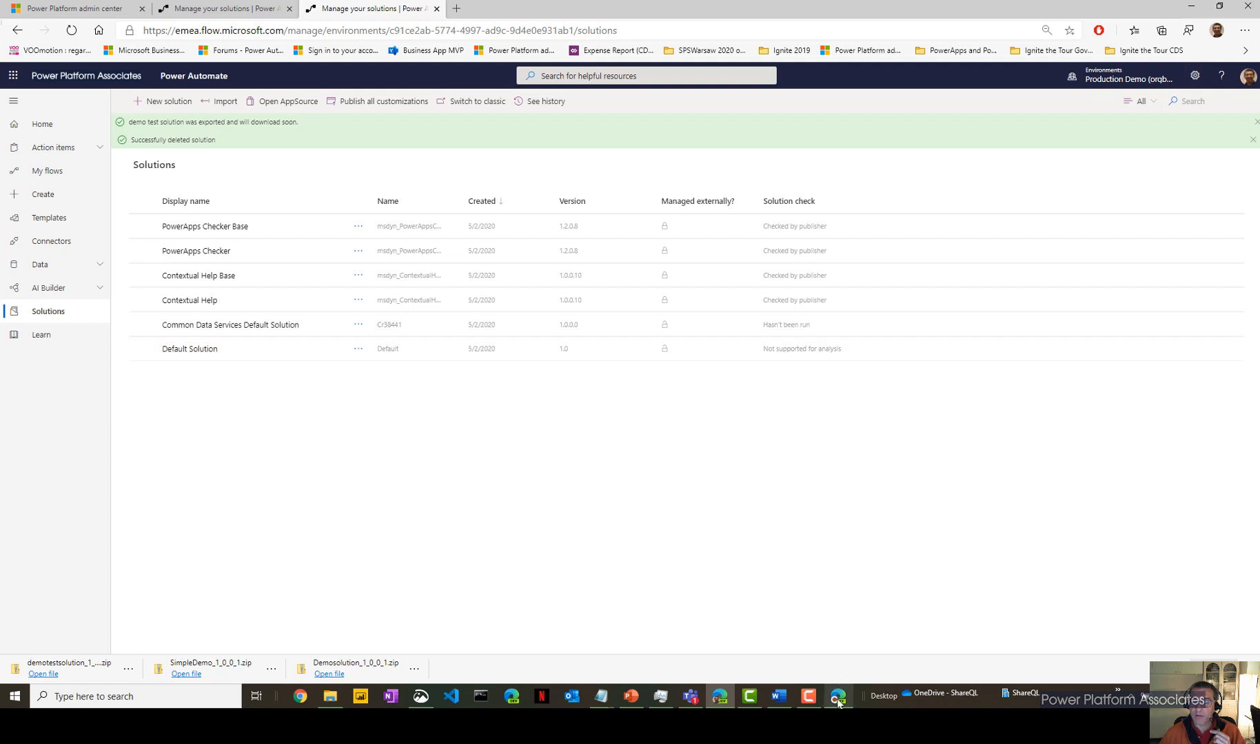
pyautogui.moveTo(838, 714)
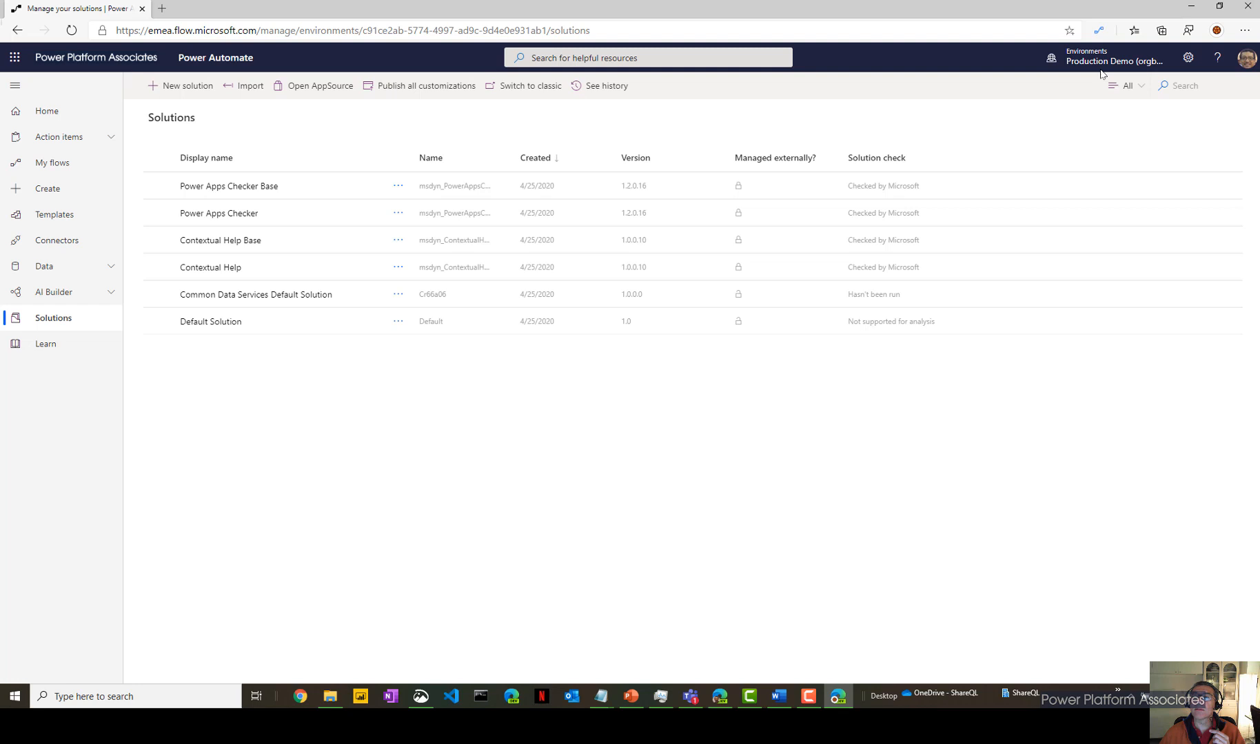
pyautogui.moveTo(1247, 58)
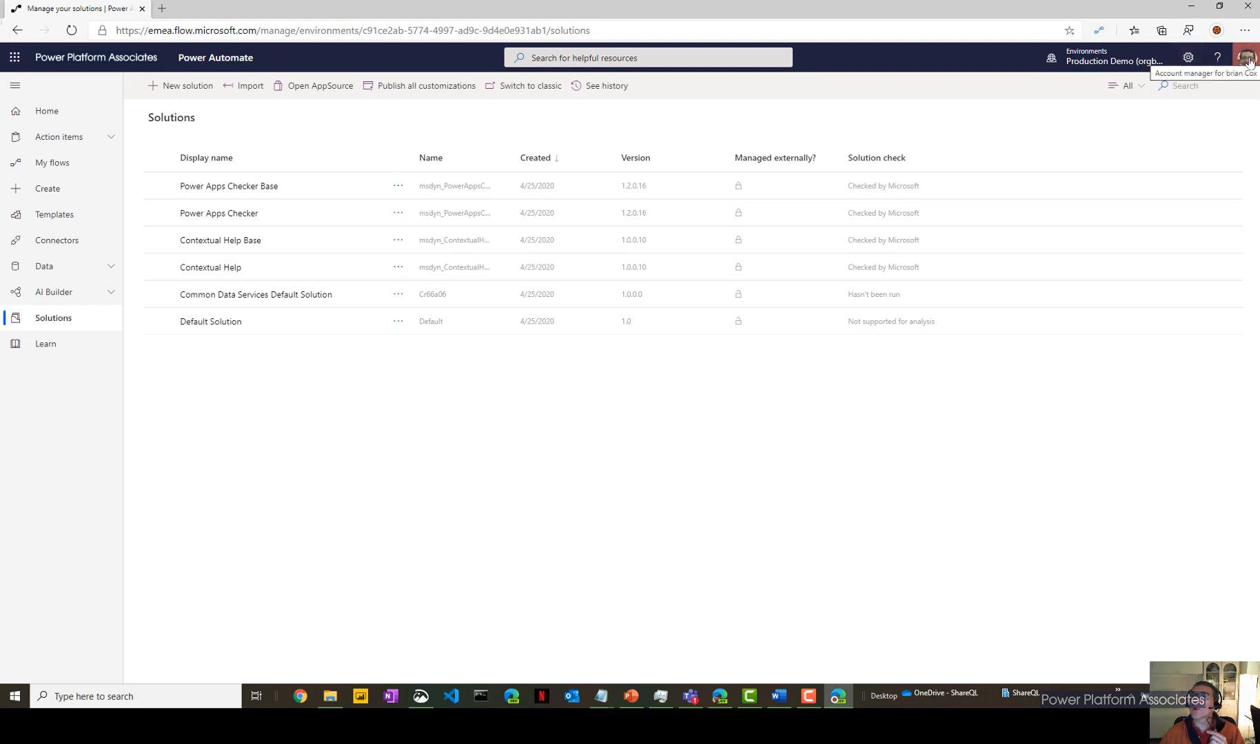
pyautogui.moveTo(455, 138)
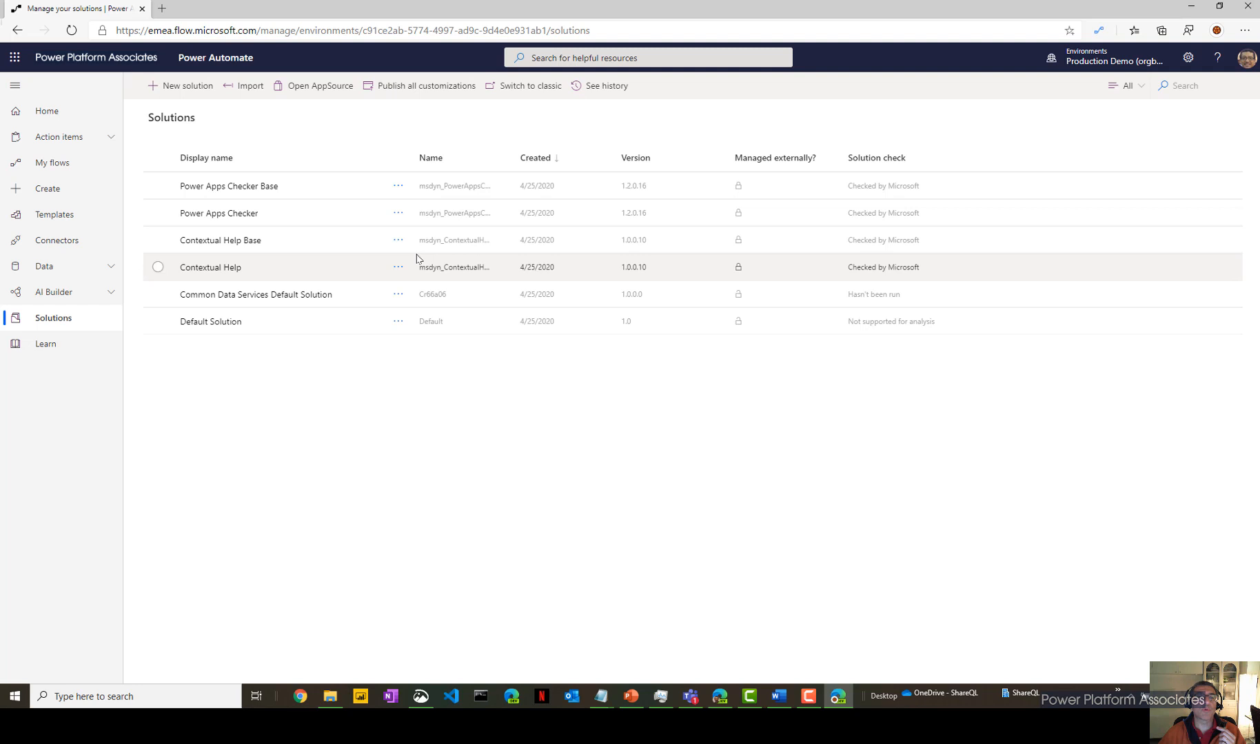
pyautogui.moveTo(428, 255)
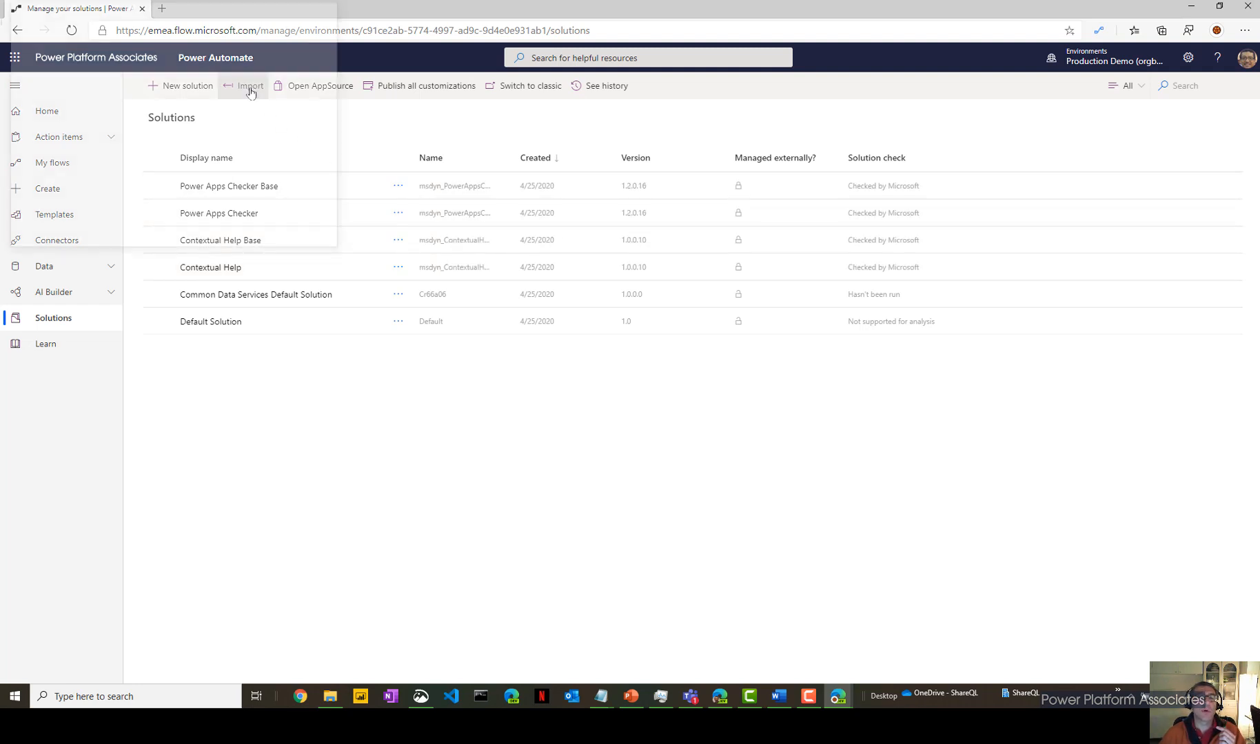
# Start a solution import with demotestsolution_1_0_0_1.zip as the package.
pyautogui.click(248, 85)
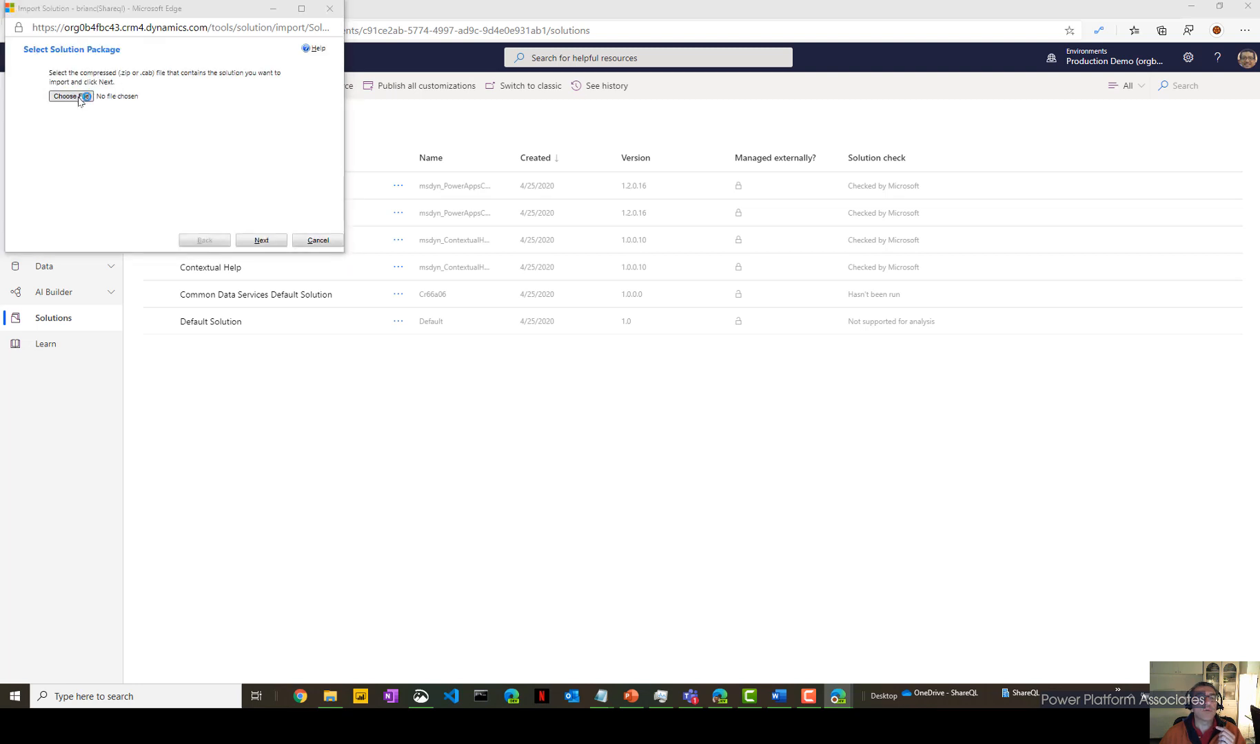
pyautogui.click(66, 96)
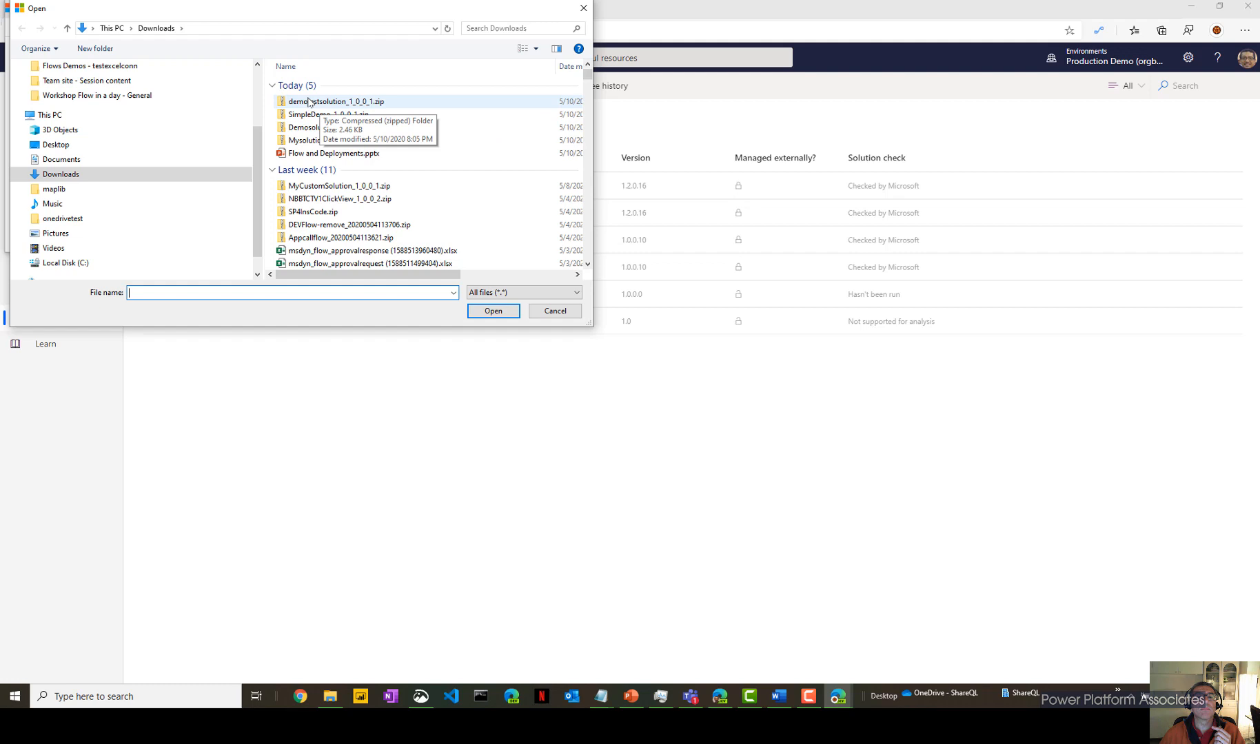
pyautogui.moveTo(322, 280)
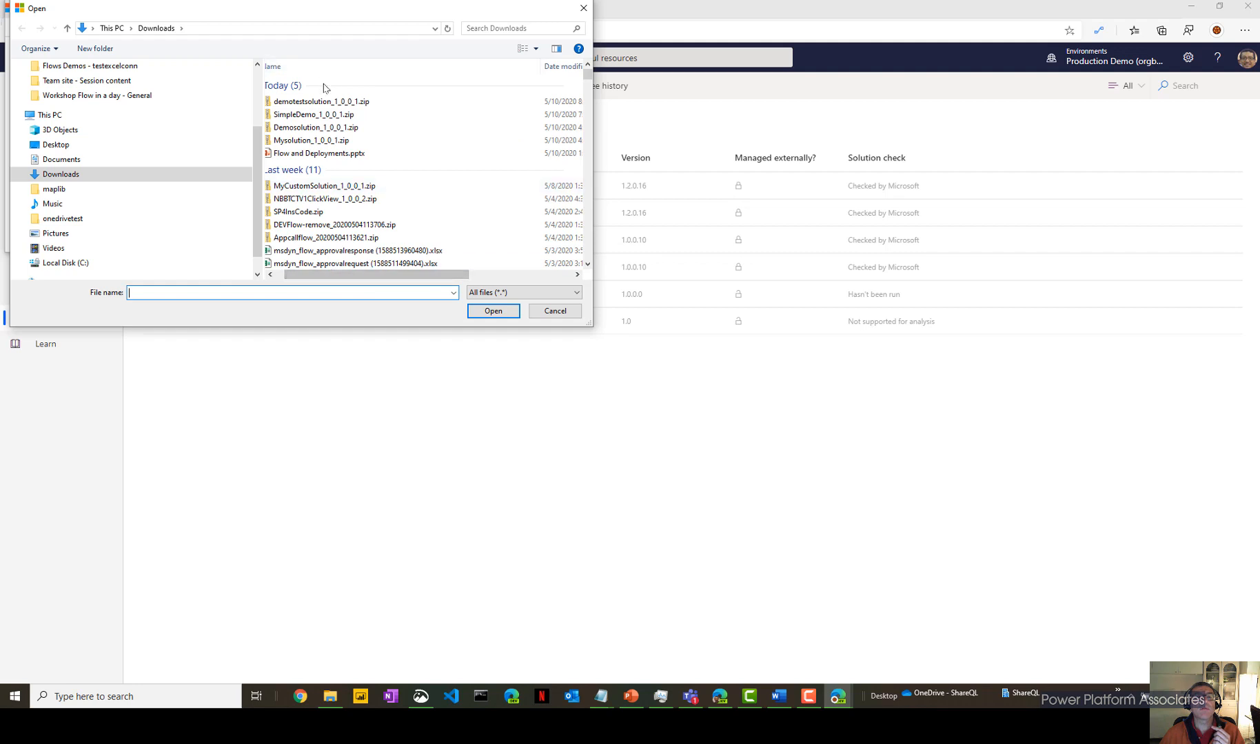
pyautogui.click(554, 311)
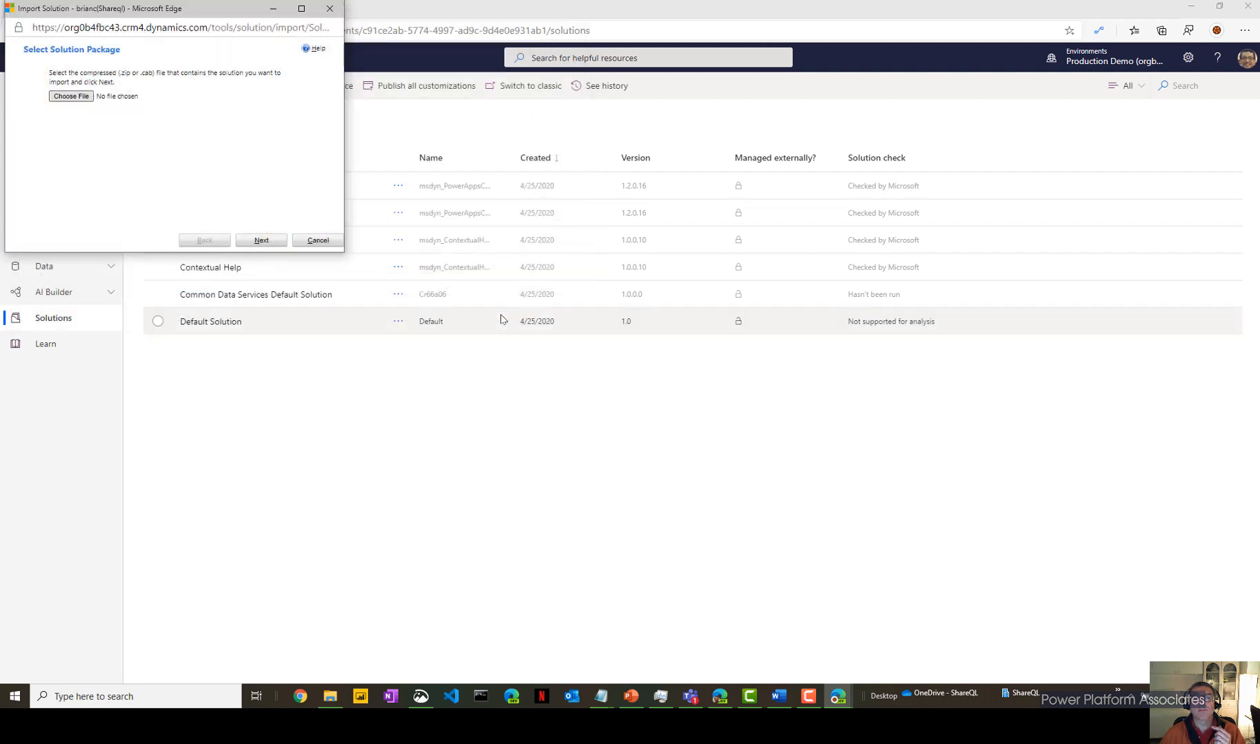
pyautogui.click(262, 240)
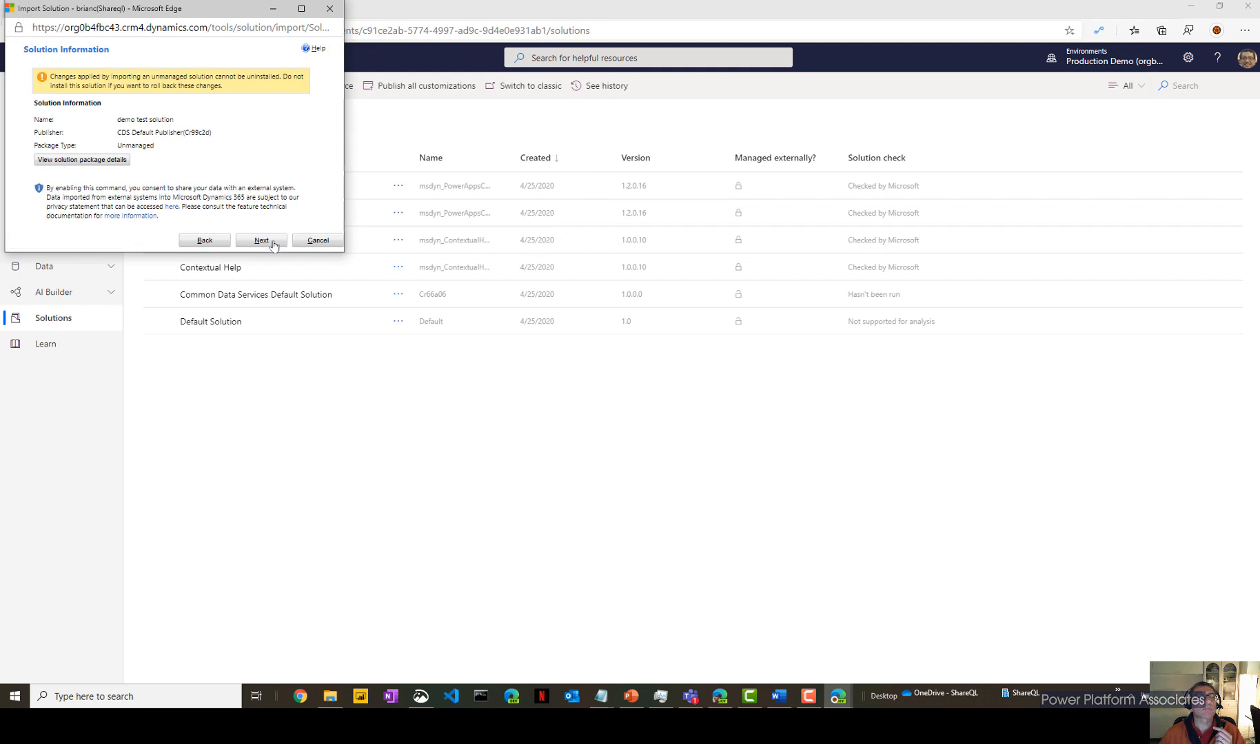
# Import with SDK message processing off; it fails for missing permissions, so close the dialog.
pyautogui.click(262, 240)
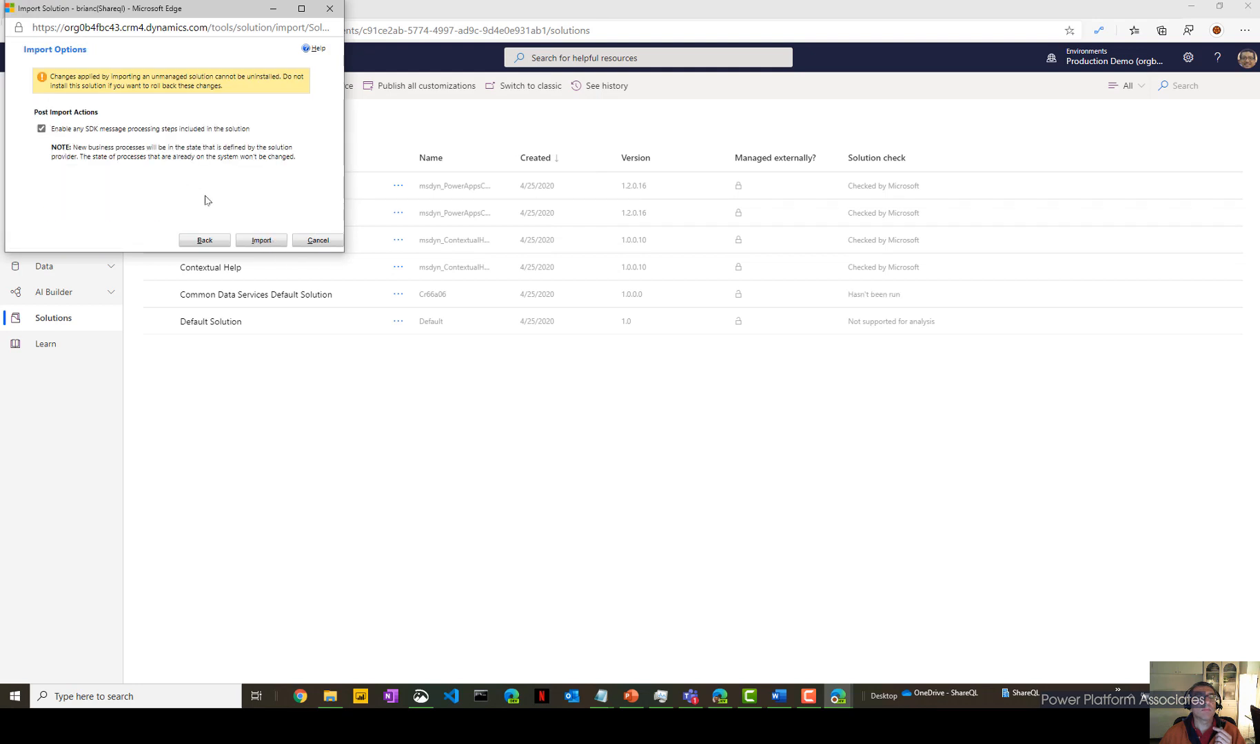
pyautogui.click(39, 128)
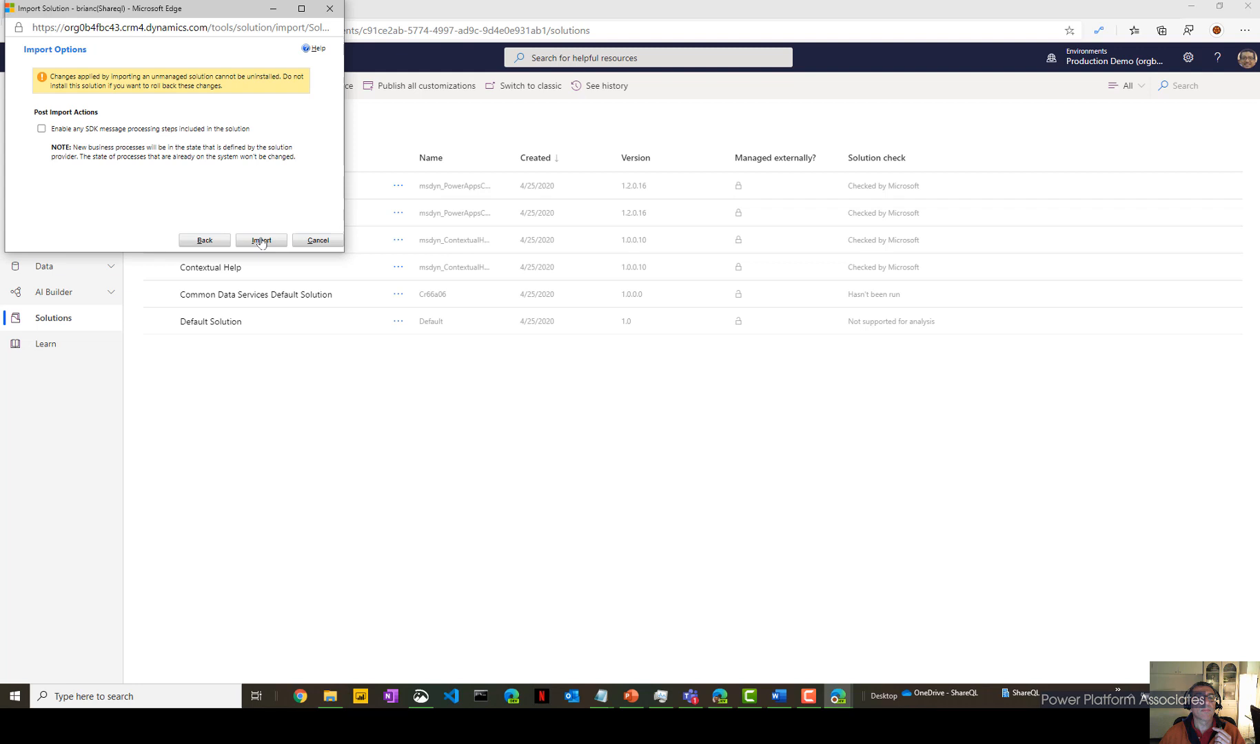
pyautogui.click(260, 240)
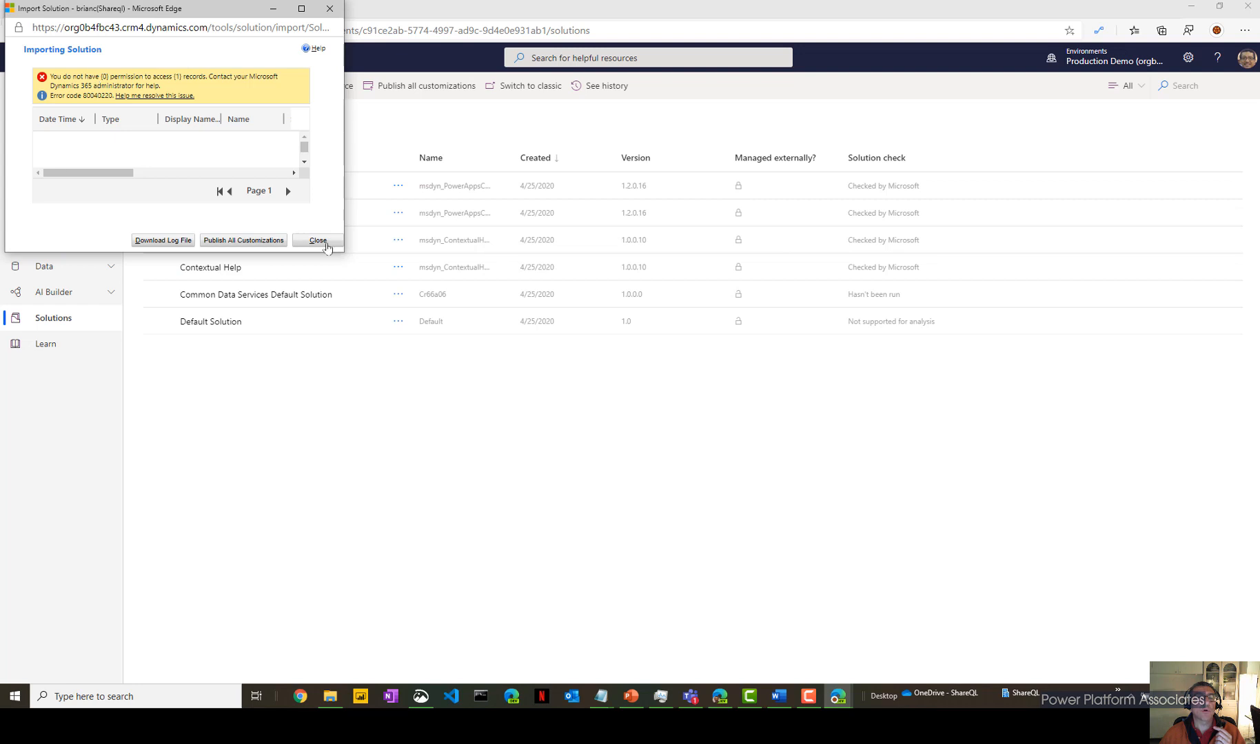
pyautogui.click(317, 240)
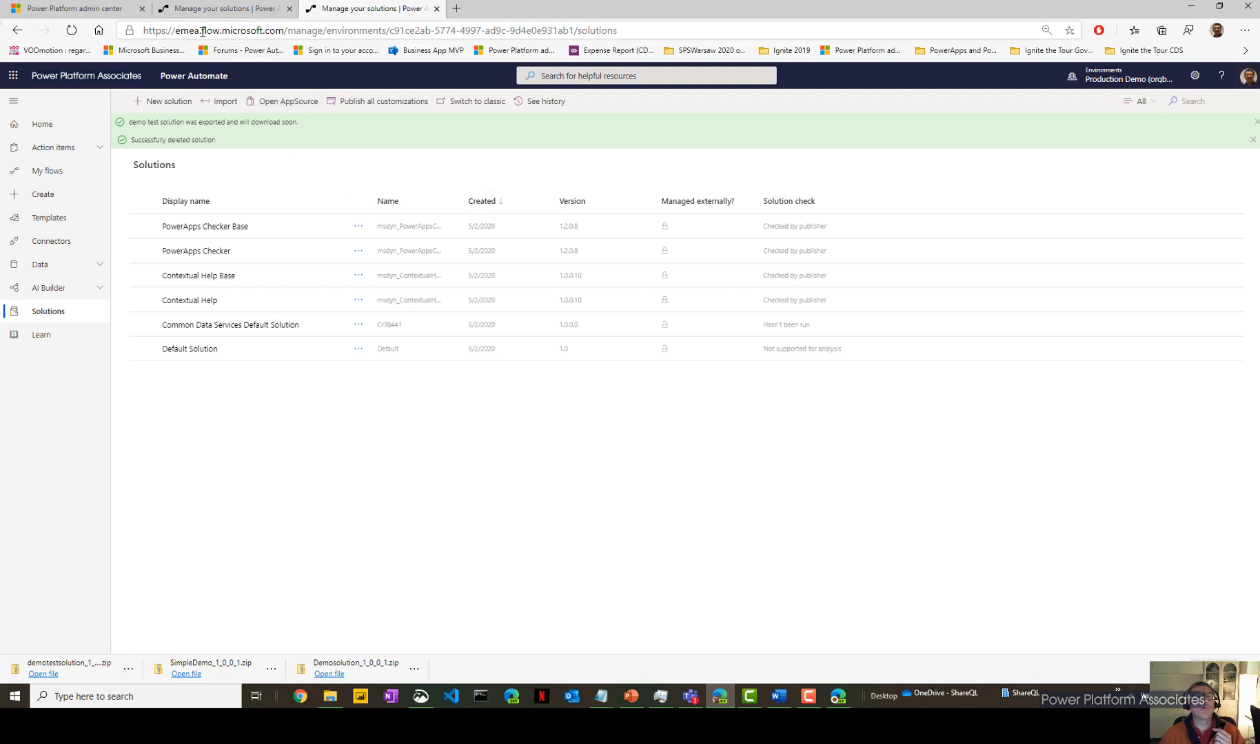
# From the admin center, open Production Demo's users list and the first user's Dynamics 365 record.
pyautogui.click(62, 9)
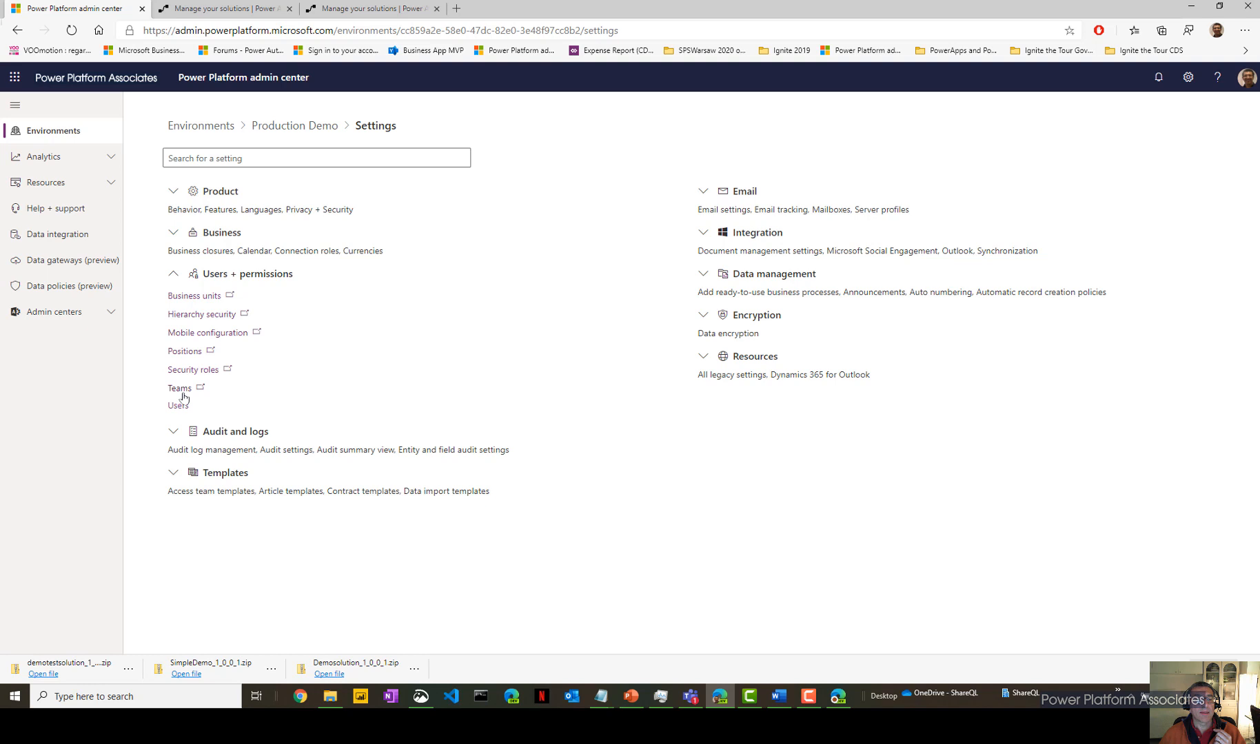
pyautogui.click(178, 405)
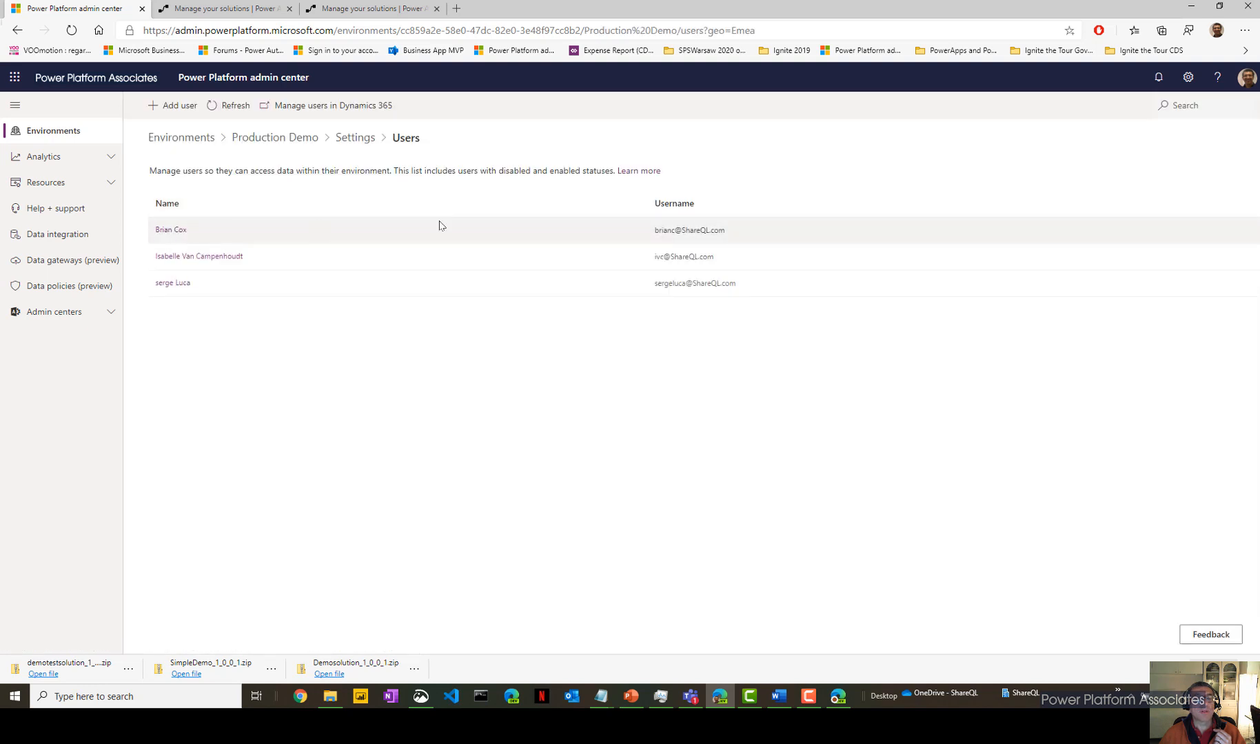
pyautogui.click(171, 230)
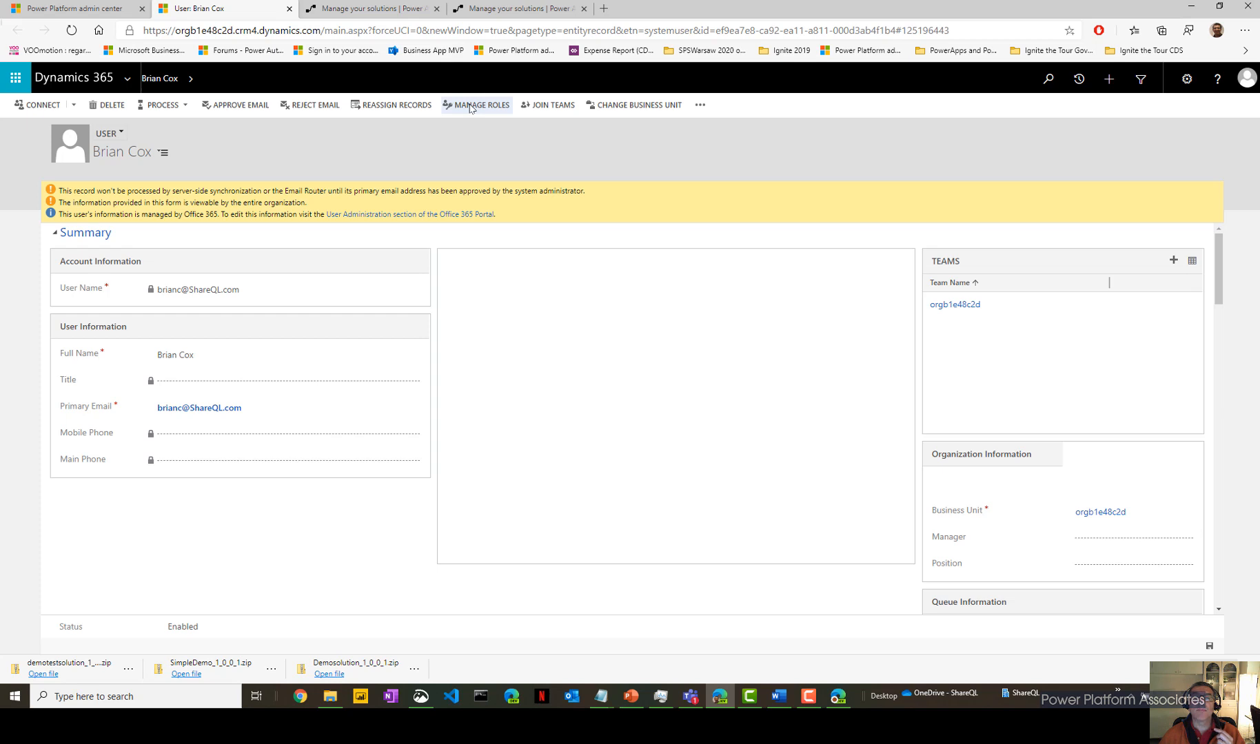
# Assign the Environment Maker security role to the user via Manage Roles.
pyautogui.click(481, 105)
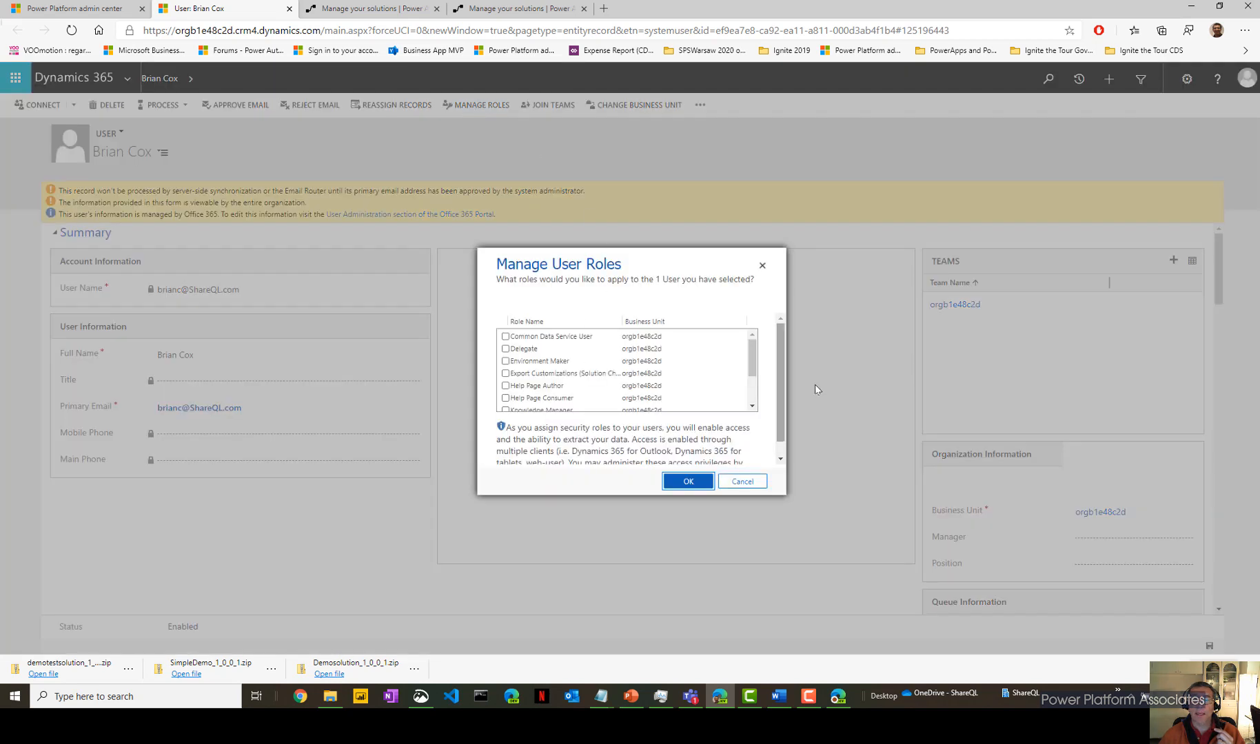
pyautogui.scroll(-3)
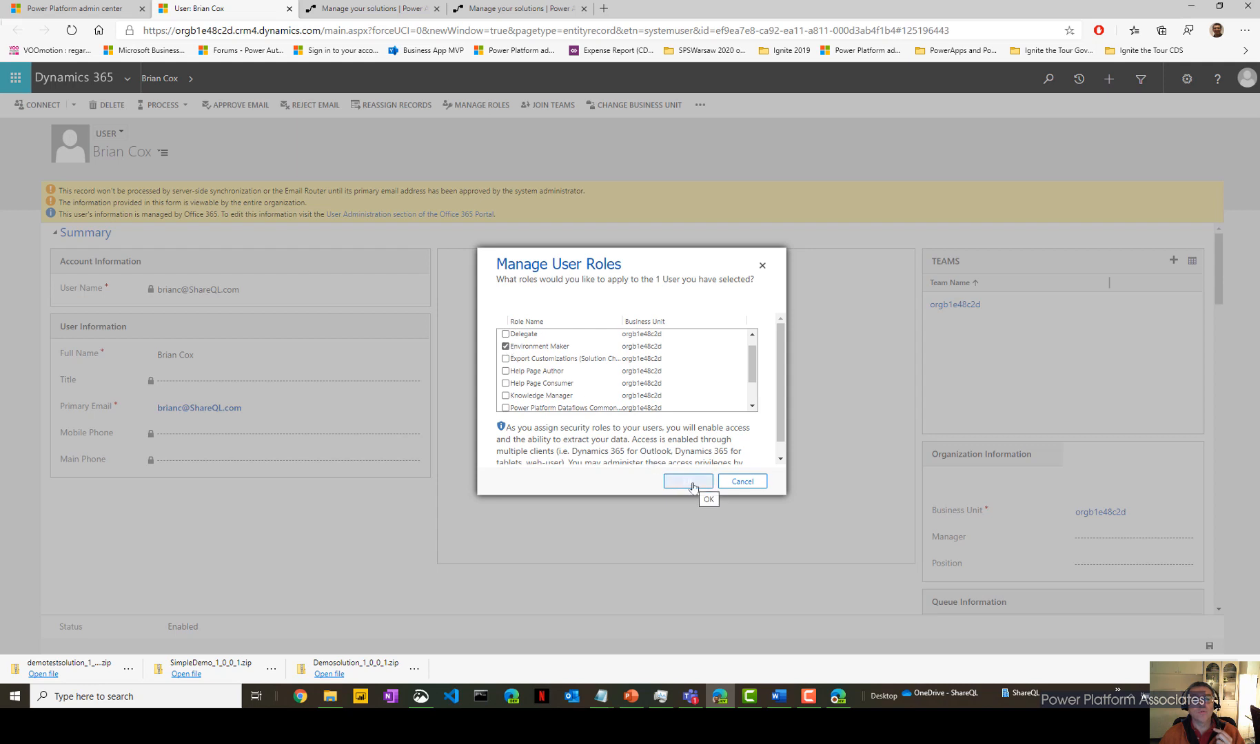
pyautogui.click(688, 481)
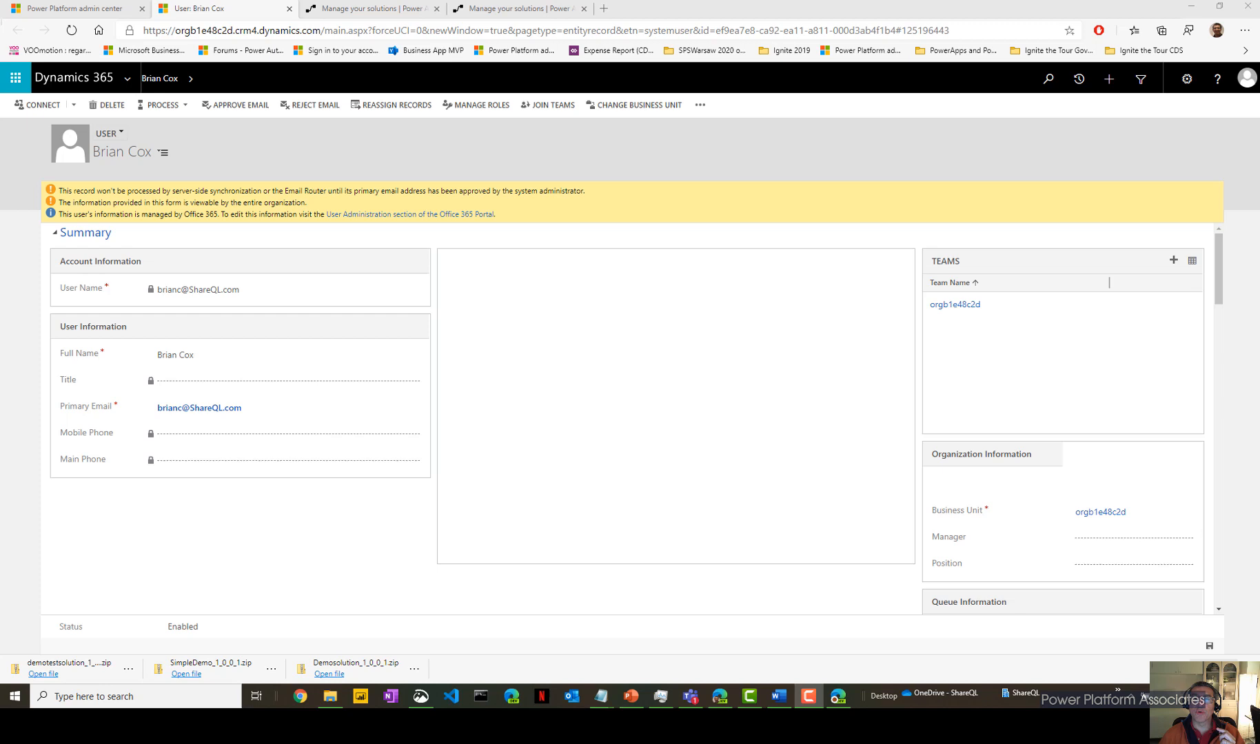
pyautogui.moveTo(761, 714)
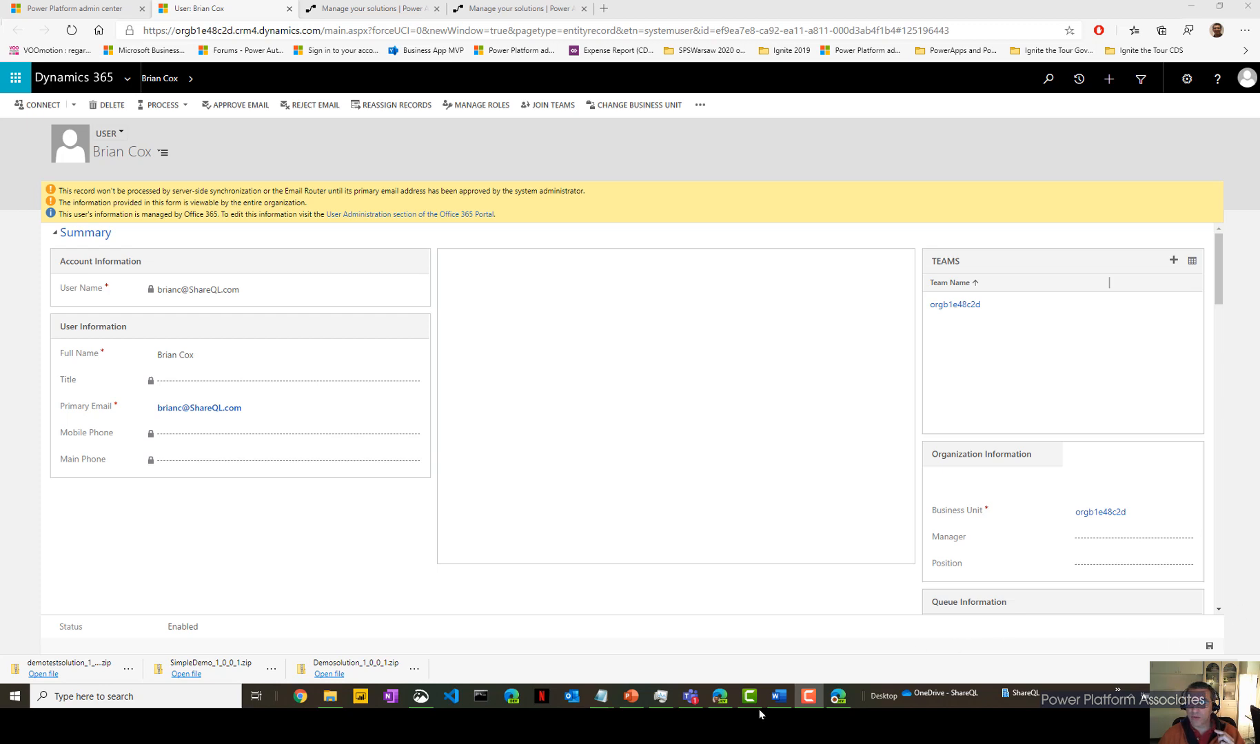
# Switch back to the other session's Power Automate solutions window.
pyautogui.click(386, 8)
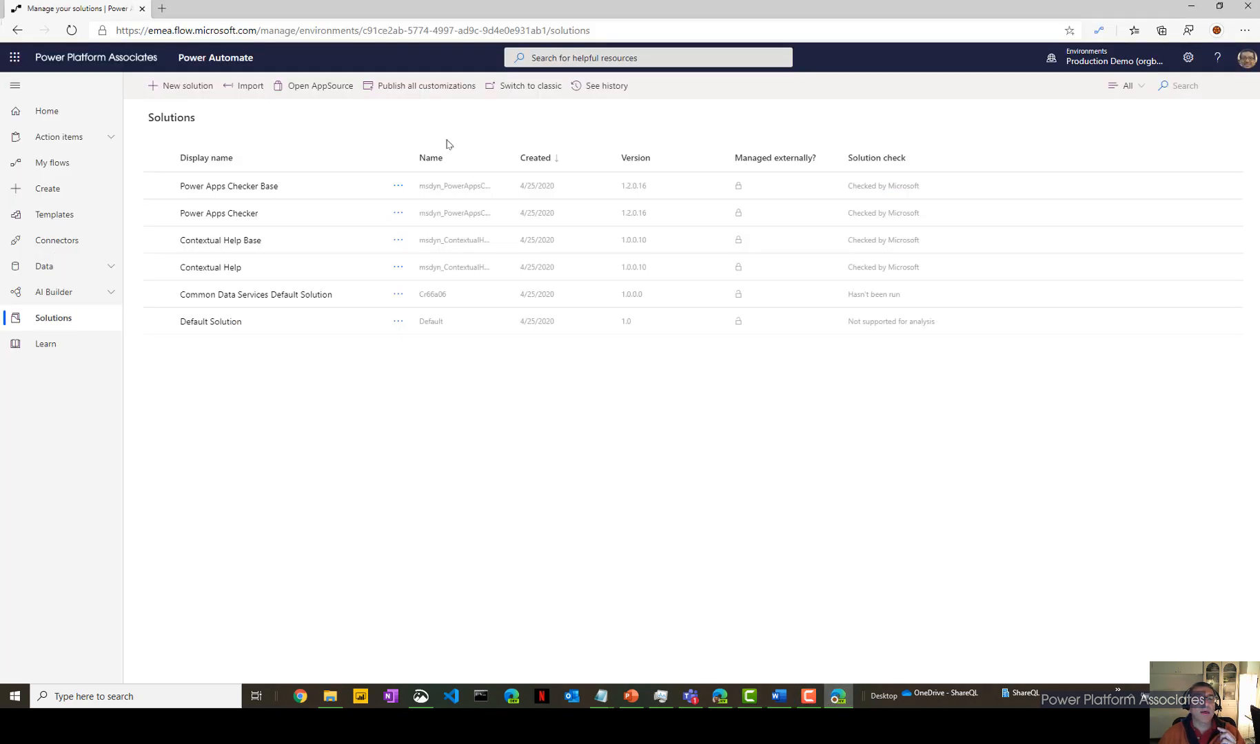
pyautogui.click(69, 31)
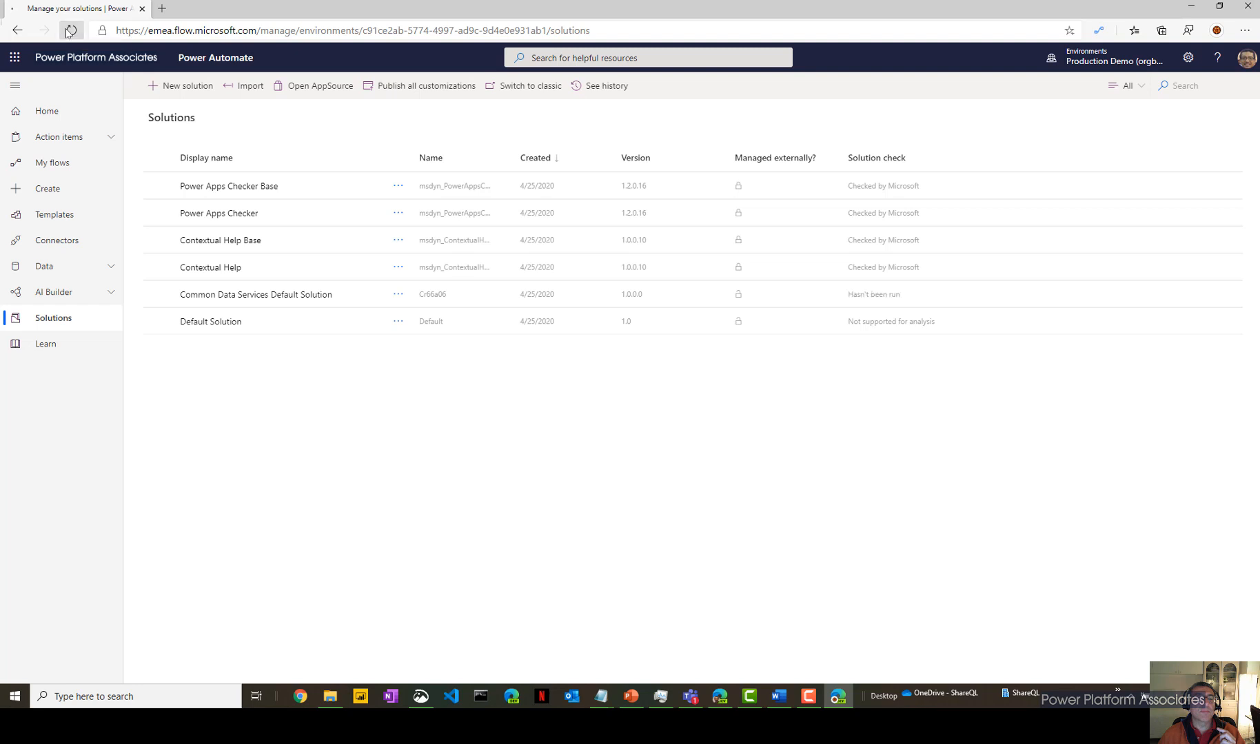
# Refresh the Production Demo solutions page to pick up the newly granted permissions.
pyautogui.click(66, 35)
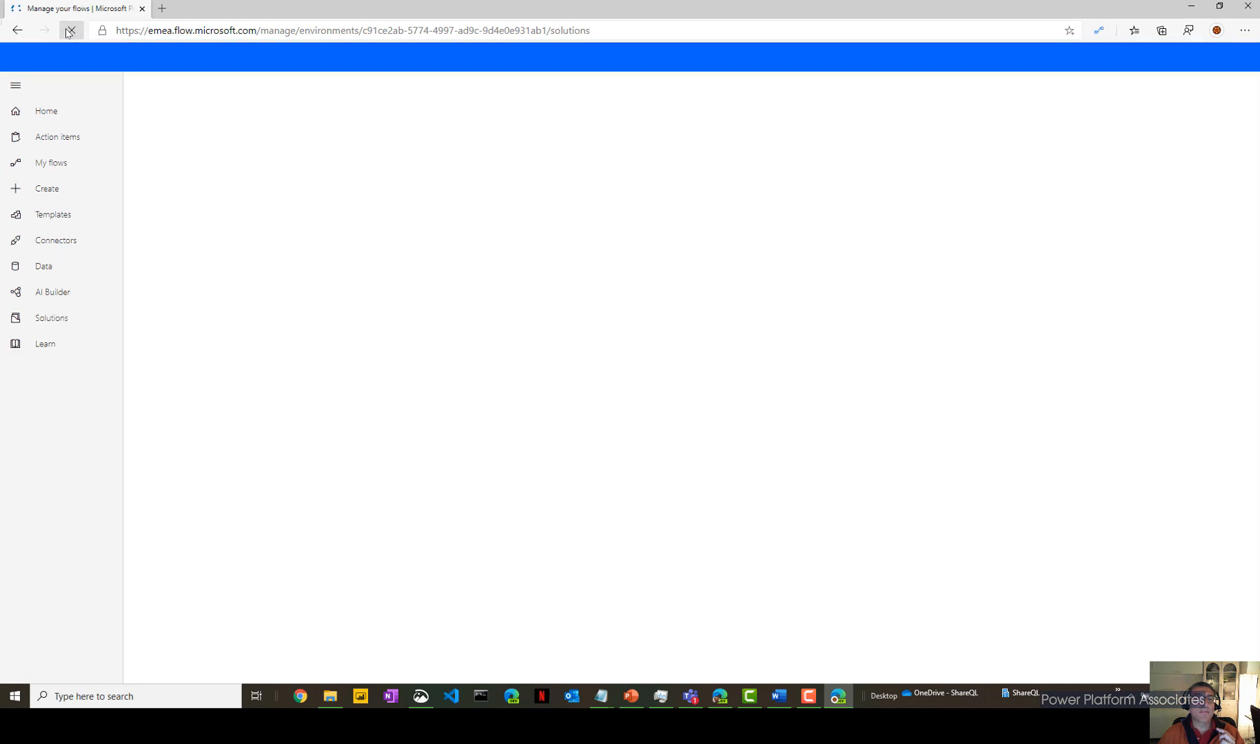
pyautogui.click(71, 34)
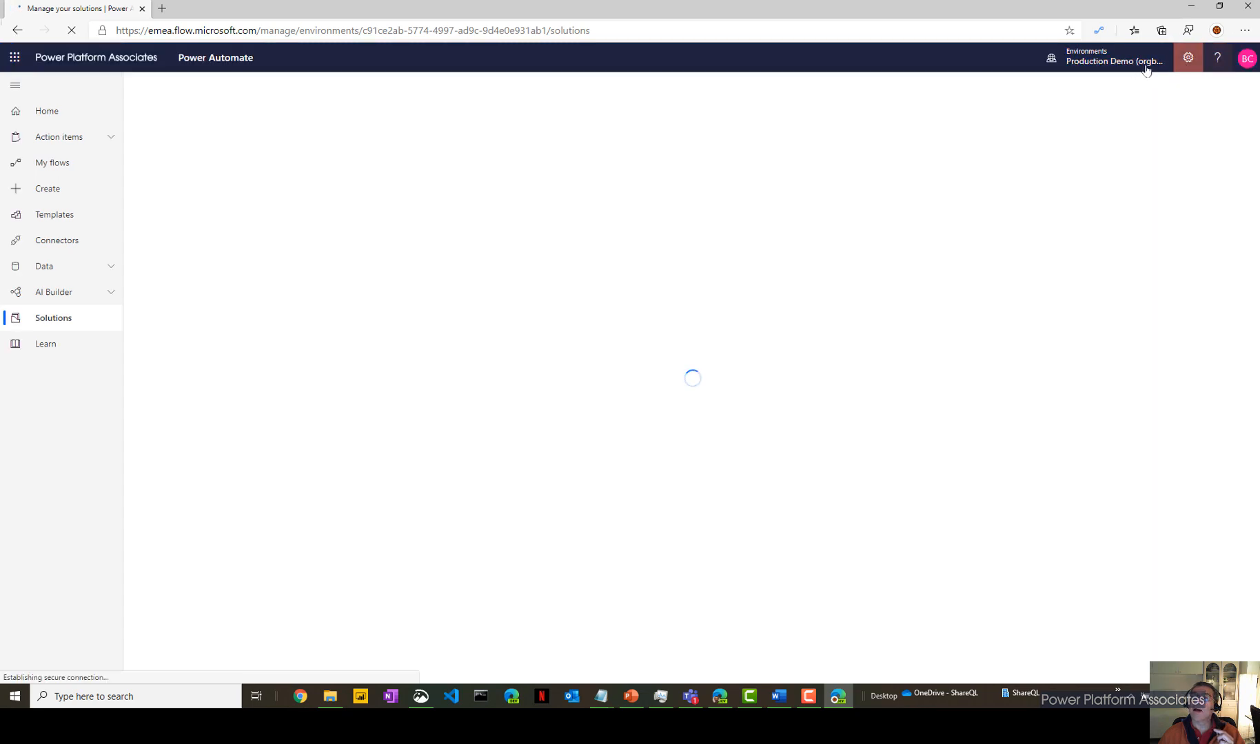
pyautogui.click(1247, 58)
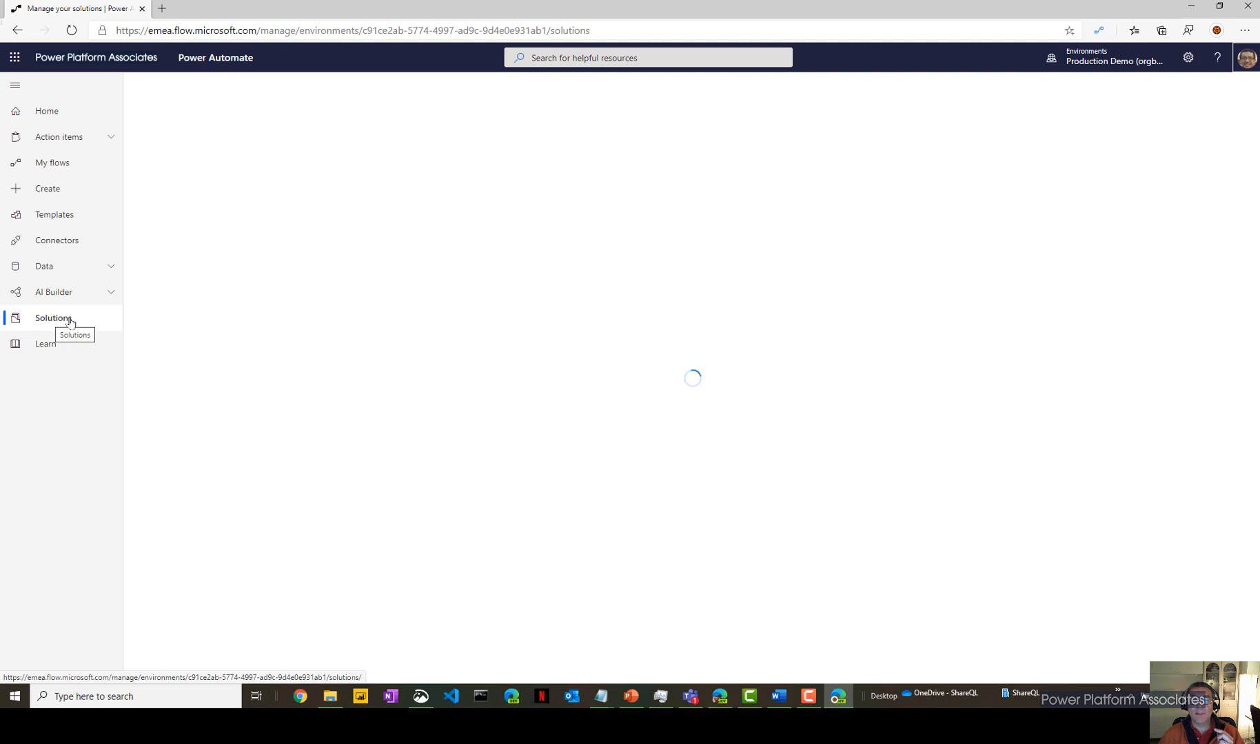
pyautogui.moveTo(112, 313)
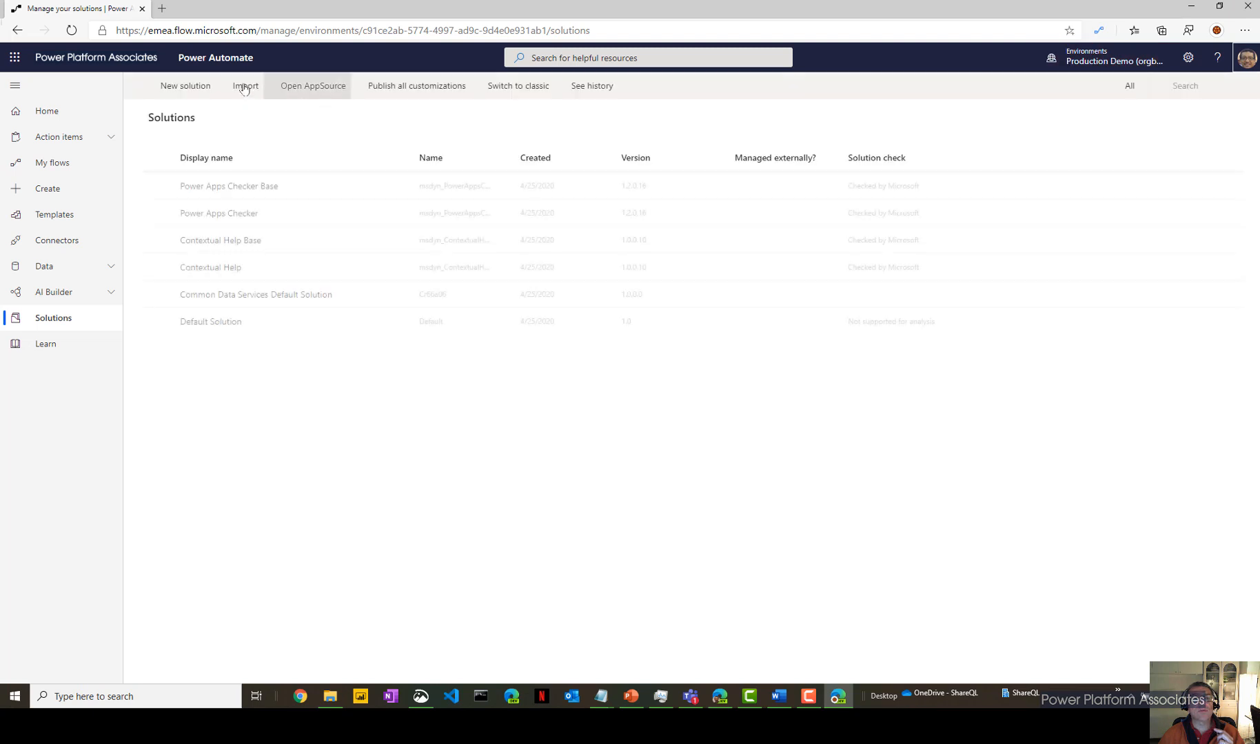
# Import the demo test solution package with 'Enable any SDK message processing steps' unchecked.
pyautogui.click(246, 86)
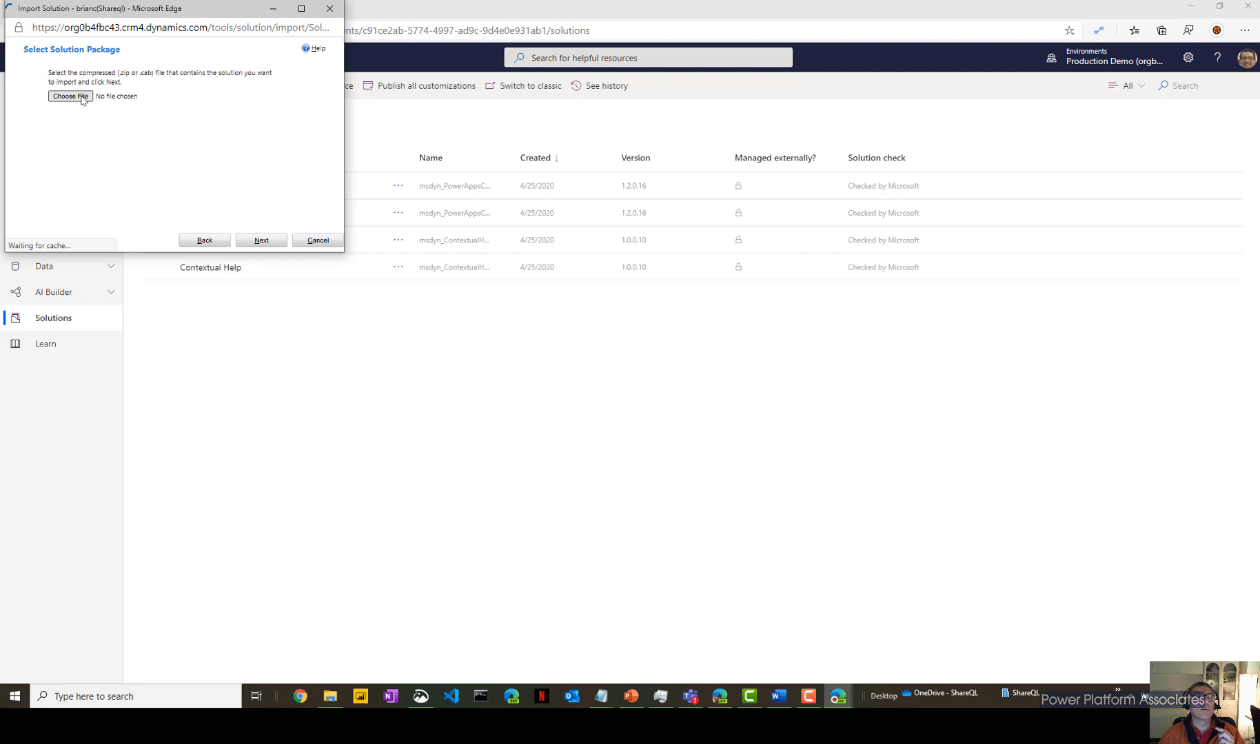
pyautogui.click(75, 96)
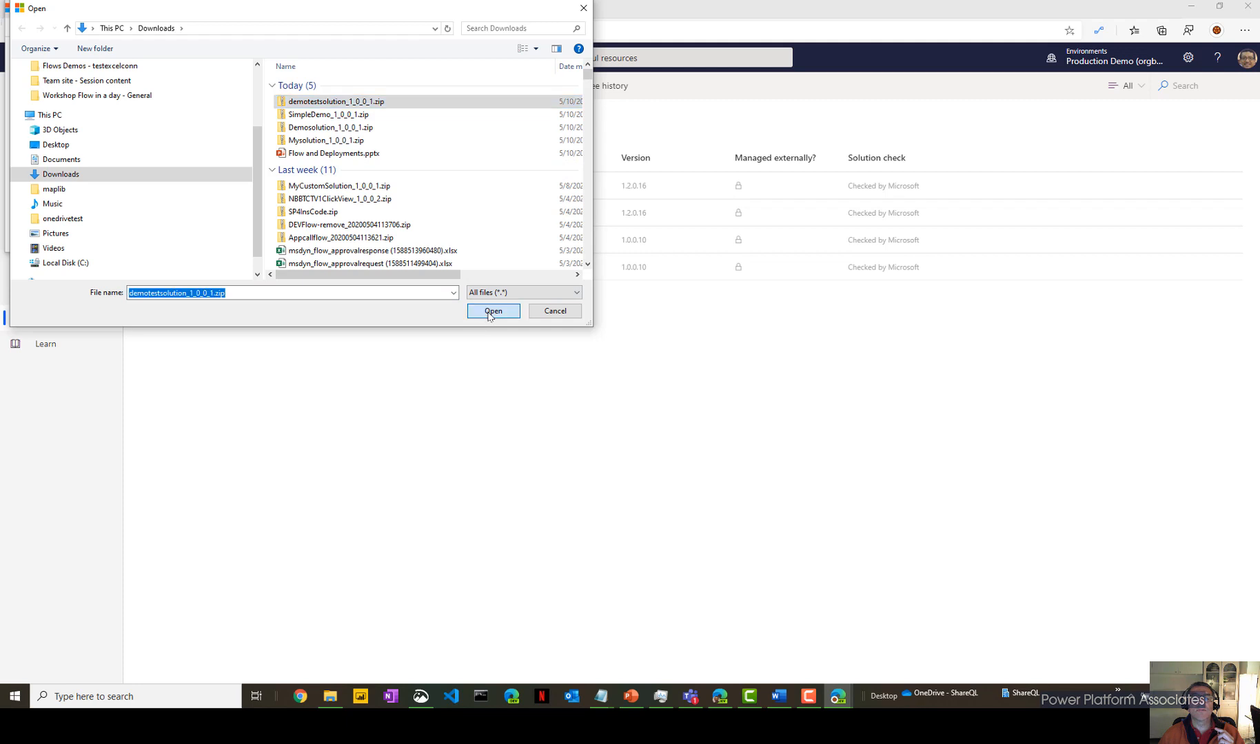
pyautogui.click(493, 311)
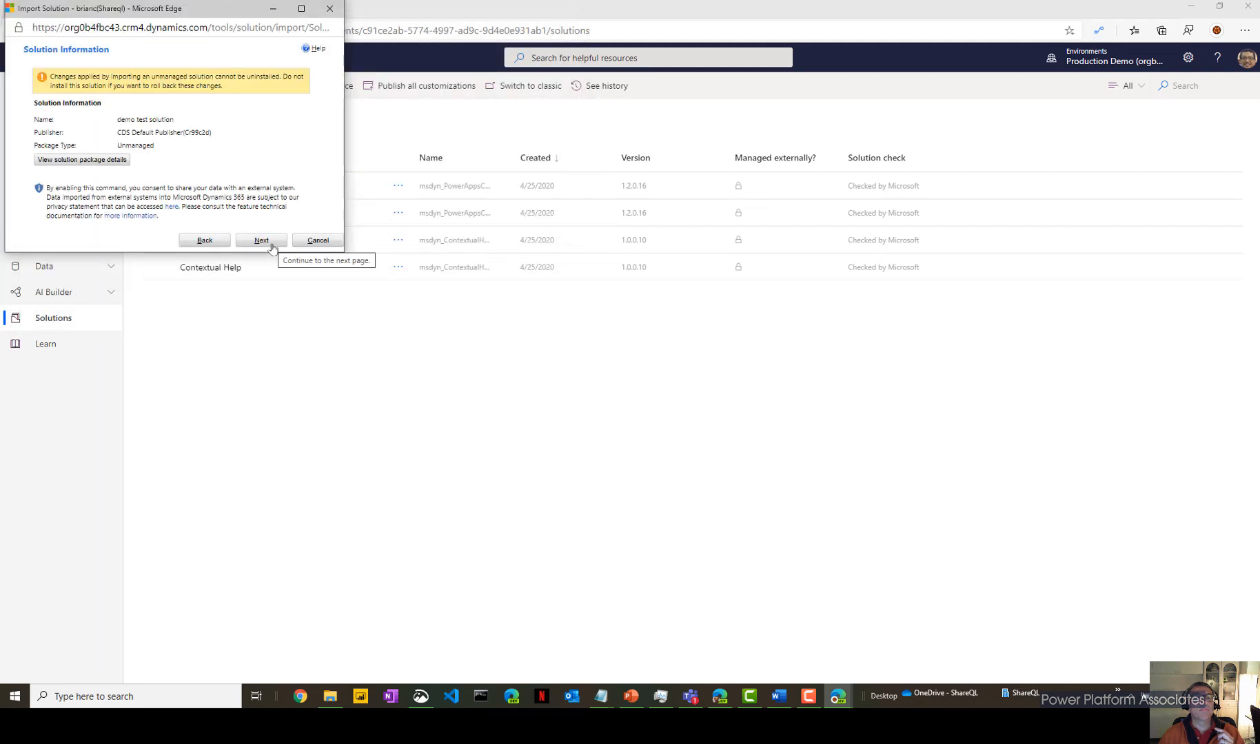
pyautogui.click(260, 240)
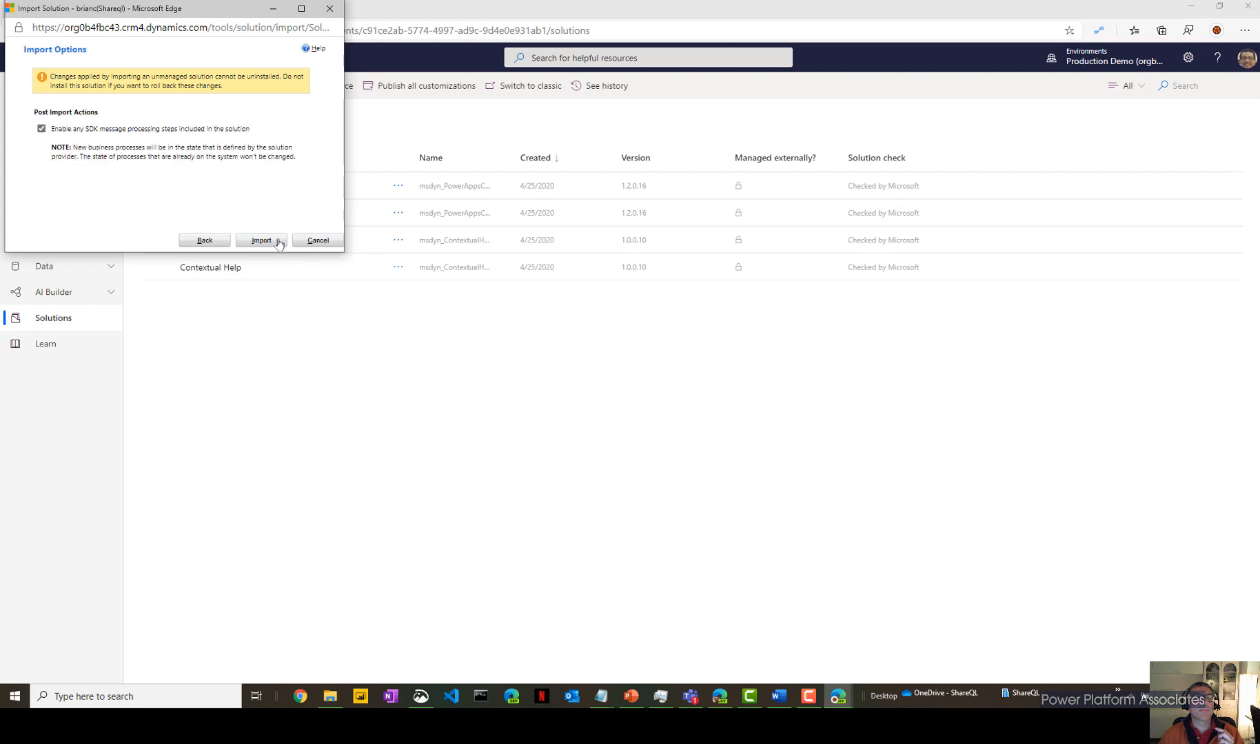
pyautogui.moveTo(81, 153)
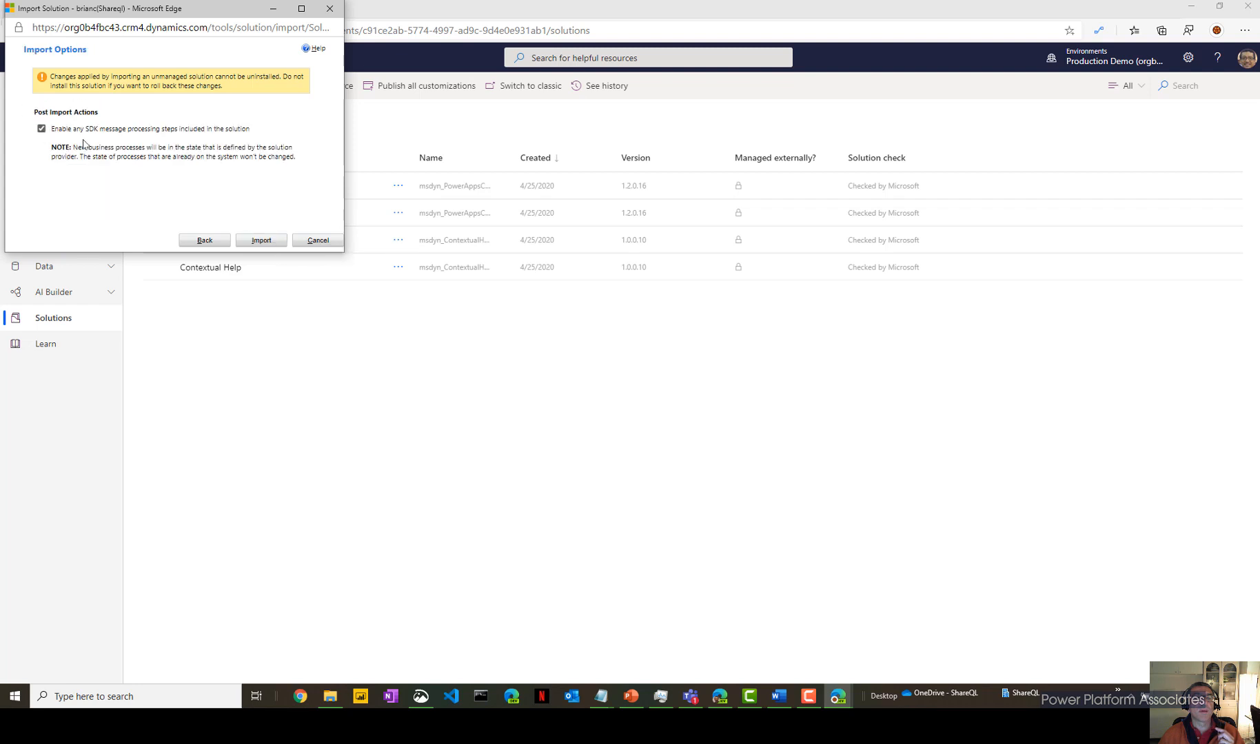
pyautogui.click(40, 147)
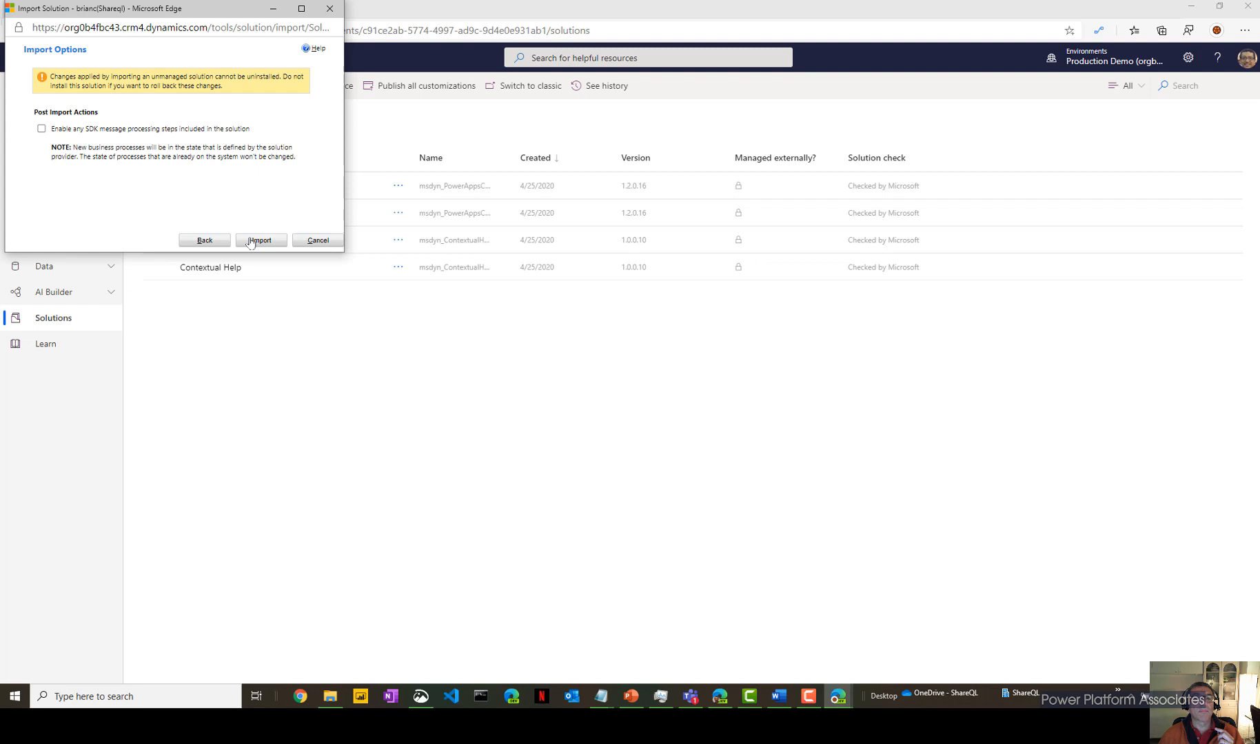
pyautogui.click(261, 240)
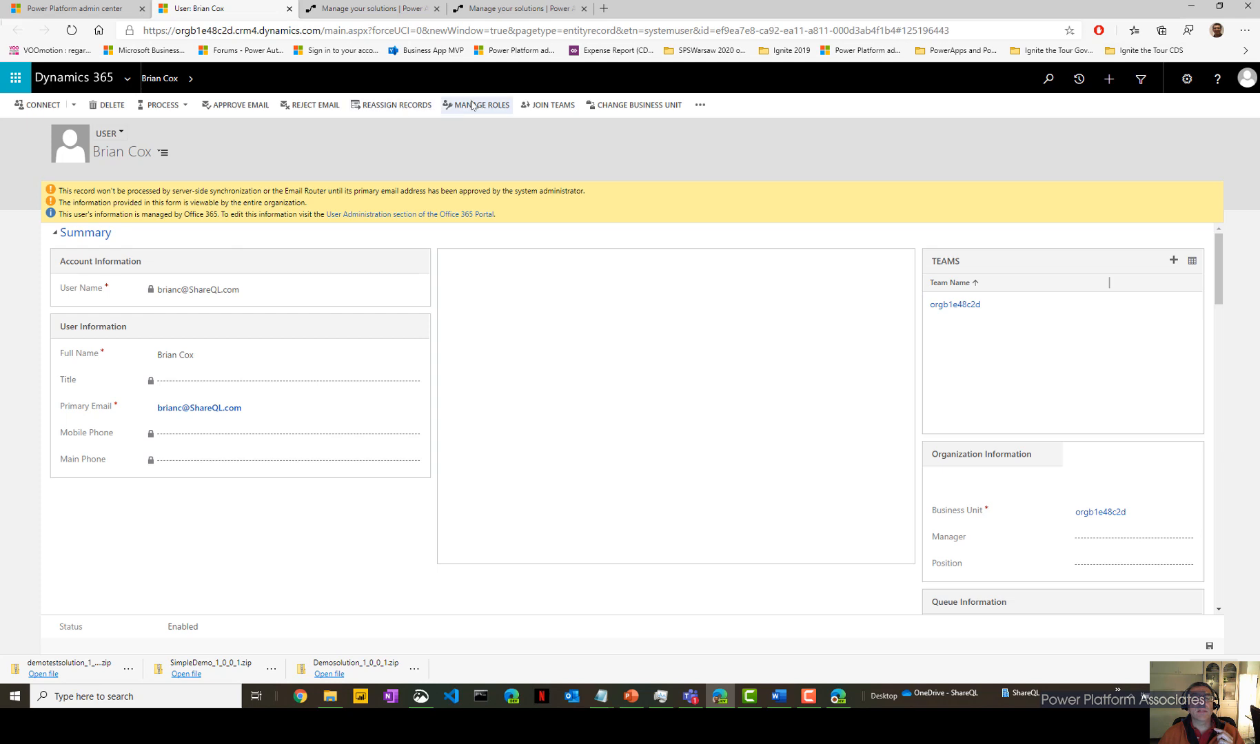
# Assign the System Customizer security role to the user via Manage Roles and confirm.
pyautogui.click(480, 105)
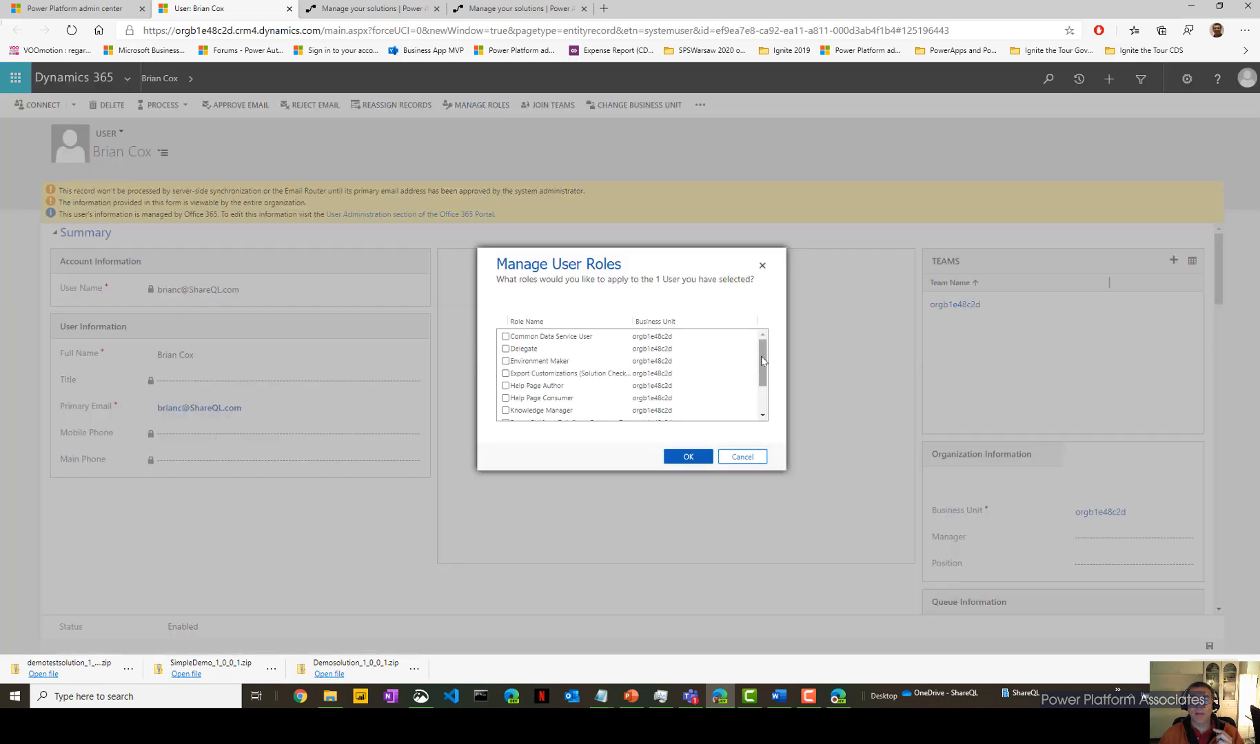
pyautogui.scroll(-3)
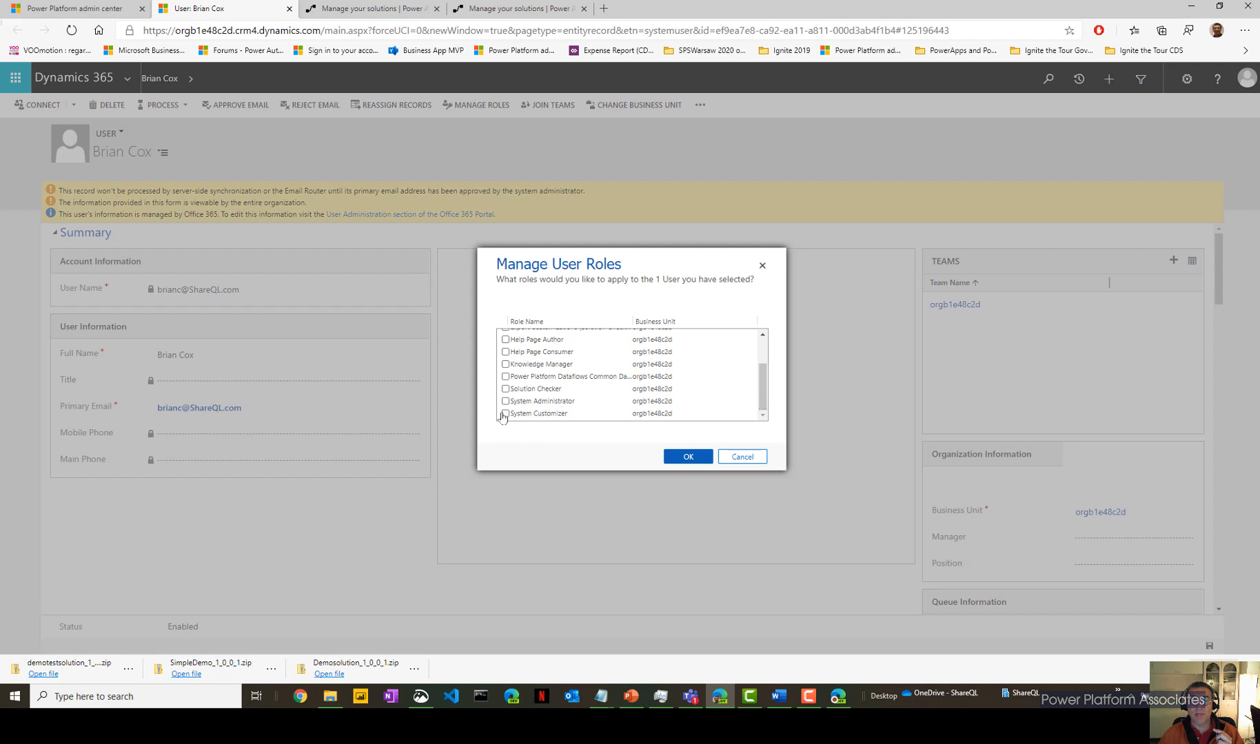
pyautogui.click(505, 414)
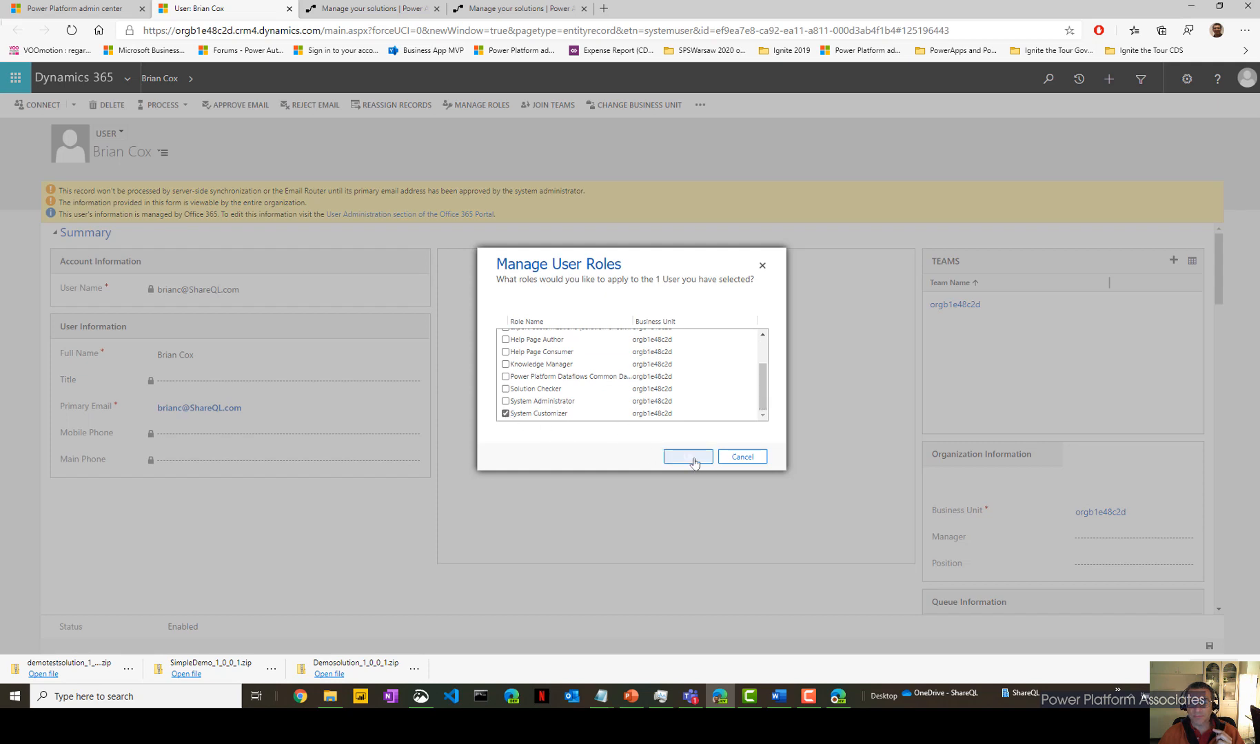
pyautogui.click(688, 457)
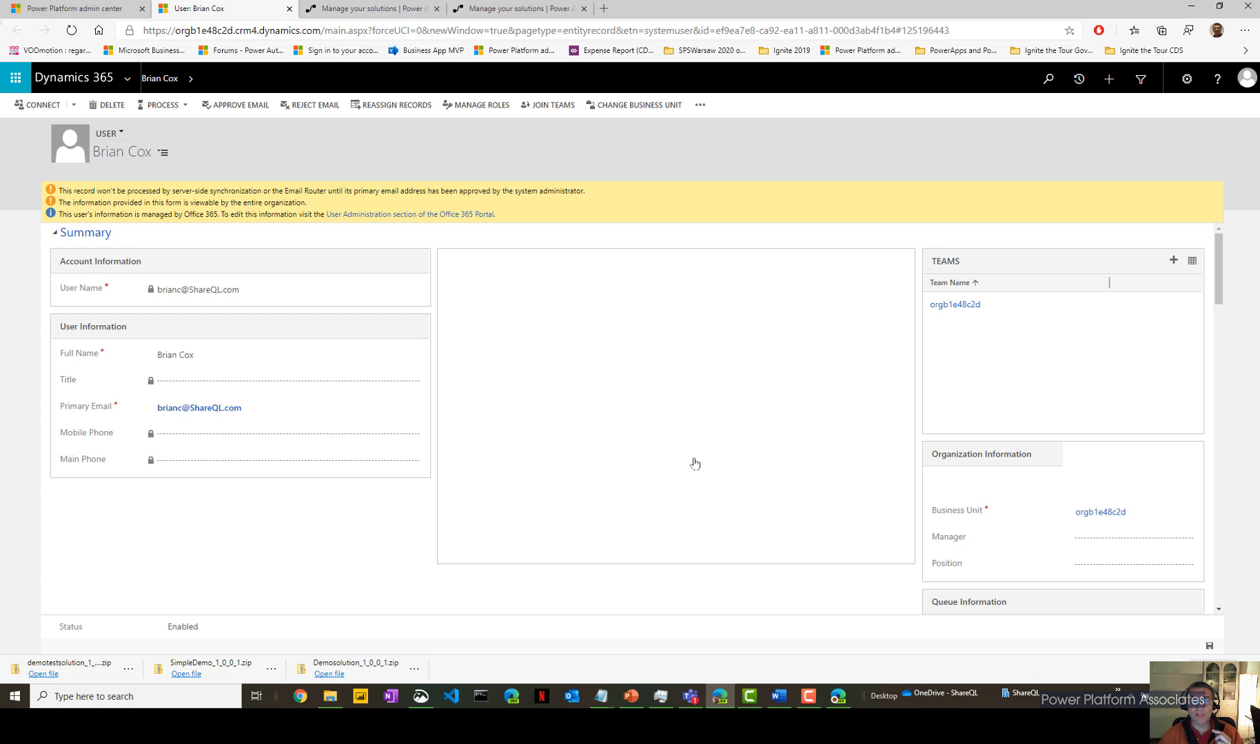
pyautogui.moveTo(878, 490)
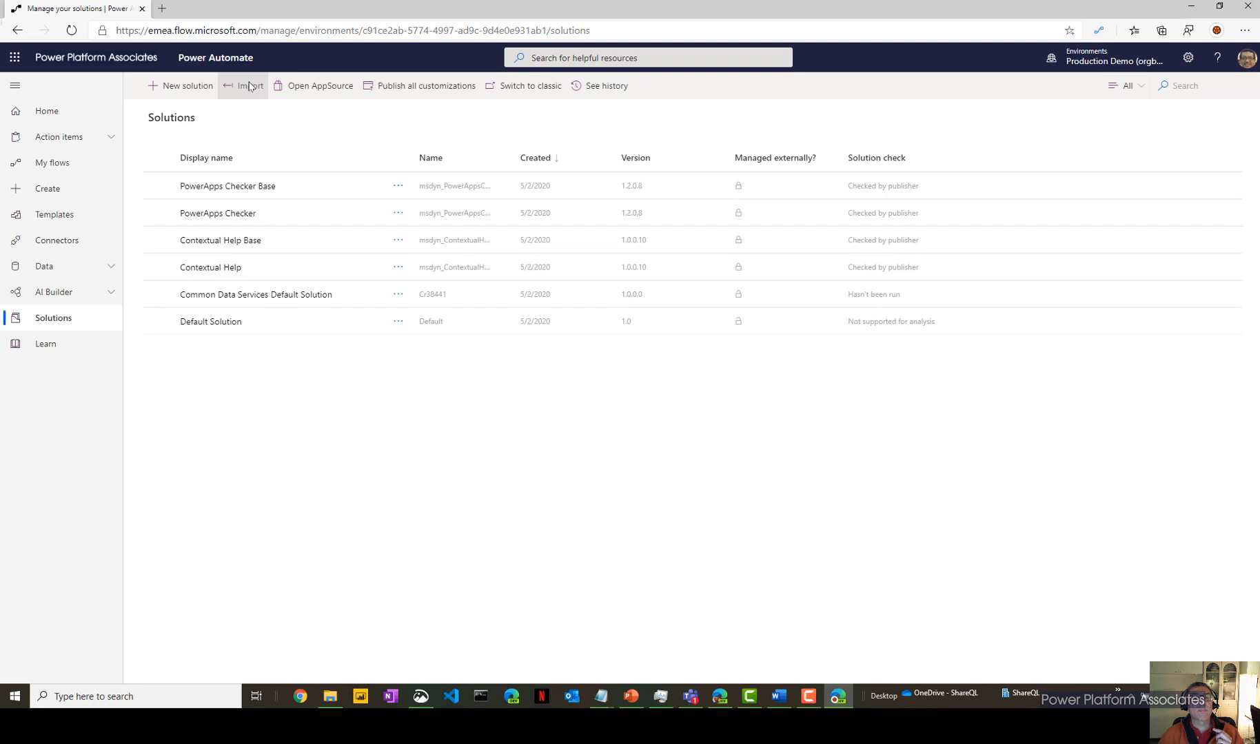
# Choose demotestsolution_1_0_0_1.zip for import and advance to the import options.
pyautogui.click(250, 85)
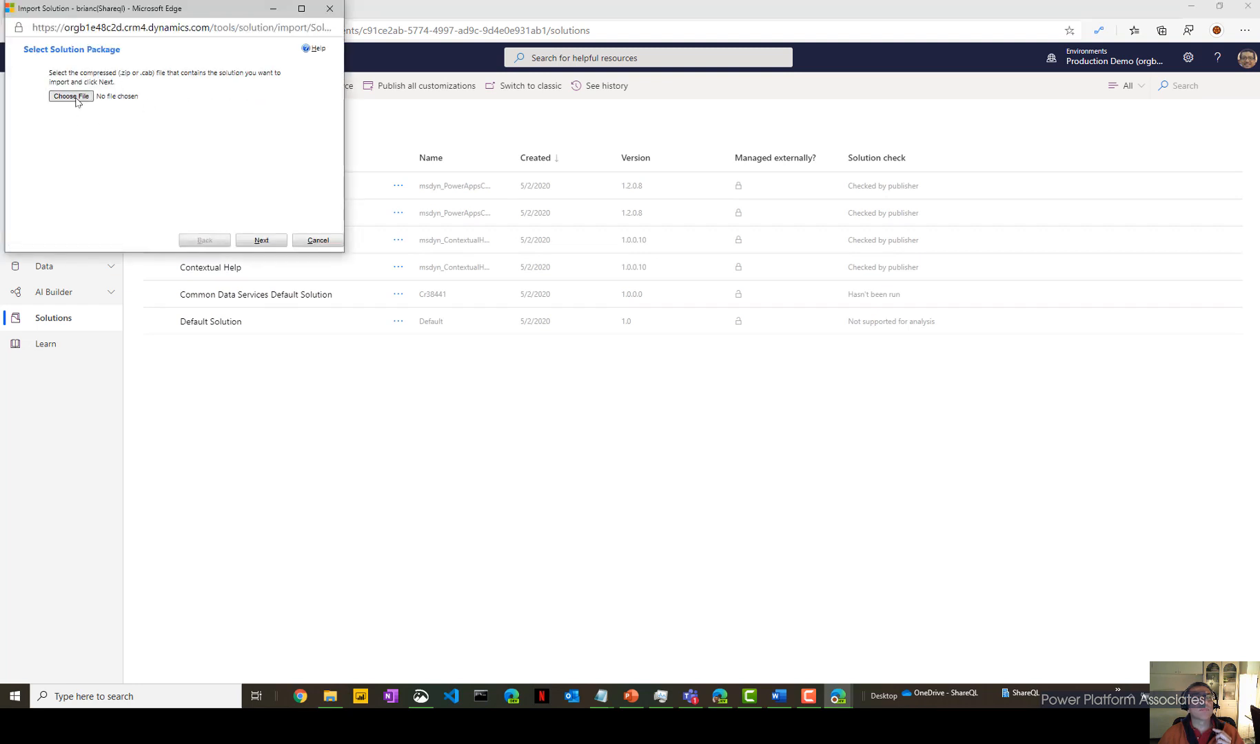
pyautogui.click(71, 96)
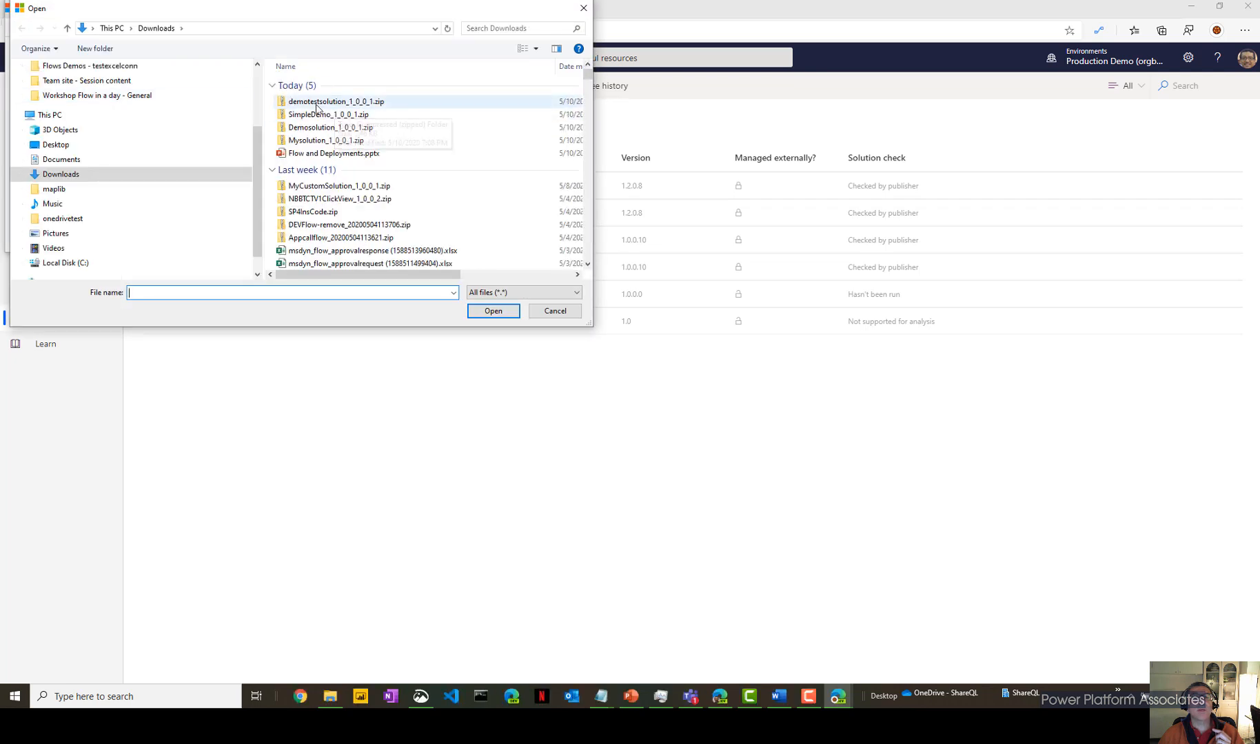
pyautogui.click(493, 311)
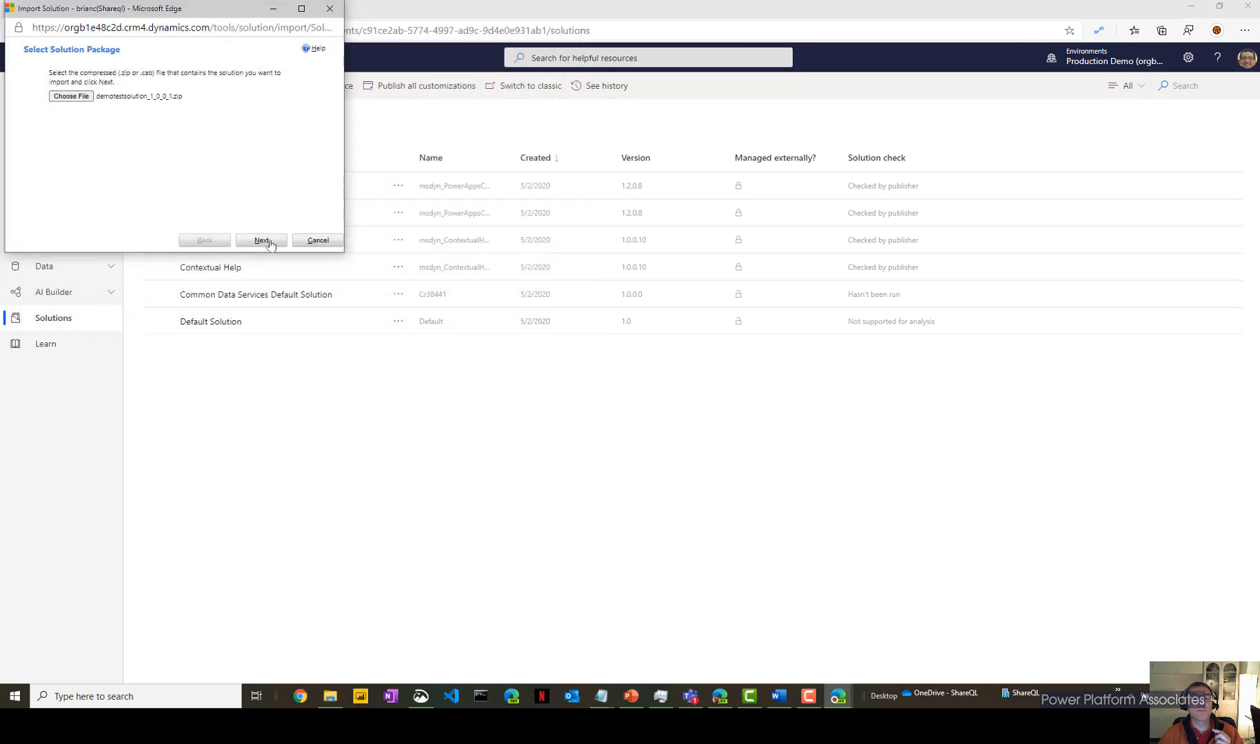
pyautogui.click(261, 240)
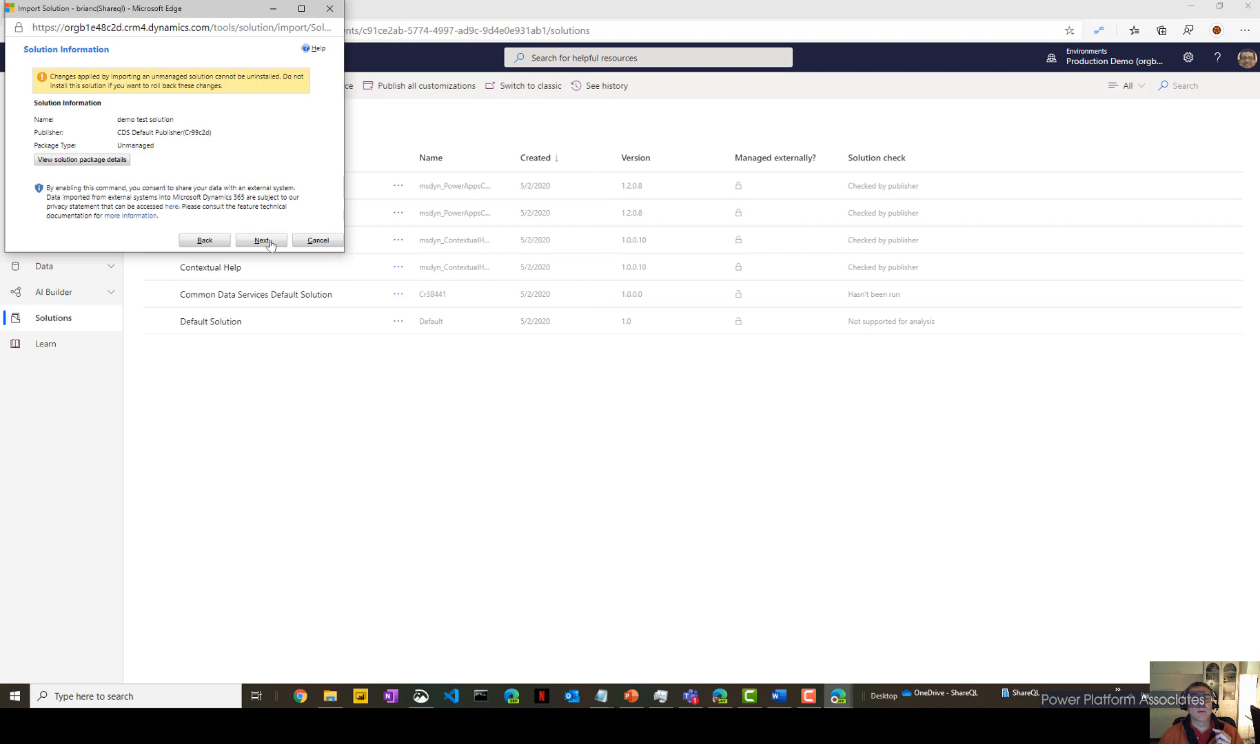
pyautogui.click(261, 240)
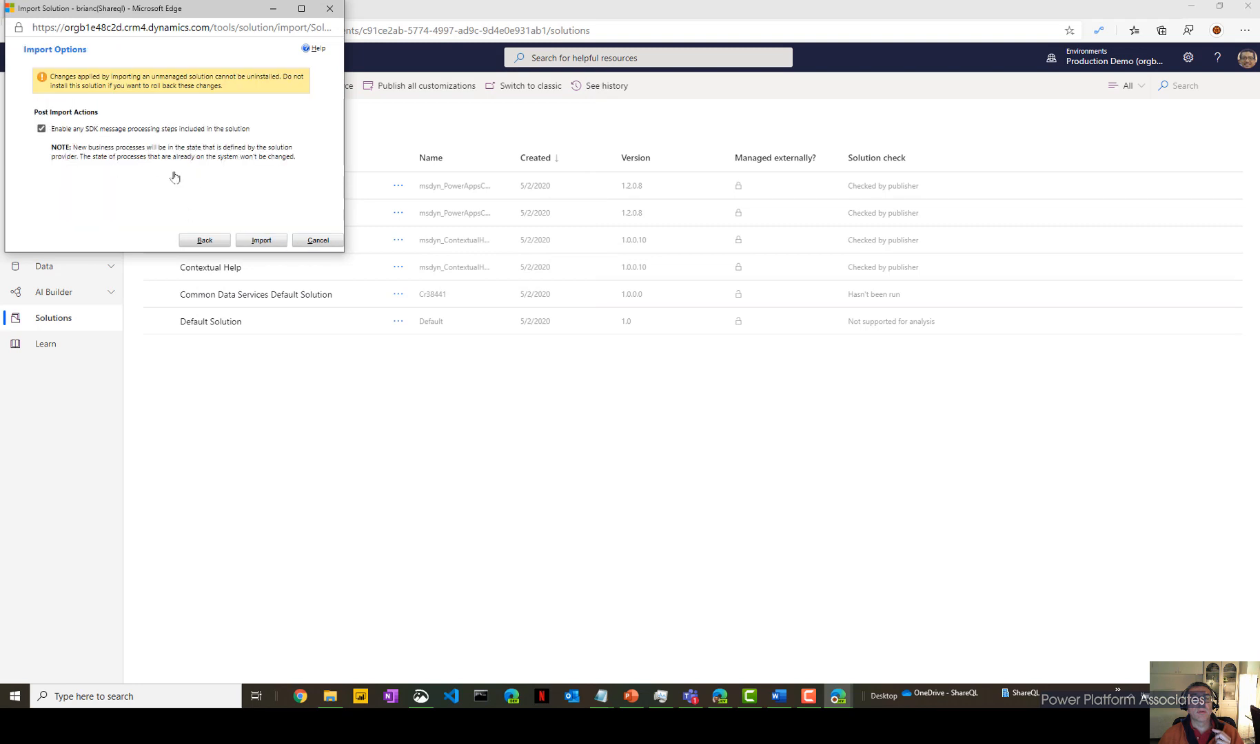
# Run the import with SDK message step activation off and close the progress window.
pyautogui.click(40, 129)
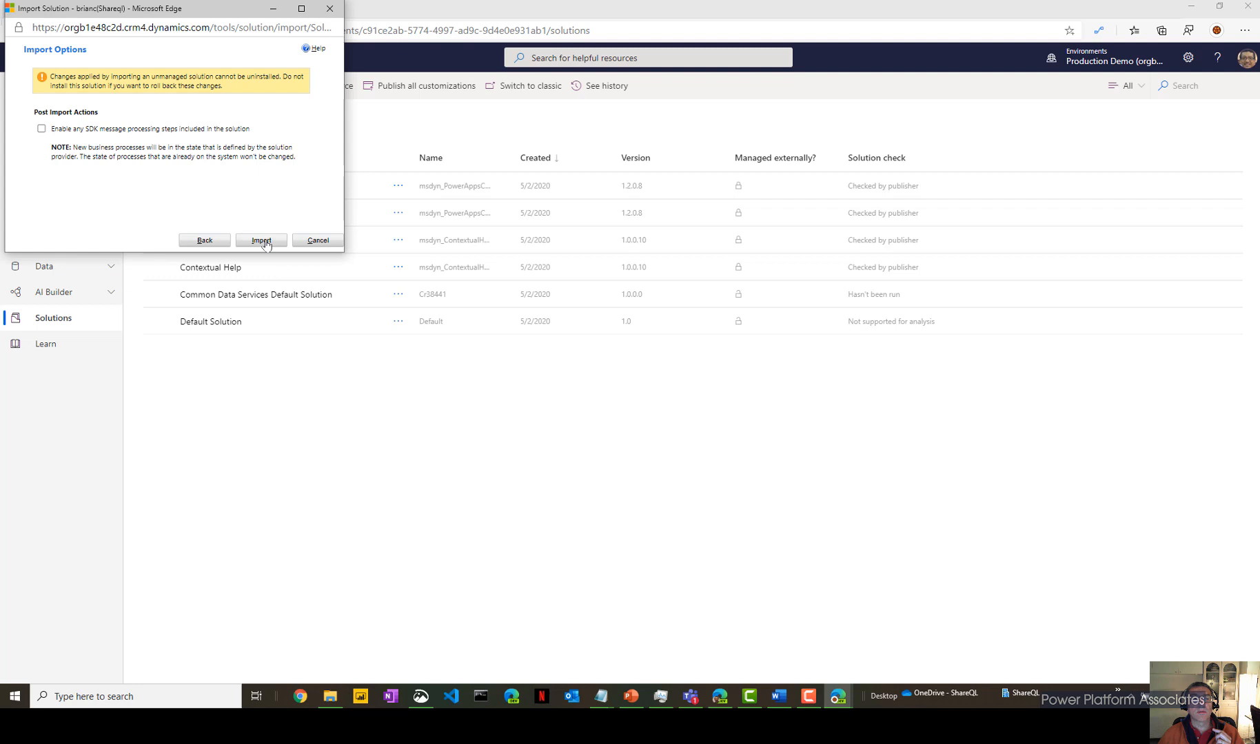
pyautogui.click(262, 240)
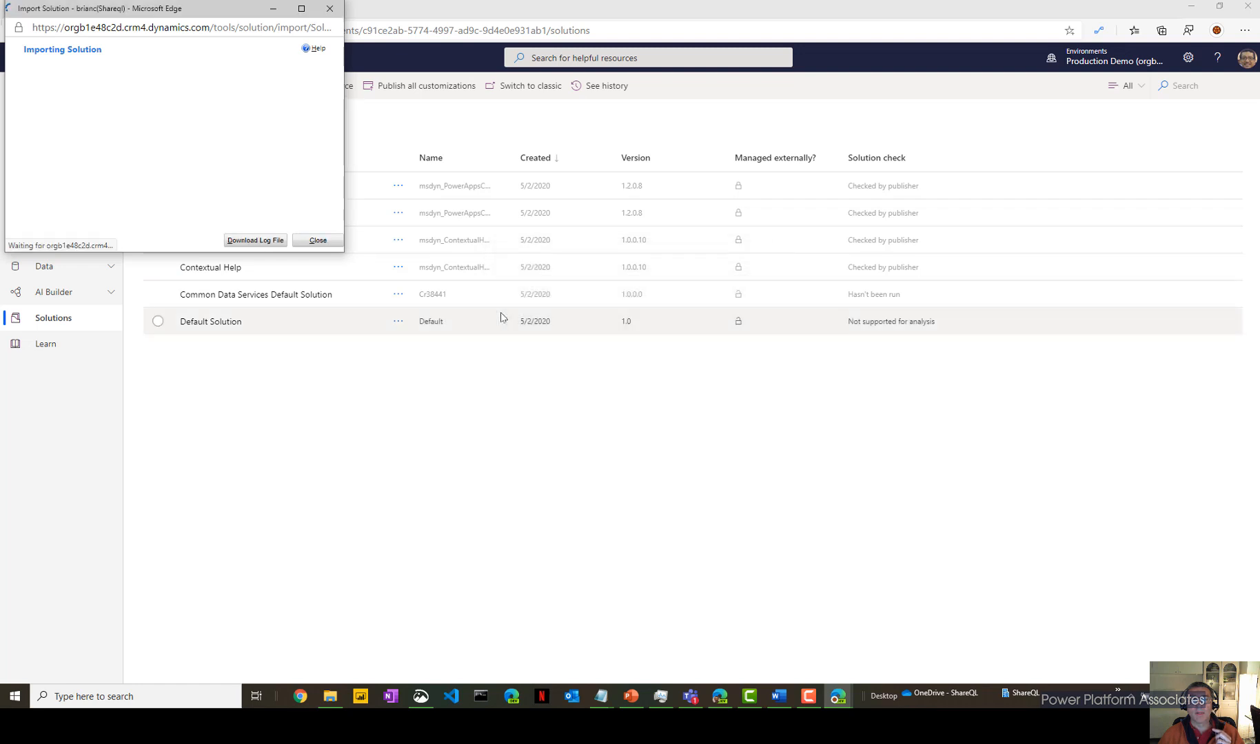
pyautogui.click(317, 240)
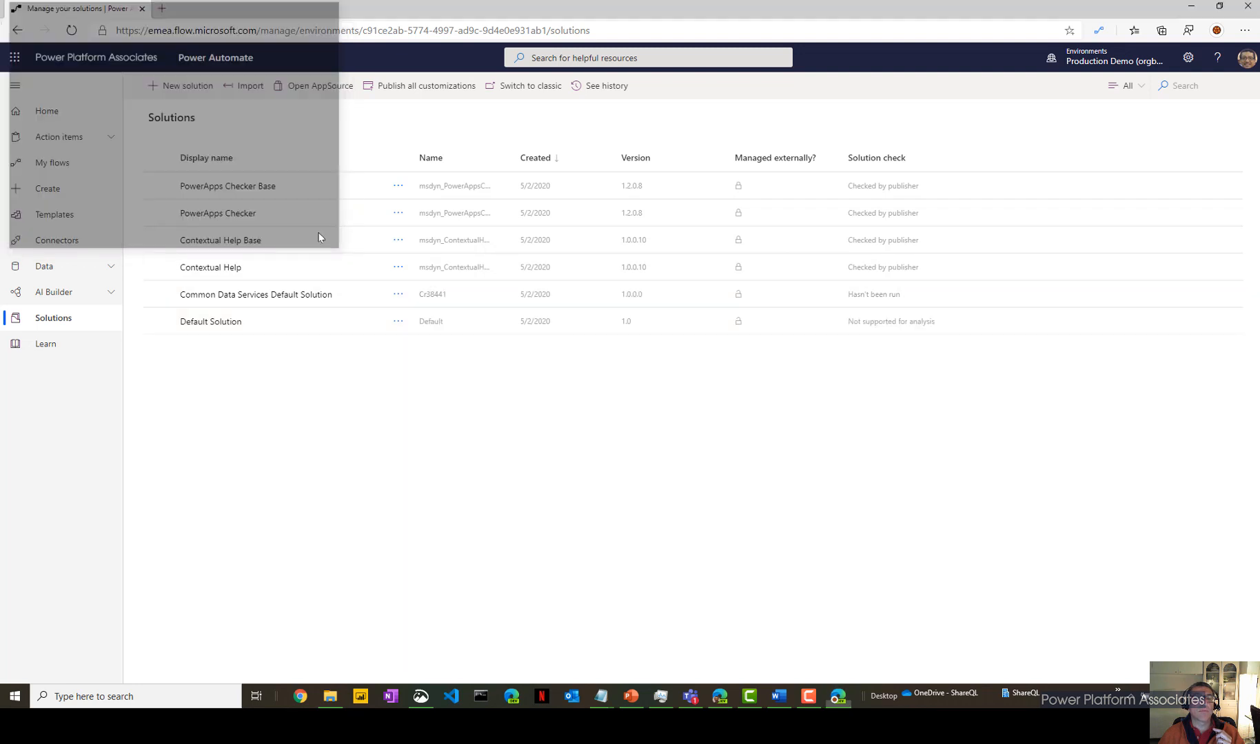
pyautogui.click(68, 35)
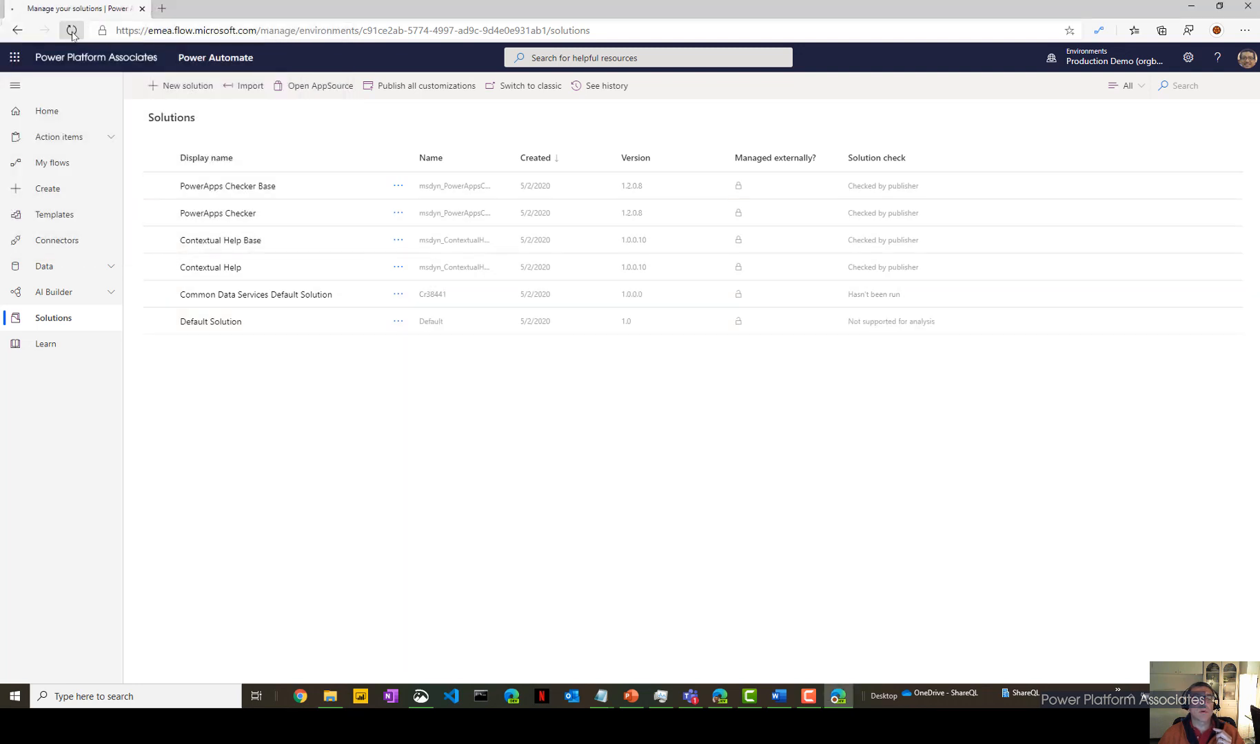
# Reload the Solutions page several times to check for the imported demo test solution.
pyautogui.click(70, 31)
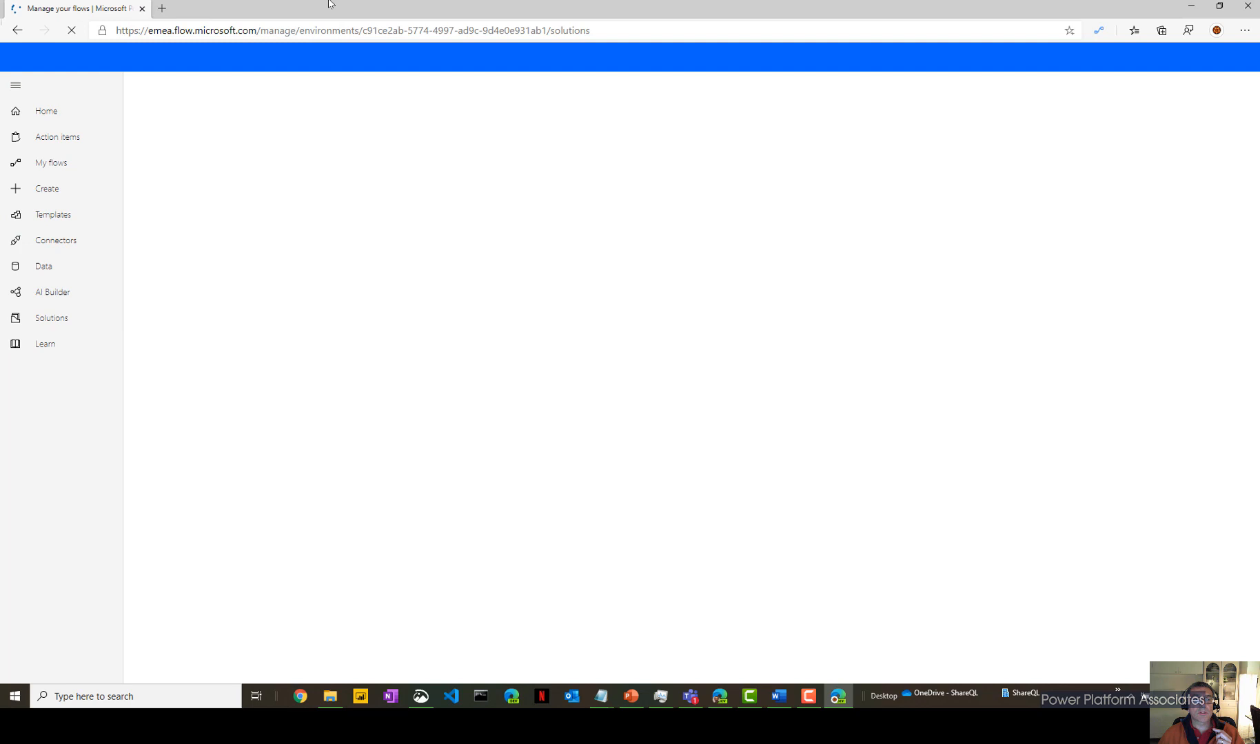
pyautogui.click(52, 319)
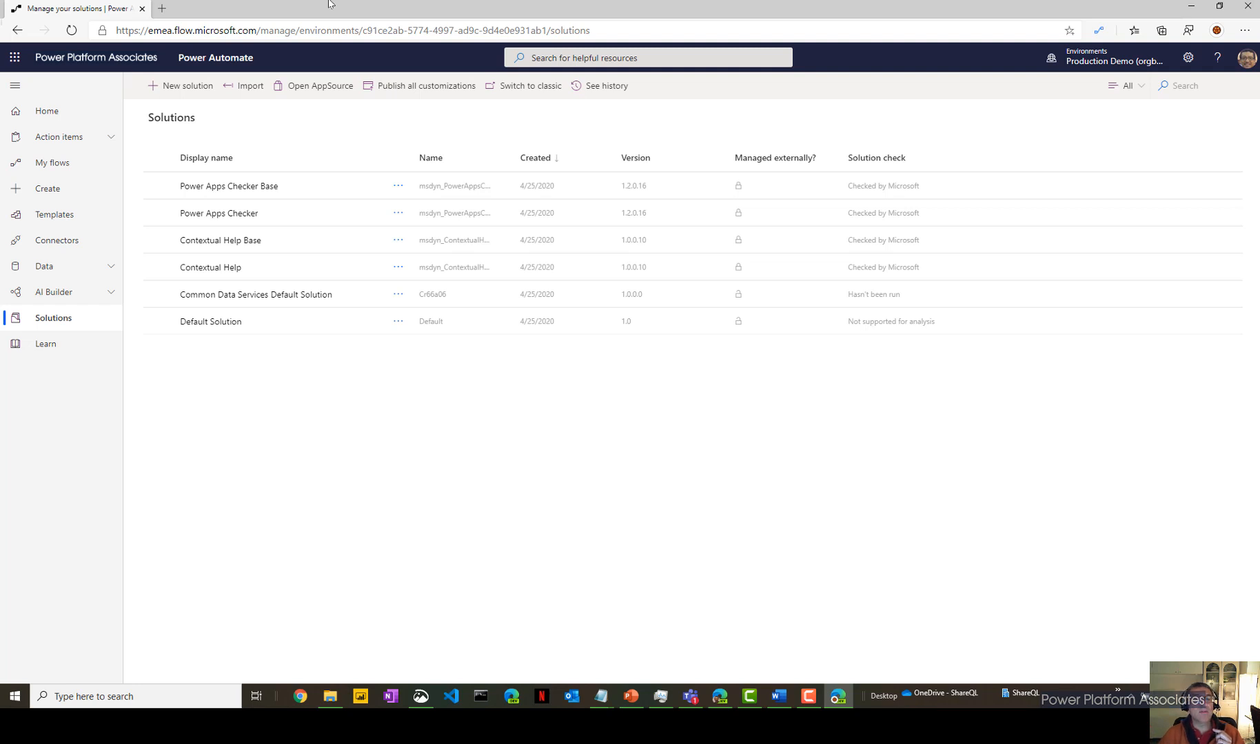
pyautogui.click(71, 33)
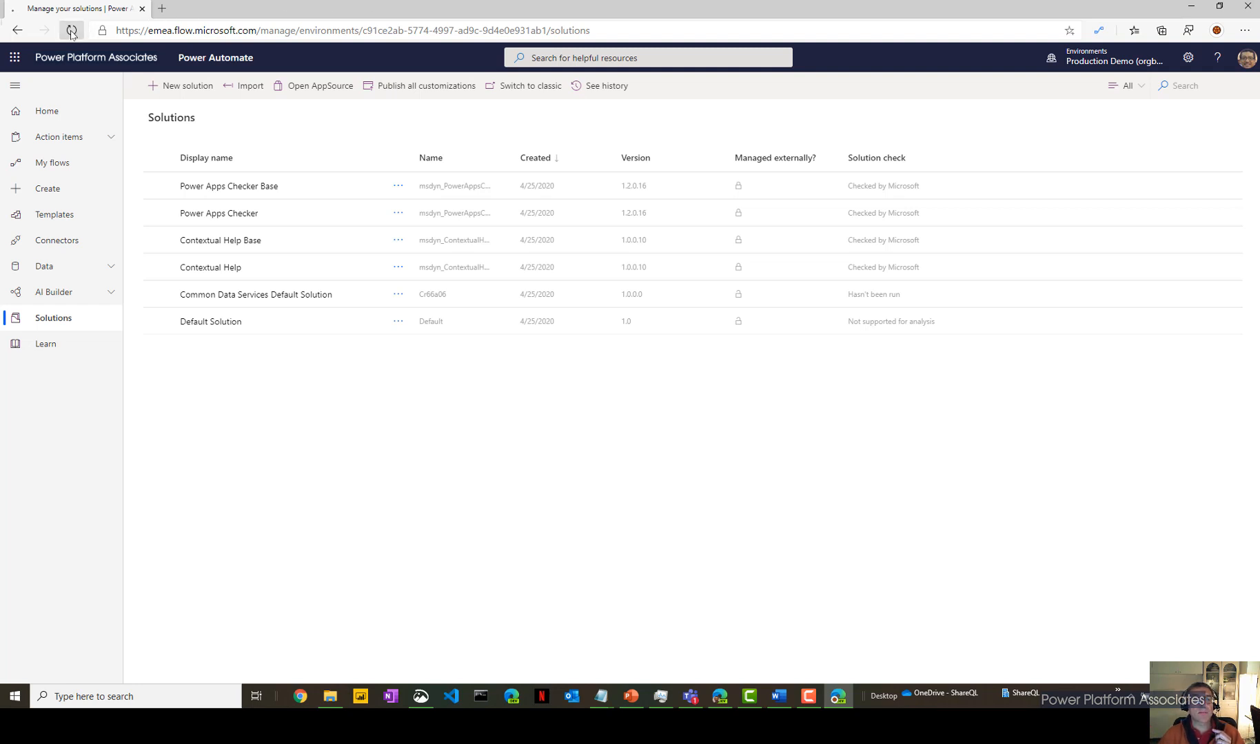
pyautogui.click(69, 30)
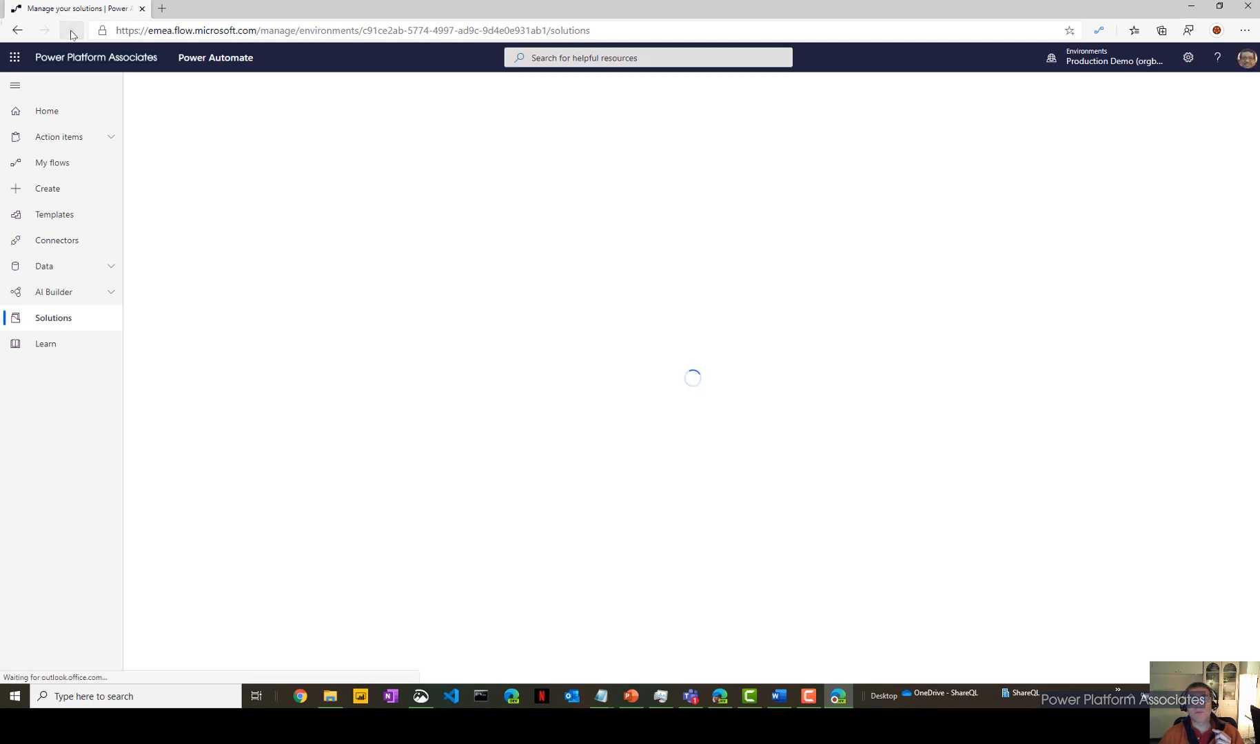
pyautogui.click(71, 31)
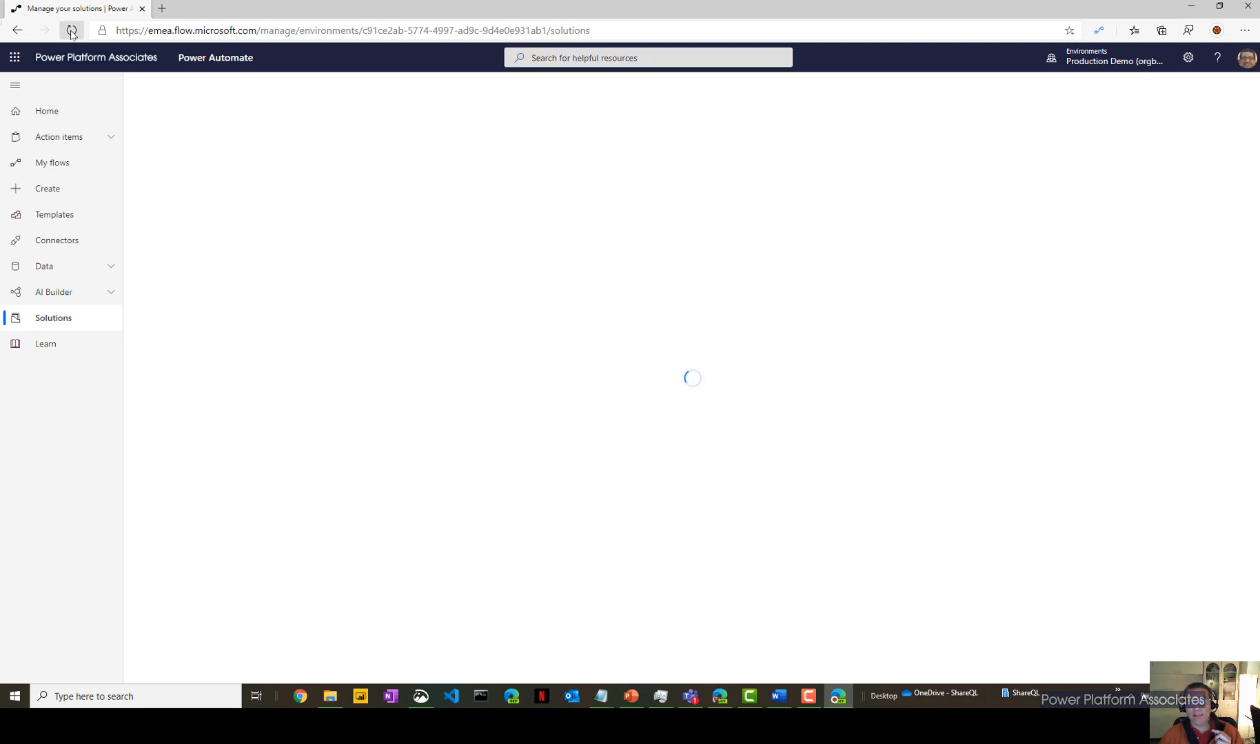